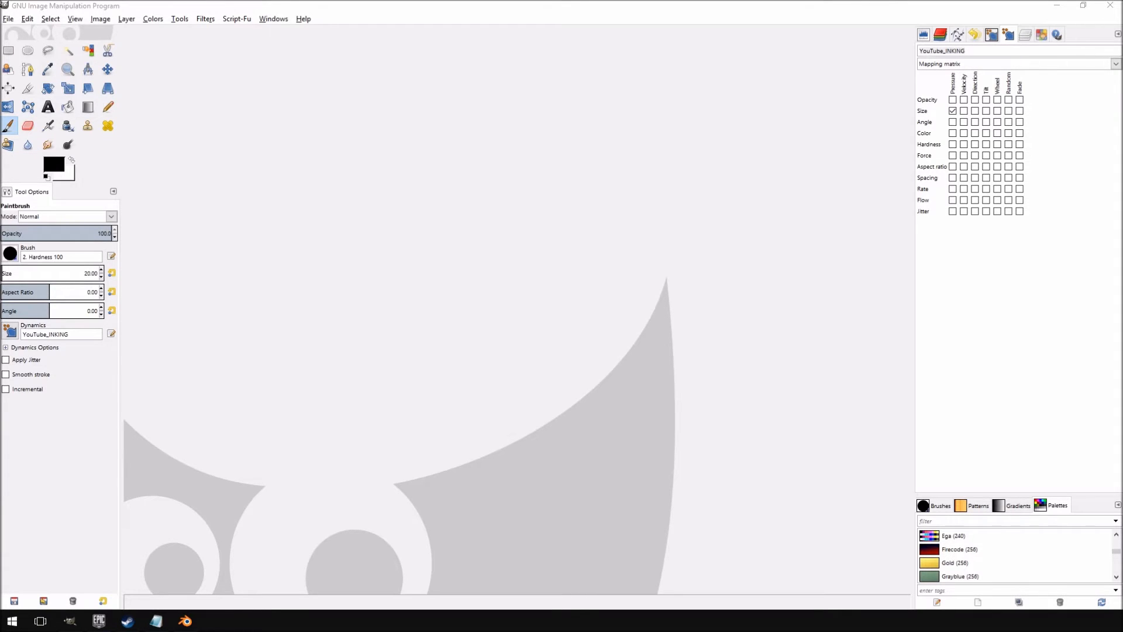
Activate the Move tool and show the Layers panel in the right dock
click(107, 69)
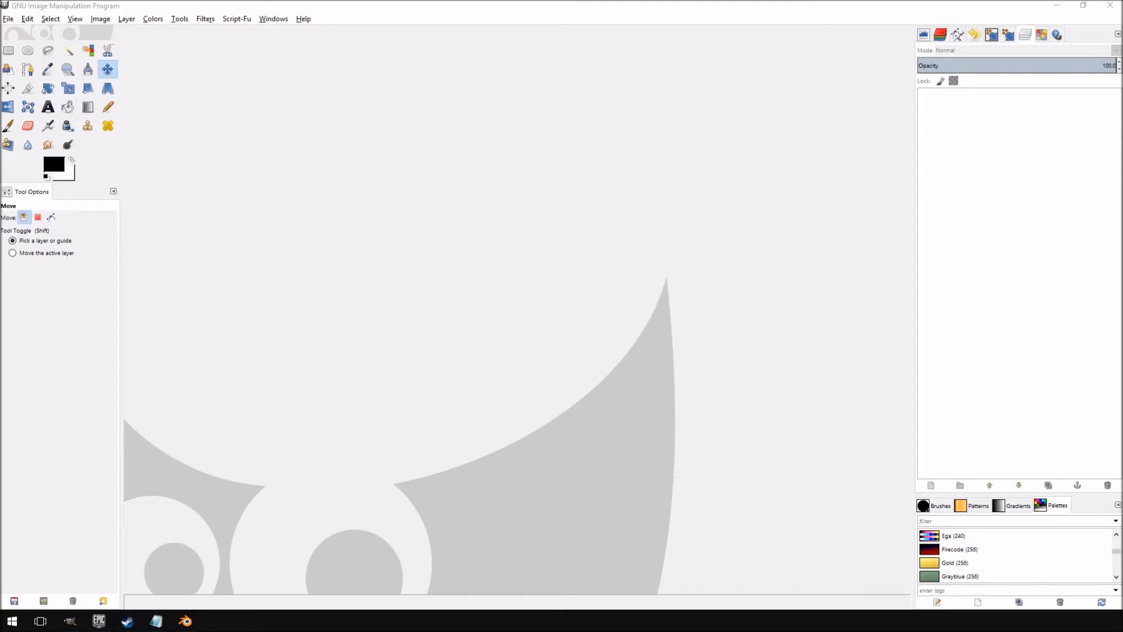
mouse_move(390, 179)
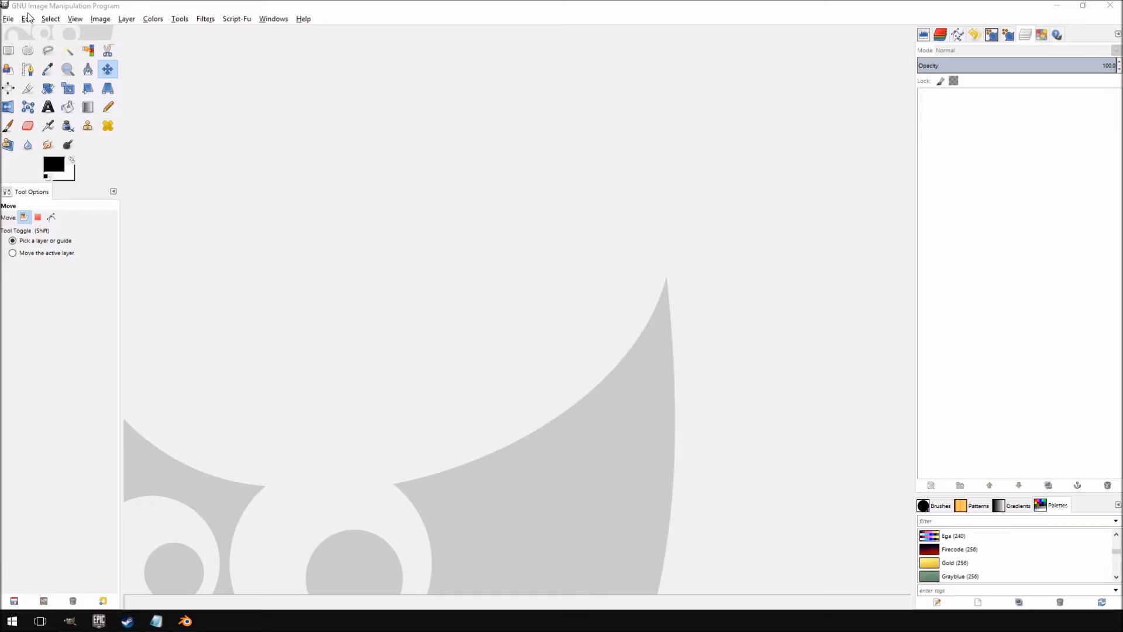
Create a new 2048×2048 px image with a white Background layer
click(7, 19)
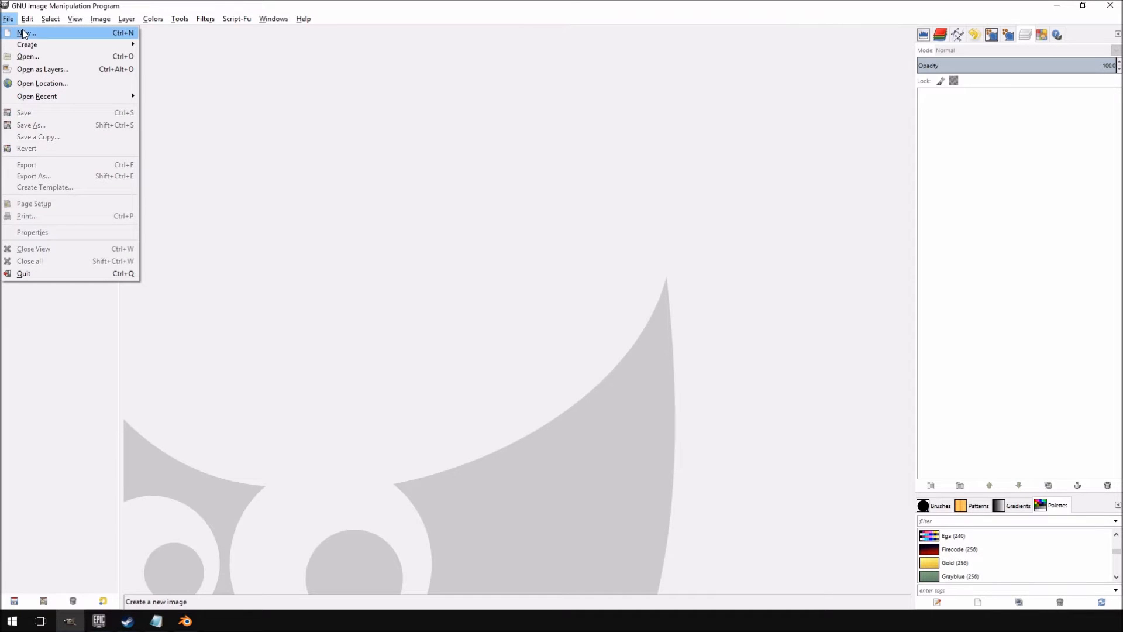
click(27, 33)
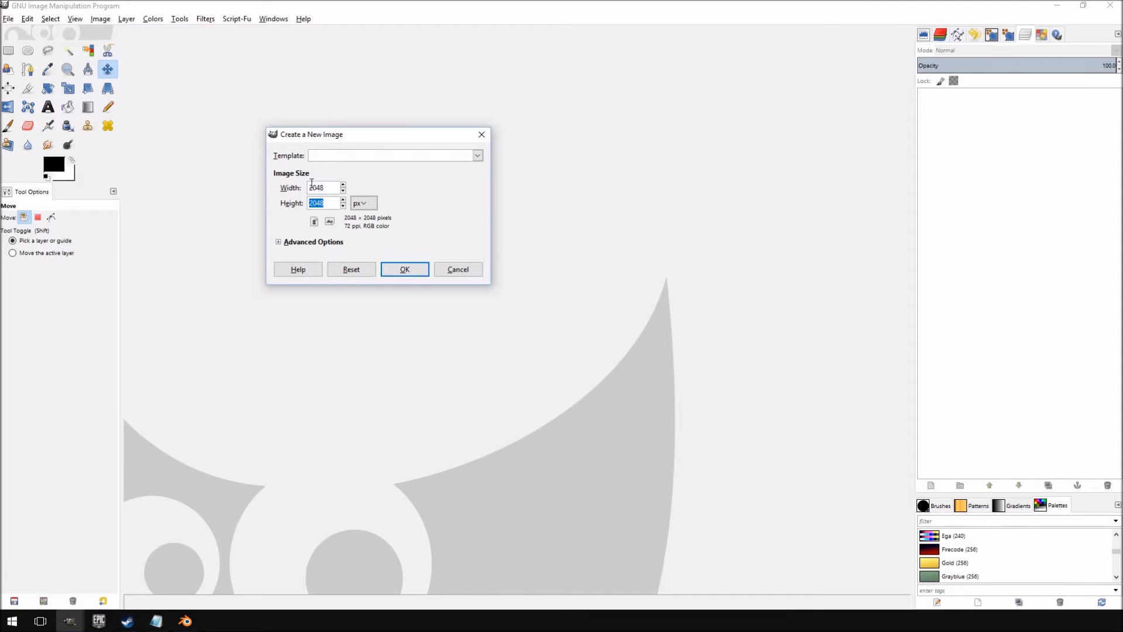
click(323, 187)
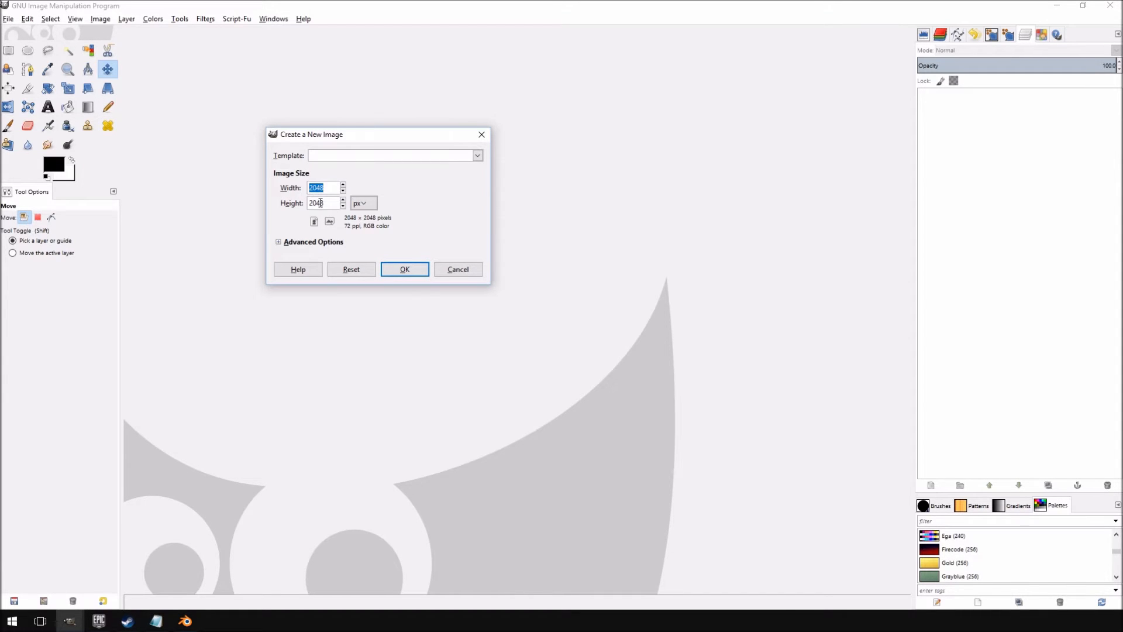
click(404, 268)
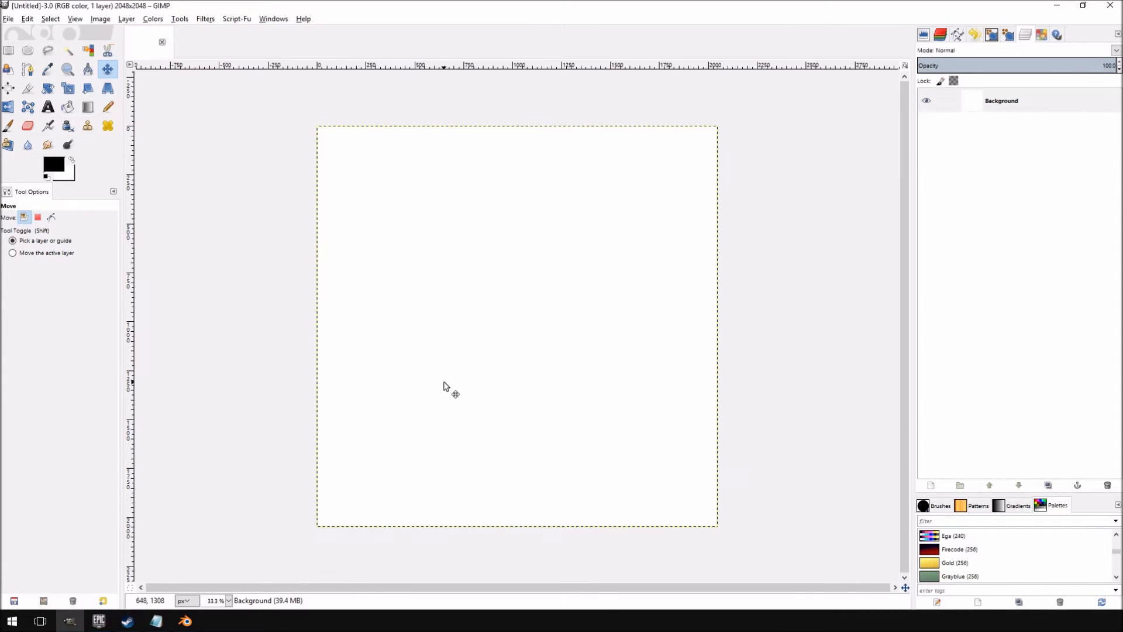
Add a transparent layer above Background and name it 'walls'
click(1001, 100)
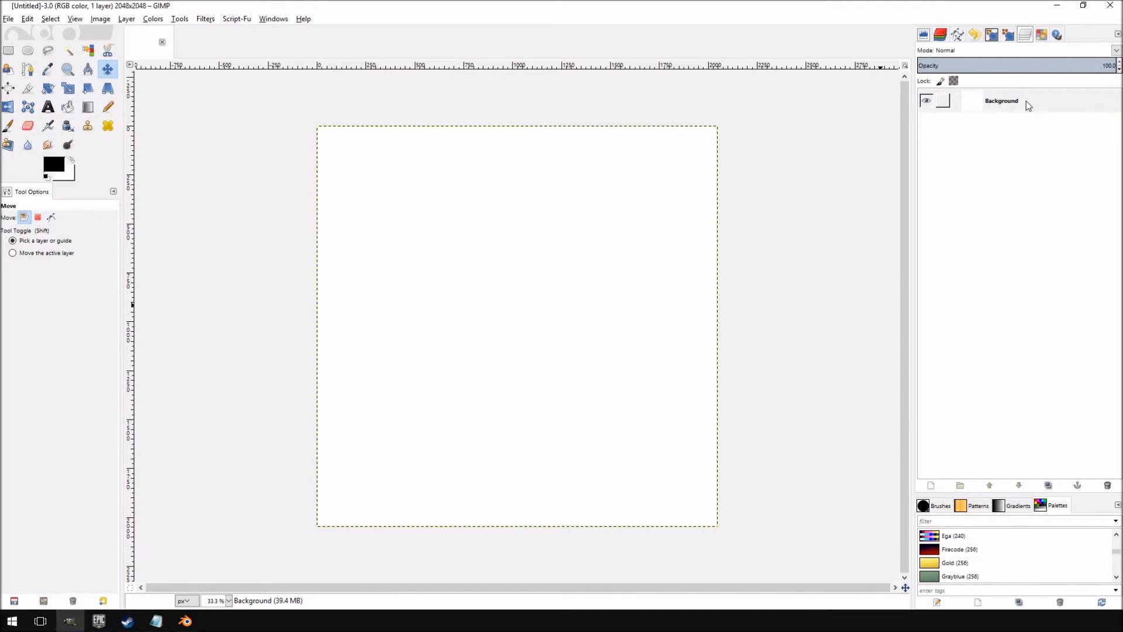
click(127, 19)
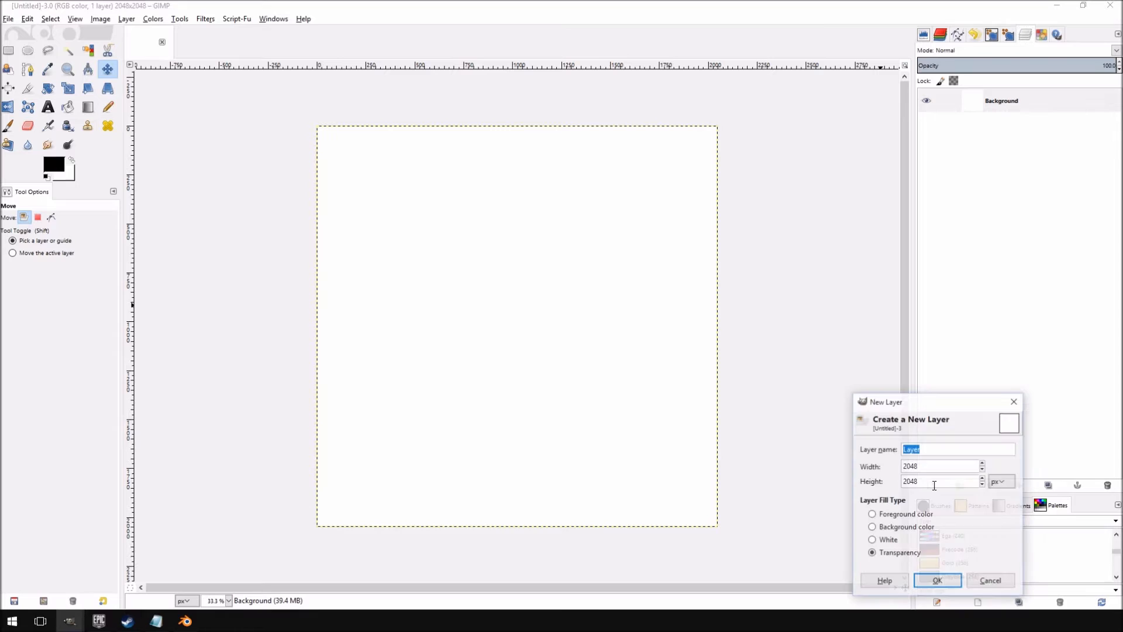
click(936, 579)
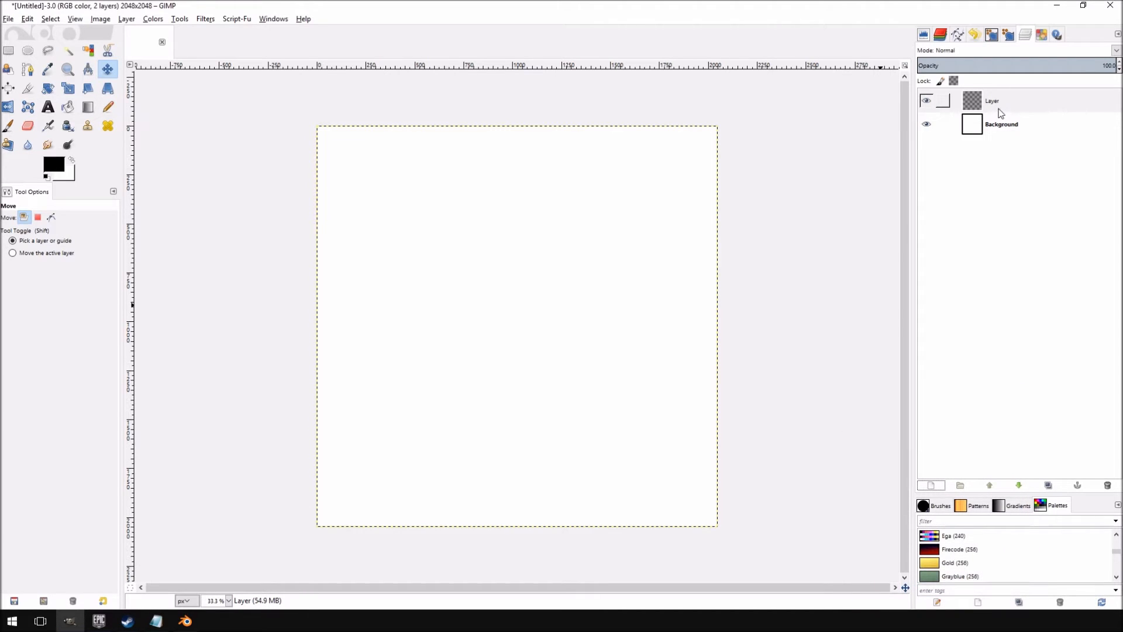
double_click(992, 100)
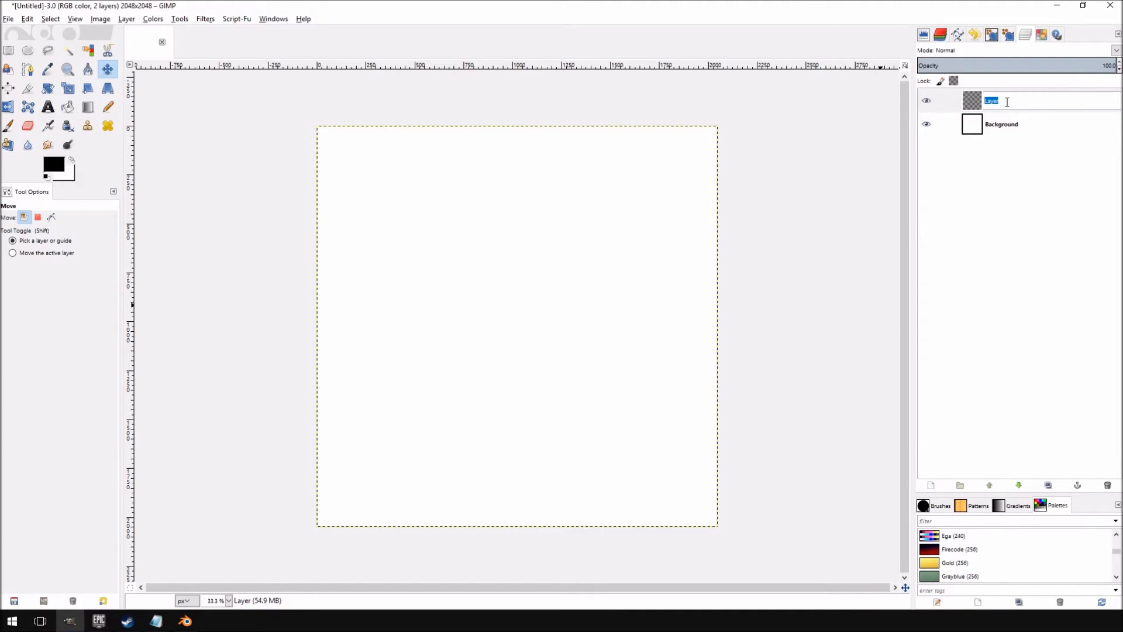
text(walls)
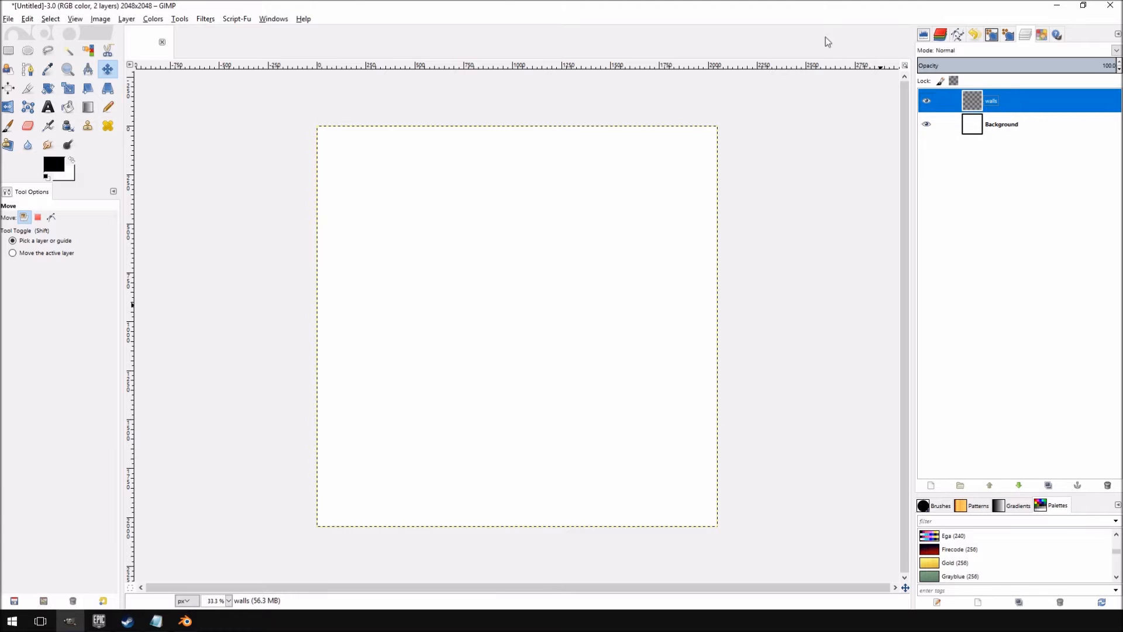
mouse_move(67, 107)
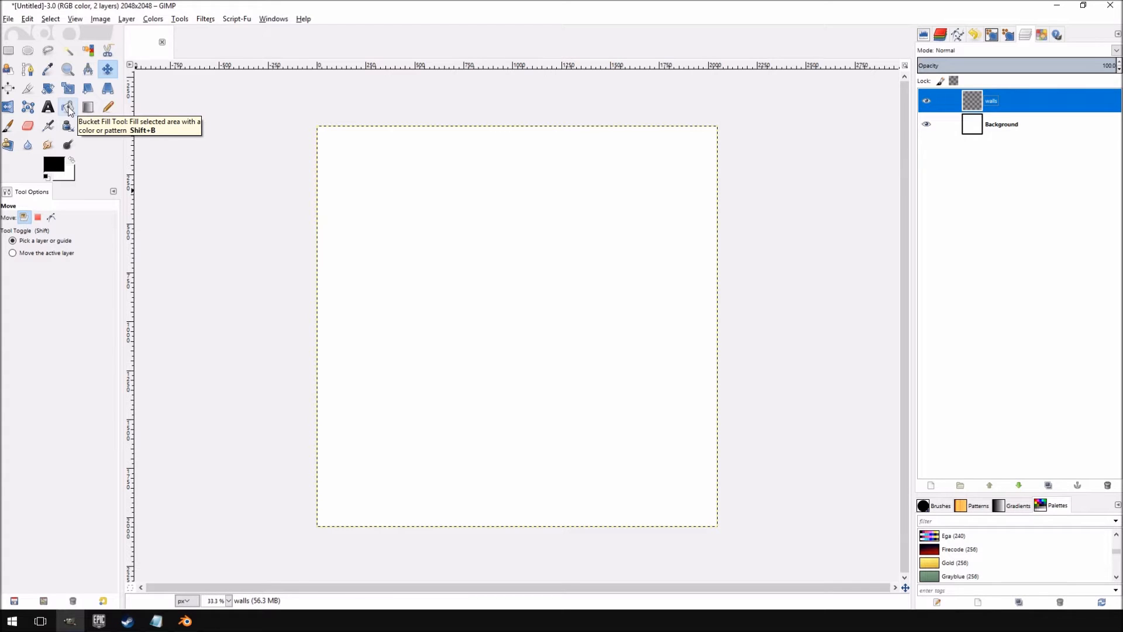
mouse_move(48, 70)
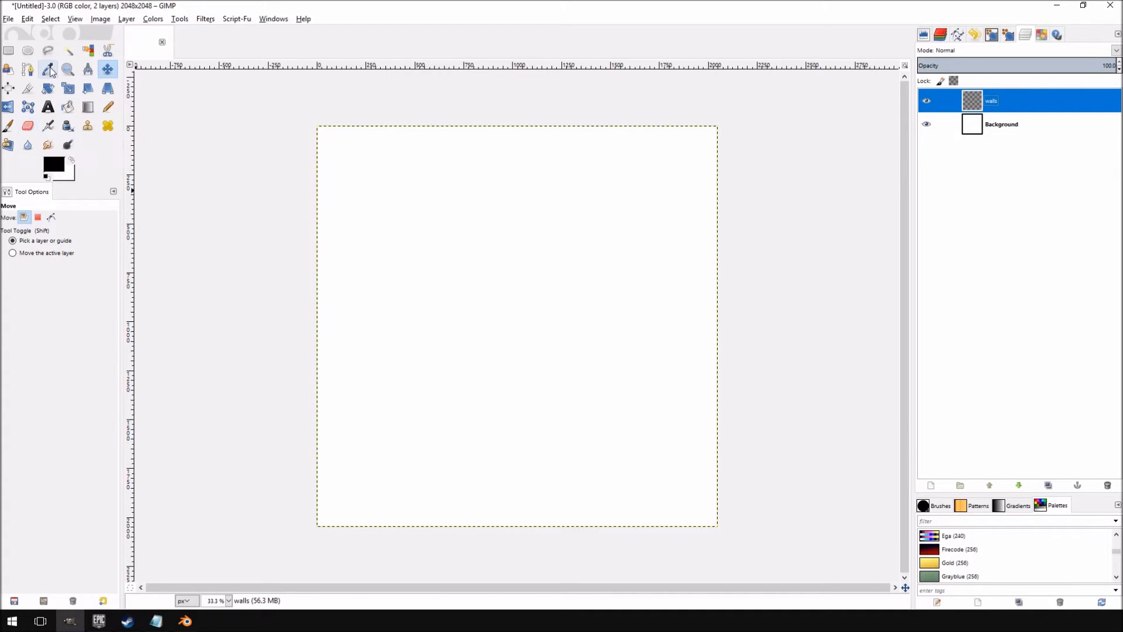
Stroke a large lower-canvas rectangle selection with a 12 px solid black line
click(7, 50)
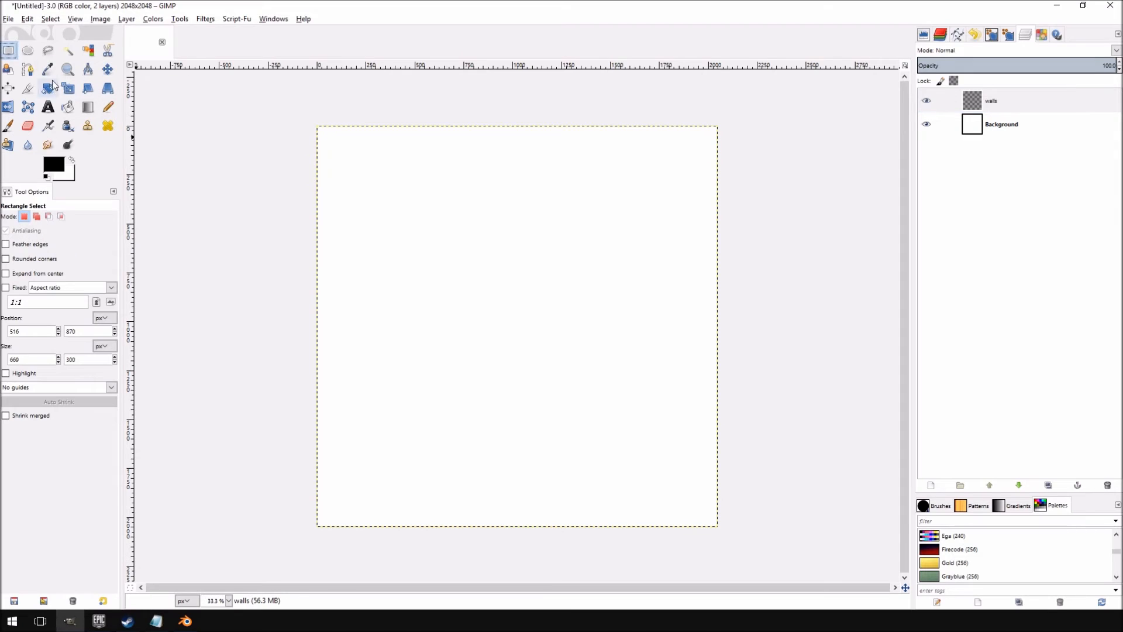
mouse_move(9, 50)
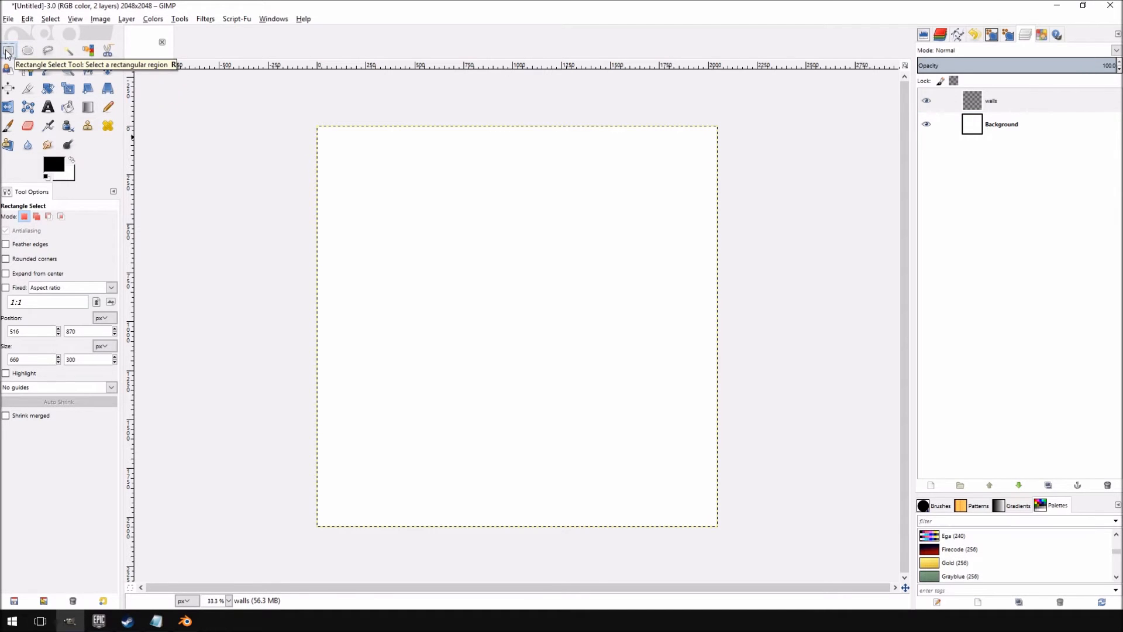
click(990, 100)
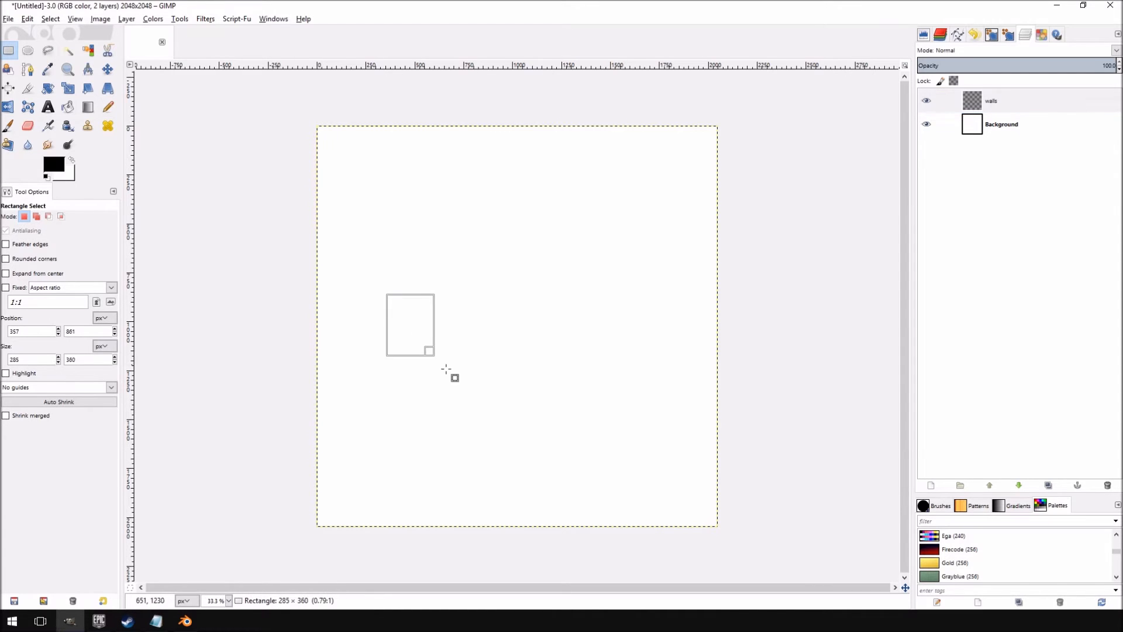
drag(429, 351, 708, 518)
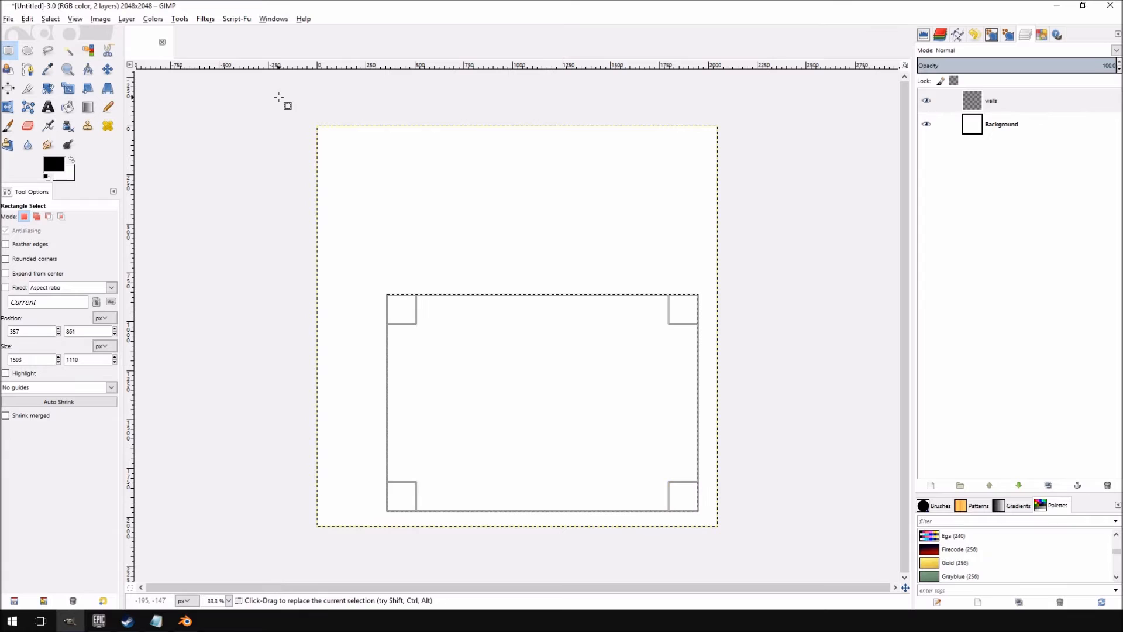
click(28, 18)
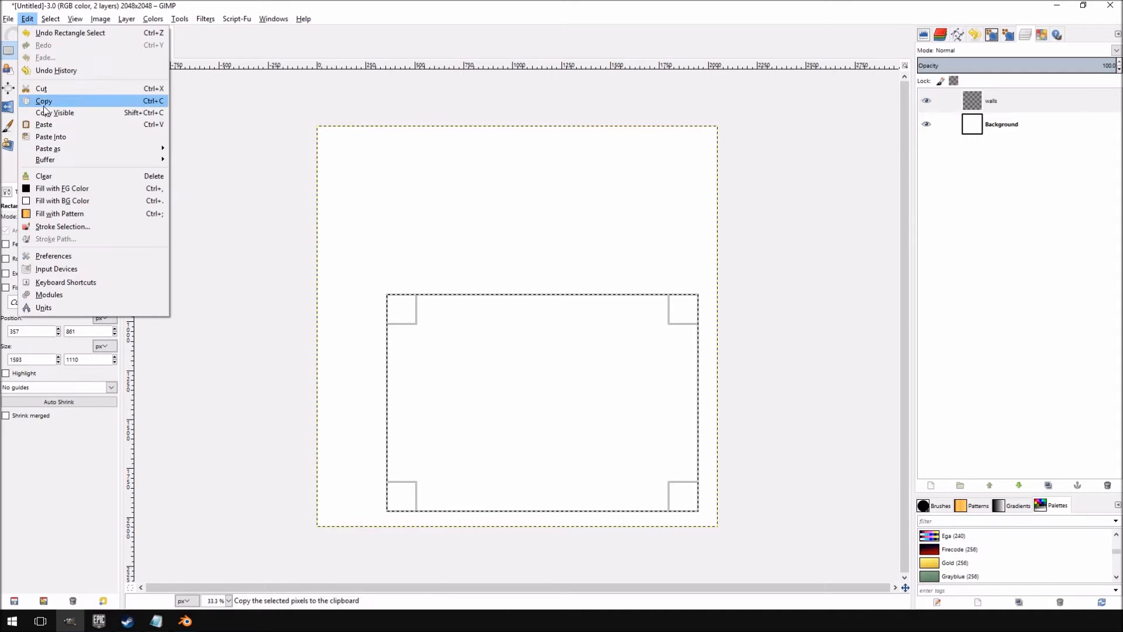
click(62, 227)
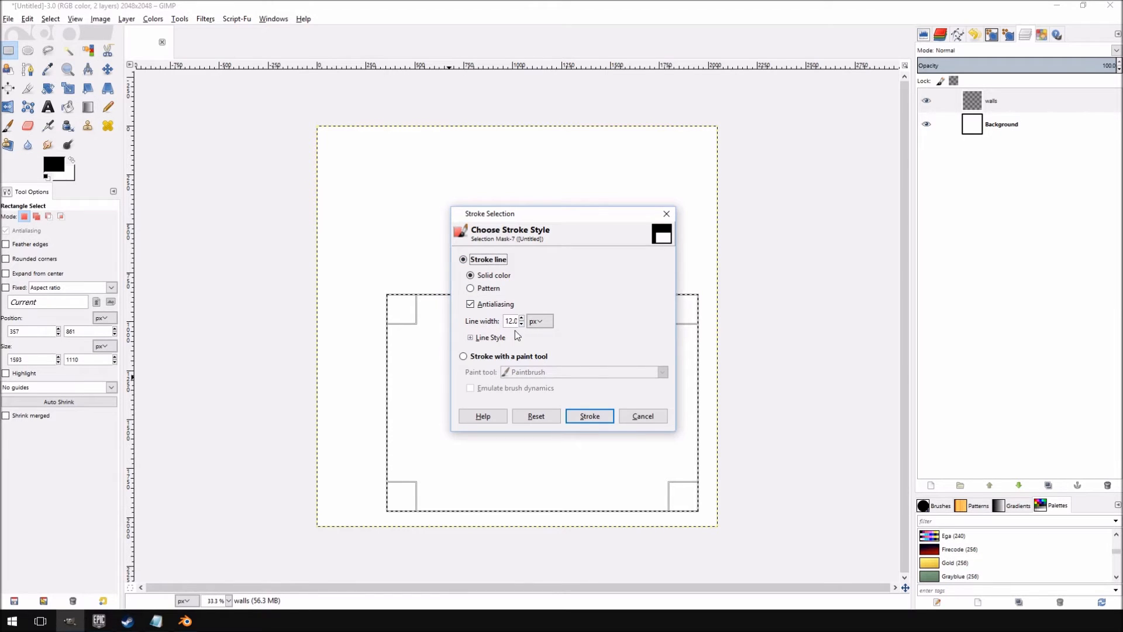
click(588, 416)
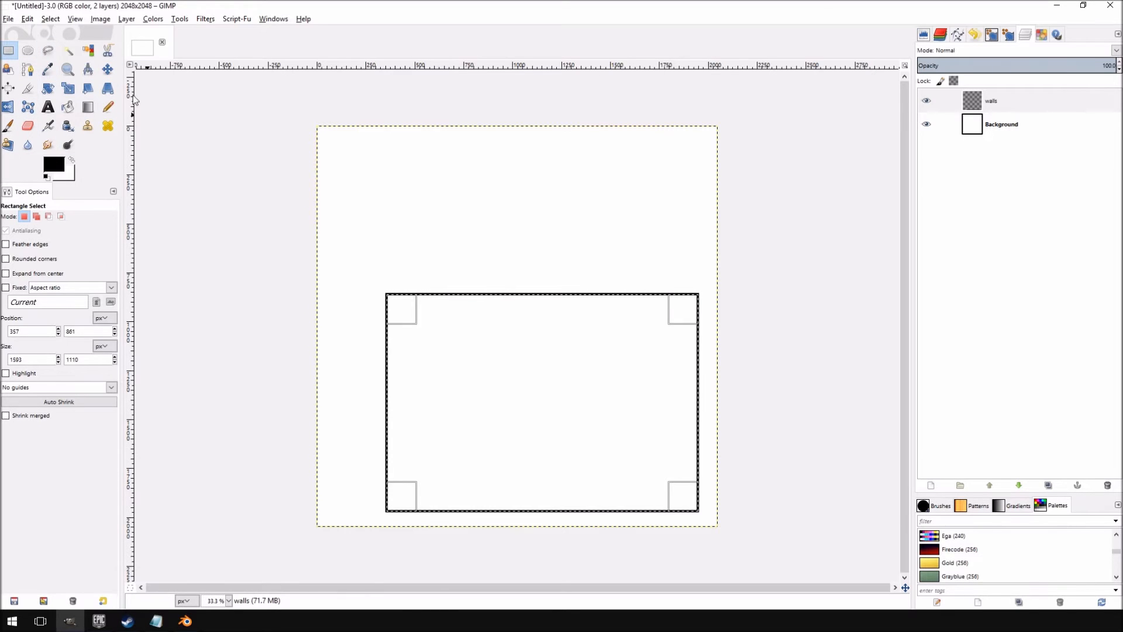
Switch briefly to Ellipse Select, then return to Rectangle Select
click(28, 51)
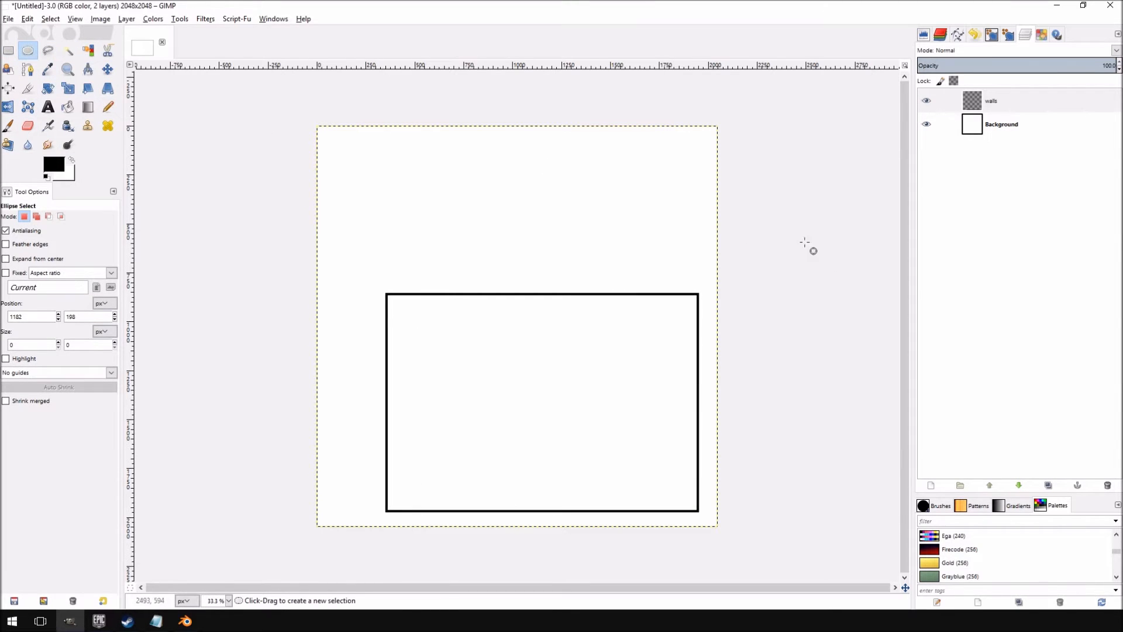
click(8, 50)
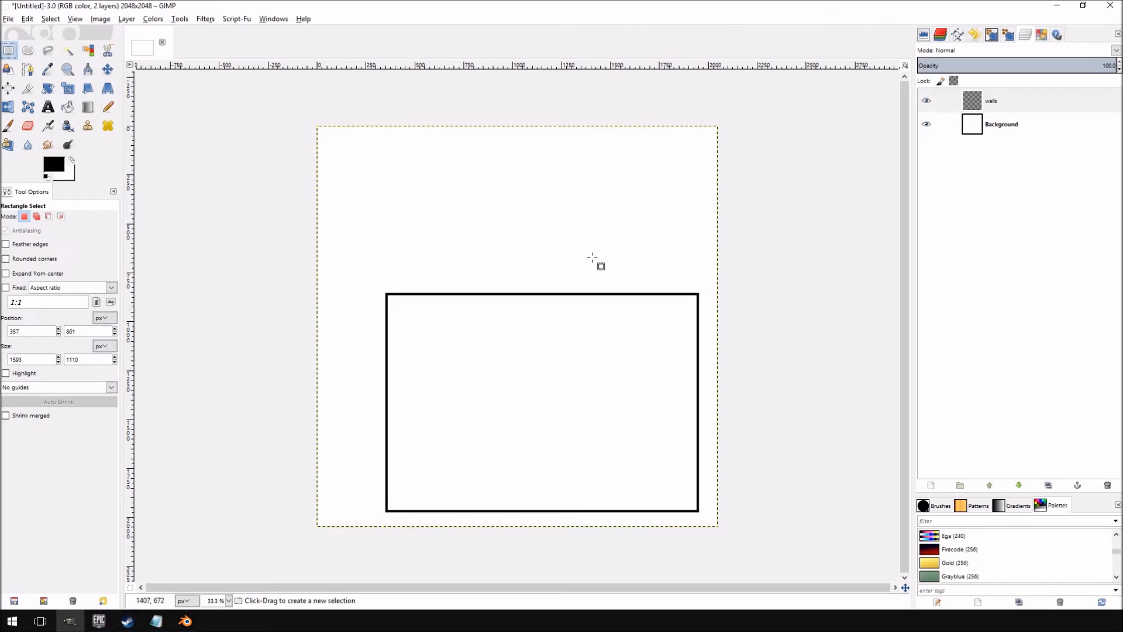
mouse_move(658, 284)
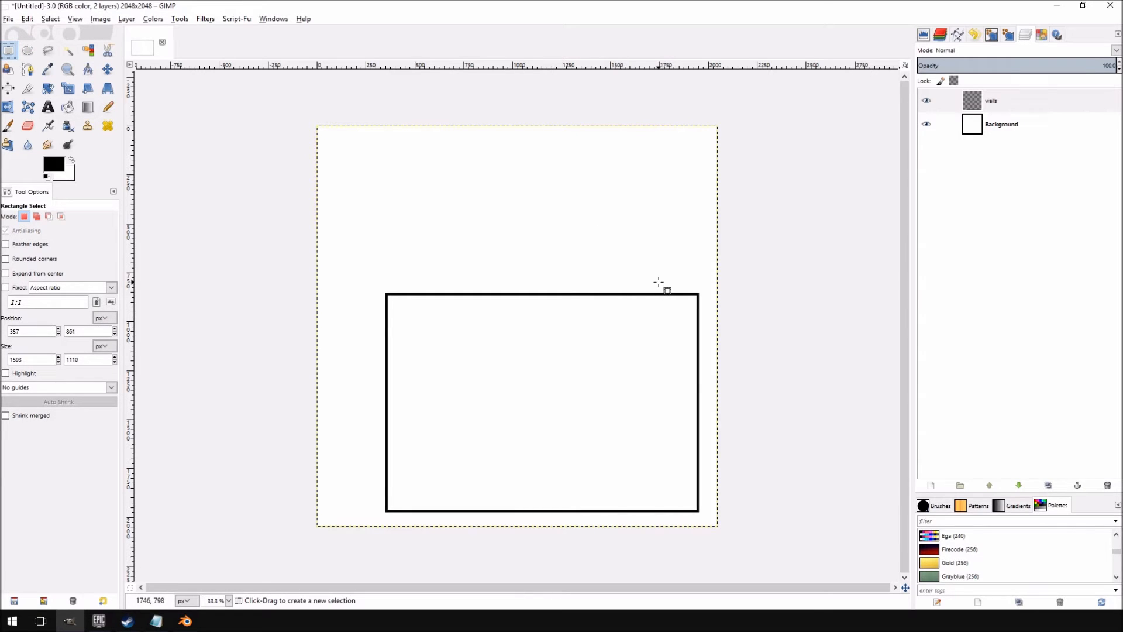
mouse_move(351, 255)
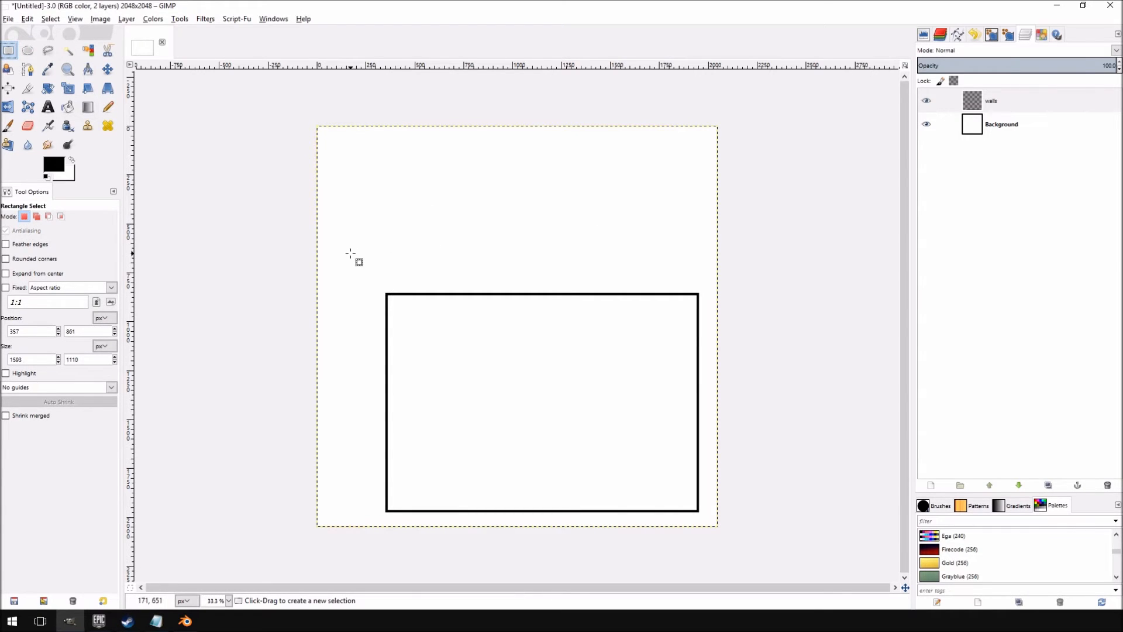
mouse_move(402, 303)
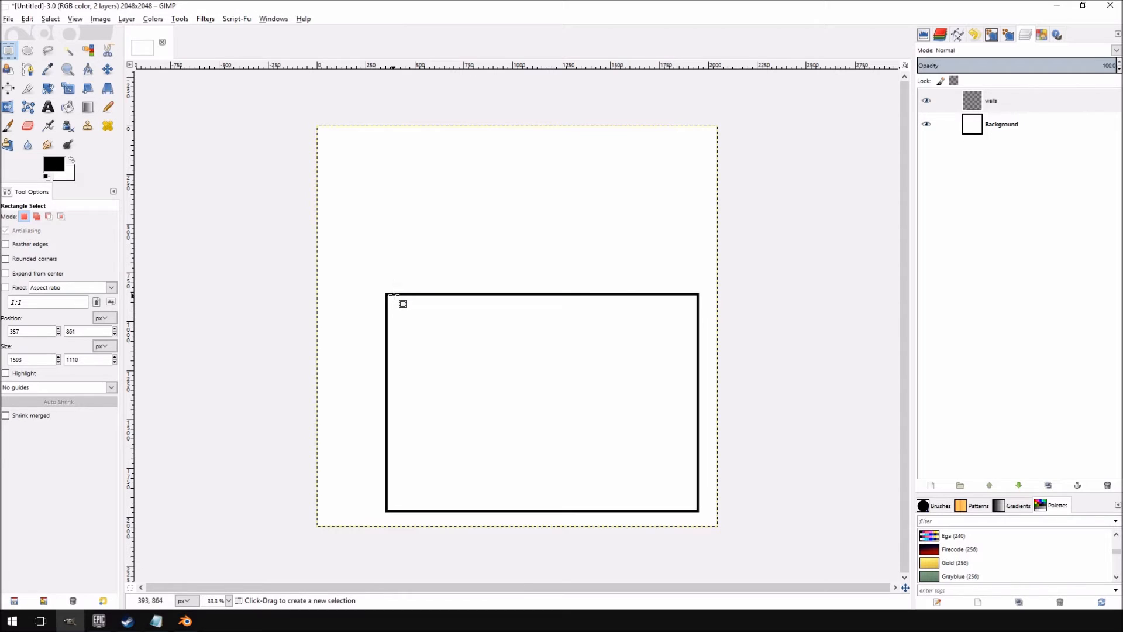
mouse_move(417, 291)
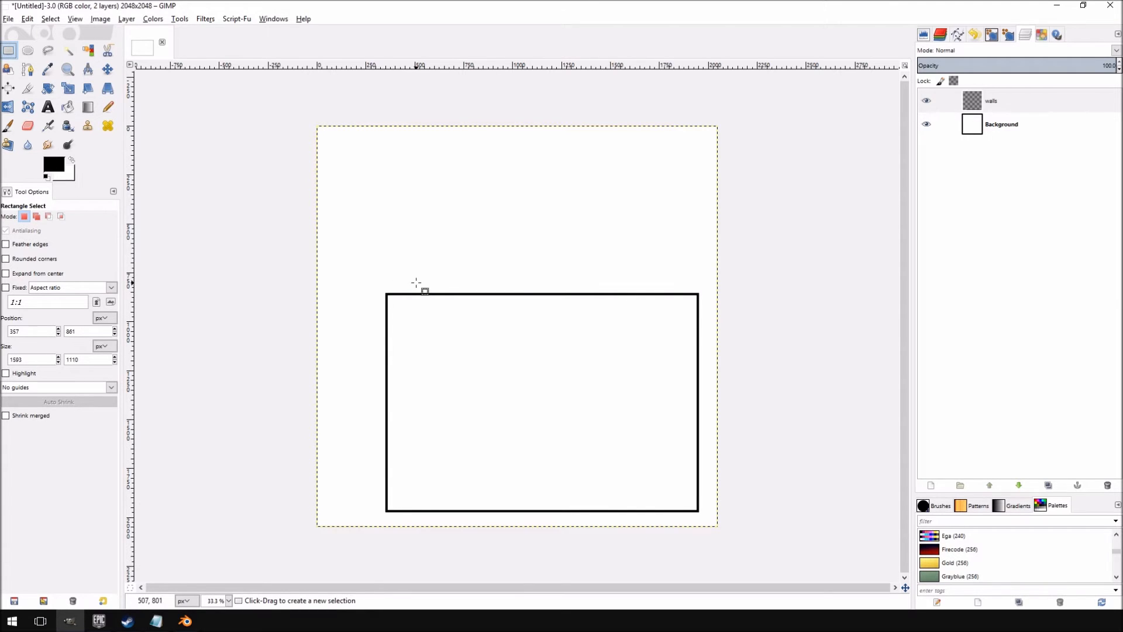
Select top-right, lower-left and top-left wall sections to cut as door gaps
drag(647, 279, 690, 308)
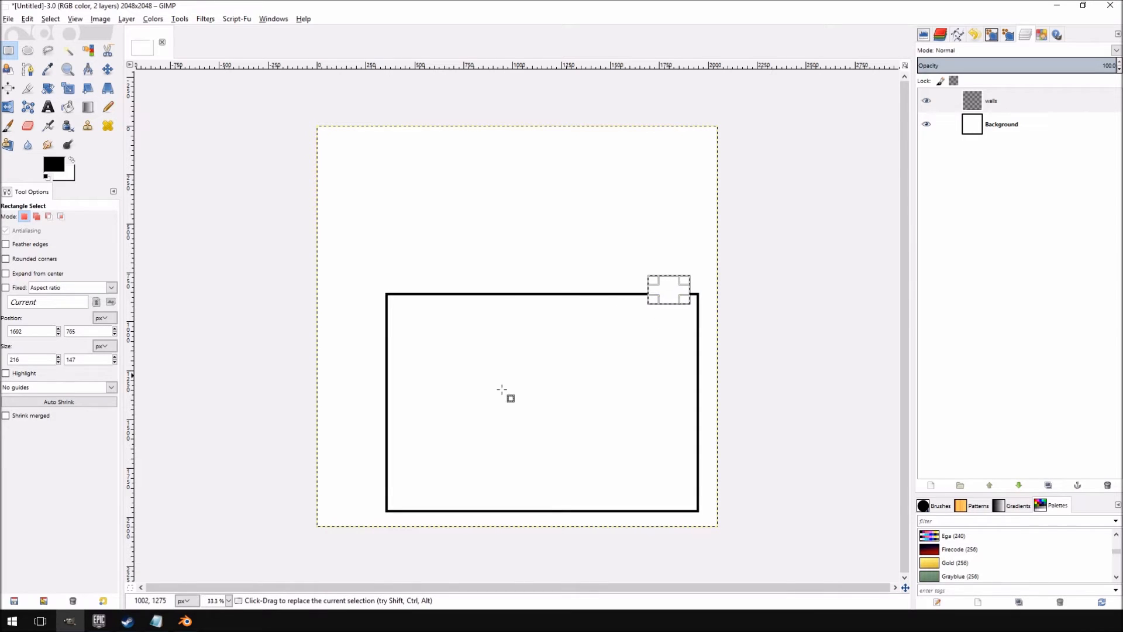
drag(501, 394, 409, 510)
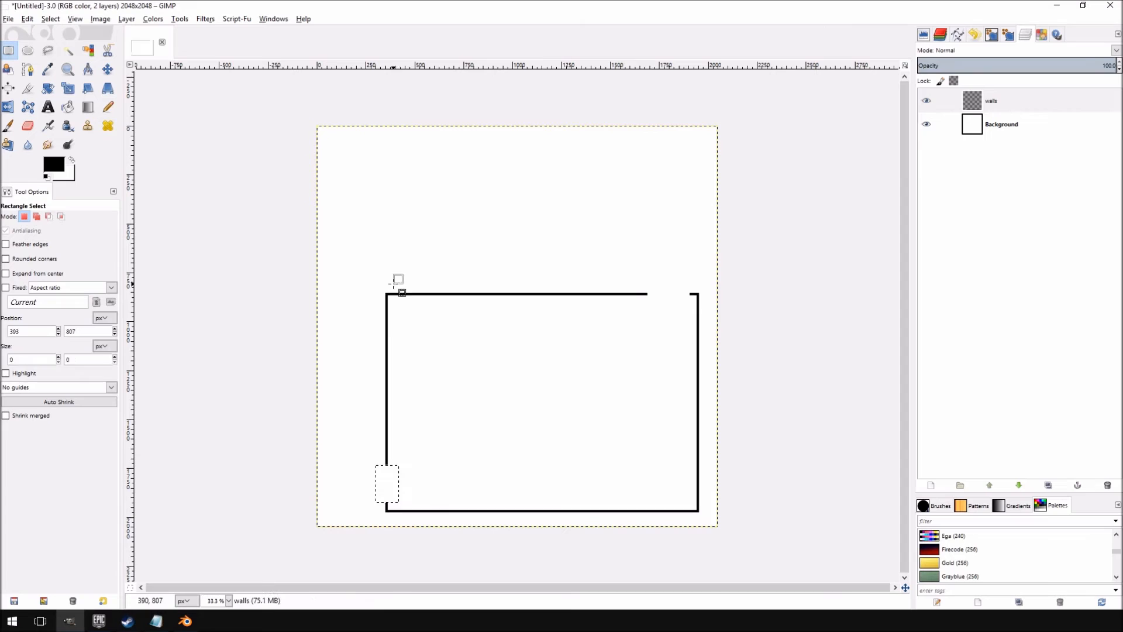
drag(389, 278, 447, 310)
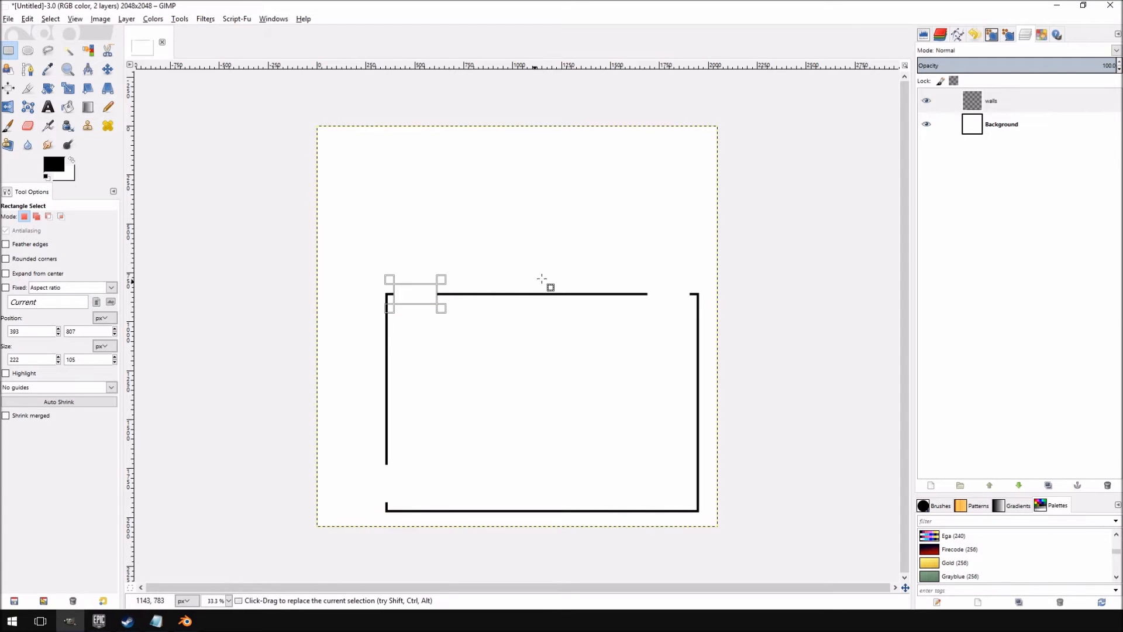
mouse_move(754, 201)
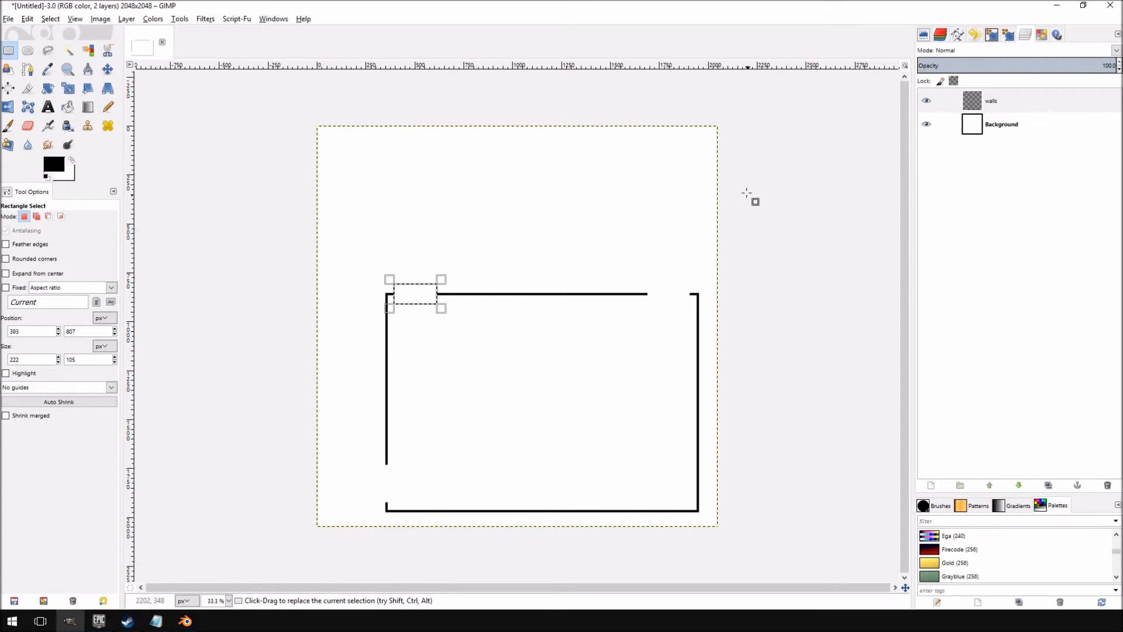
mouse_move(623, 193)
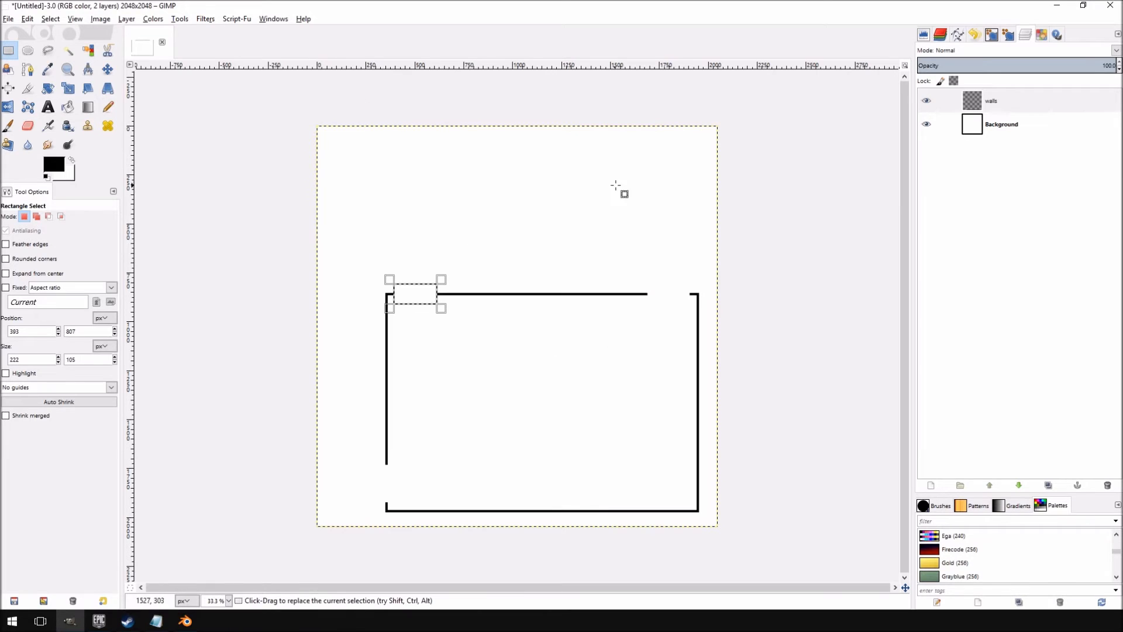
mouse_move(534, 251)
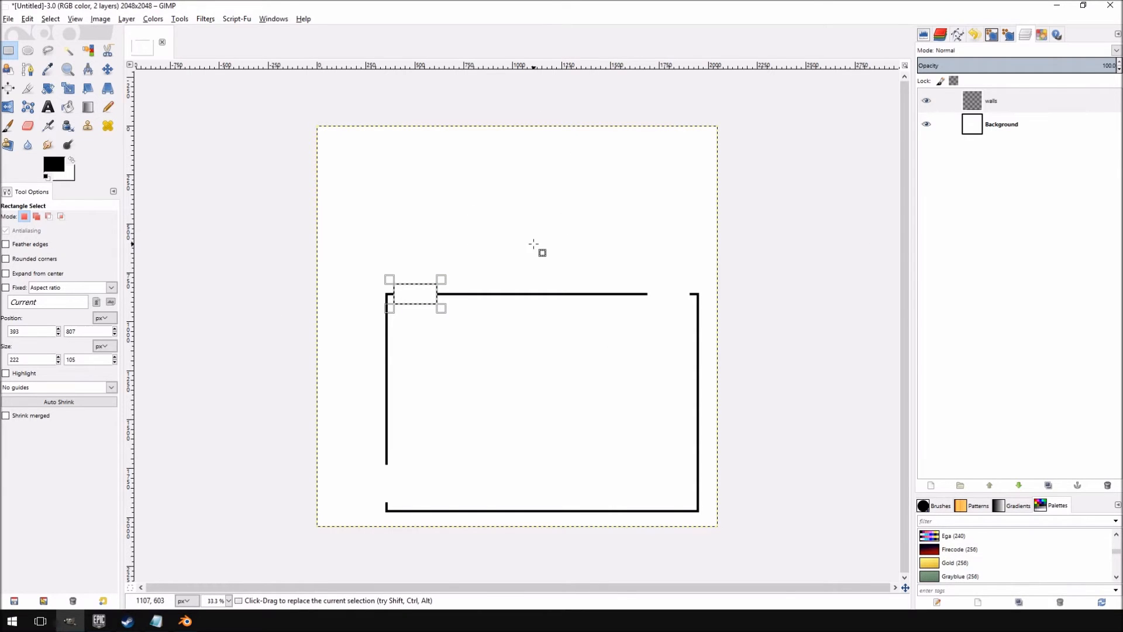
mouse_move(695, 374)
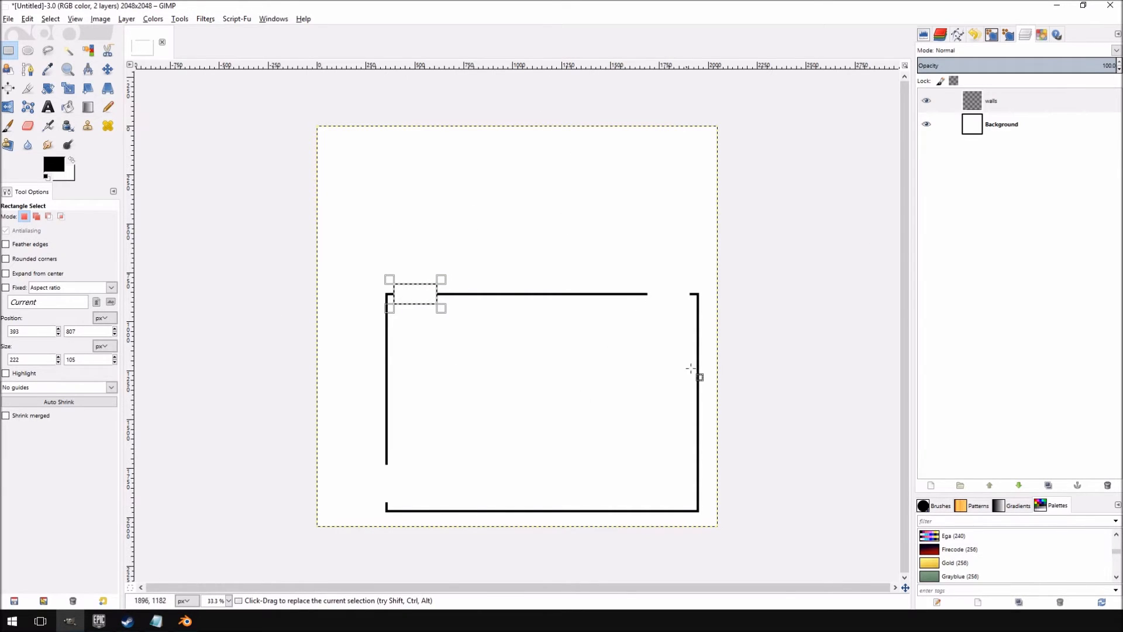
mouse_move(713, 390)
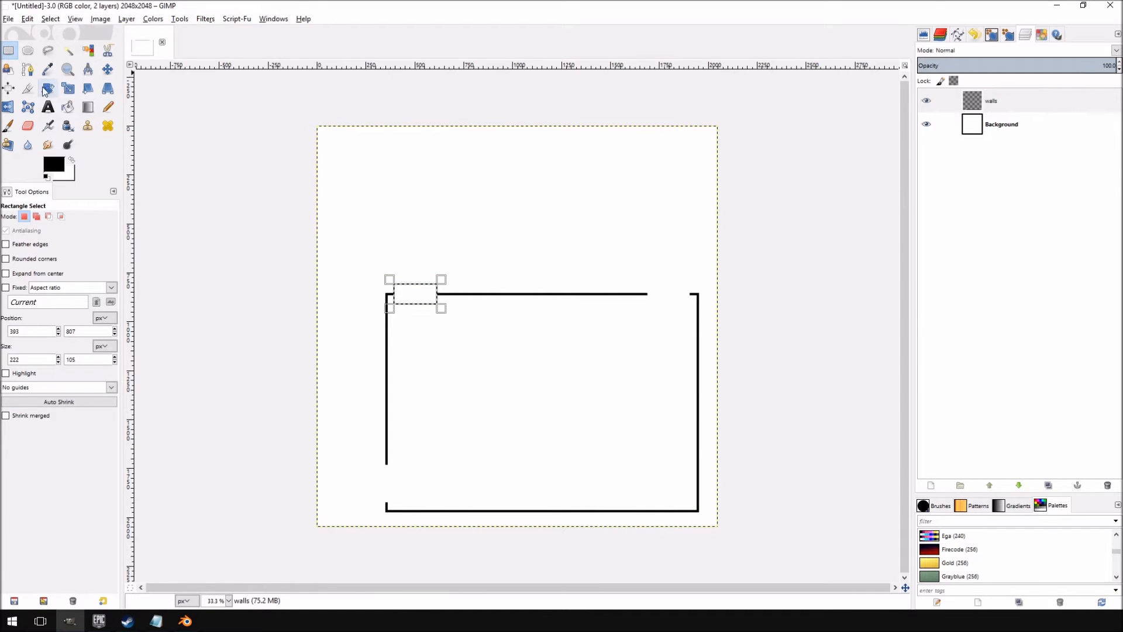
mouse_move(67, 88)
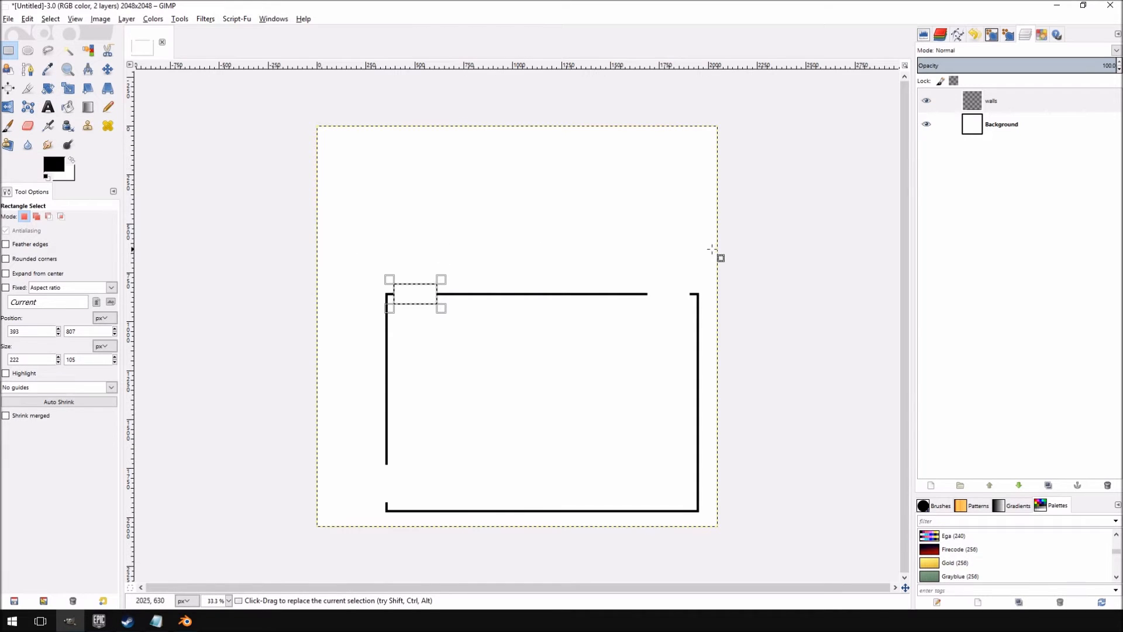
mouse_move(674, 79)
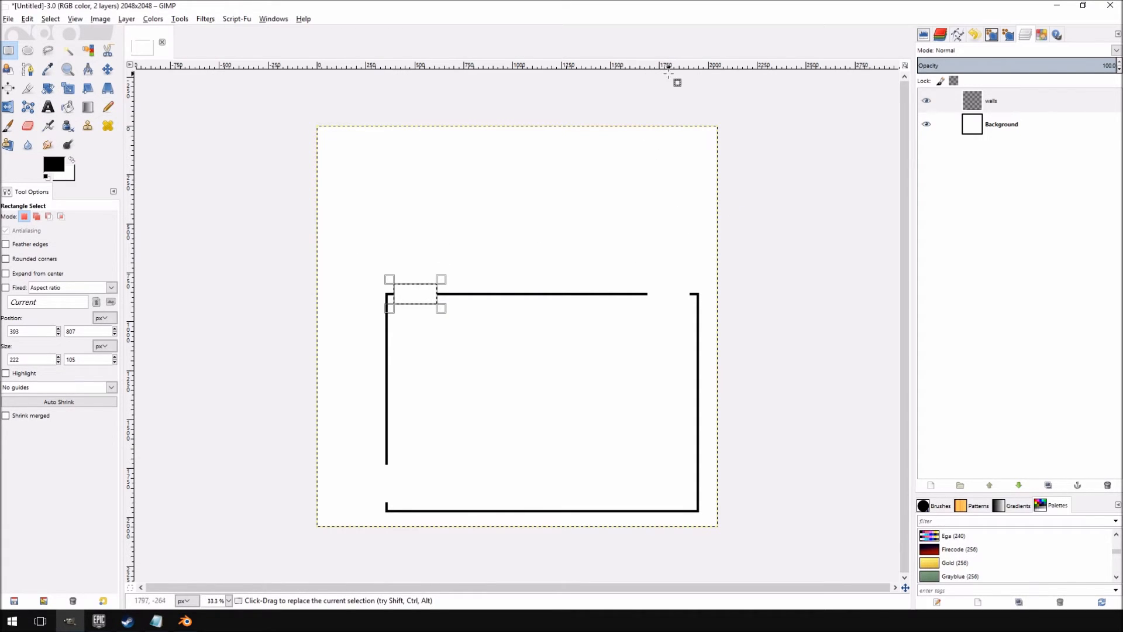
mouse_move(616, 211)
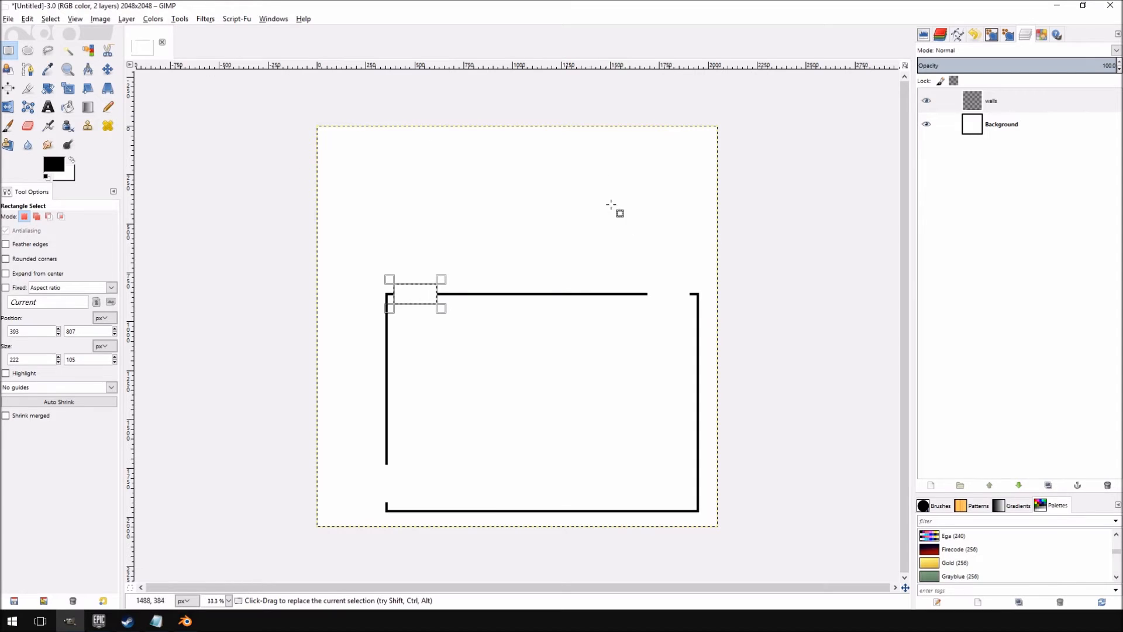
mouse_move(683, 243)
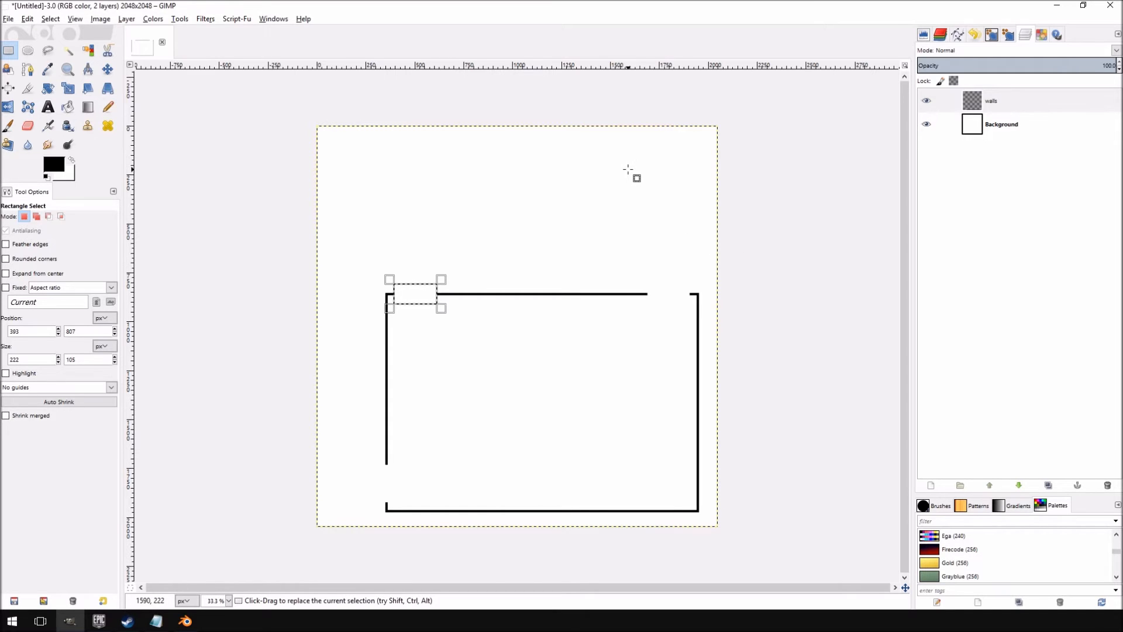
mouse_move(327, 293)
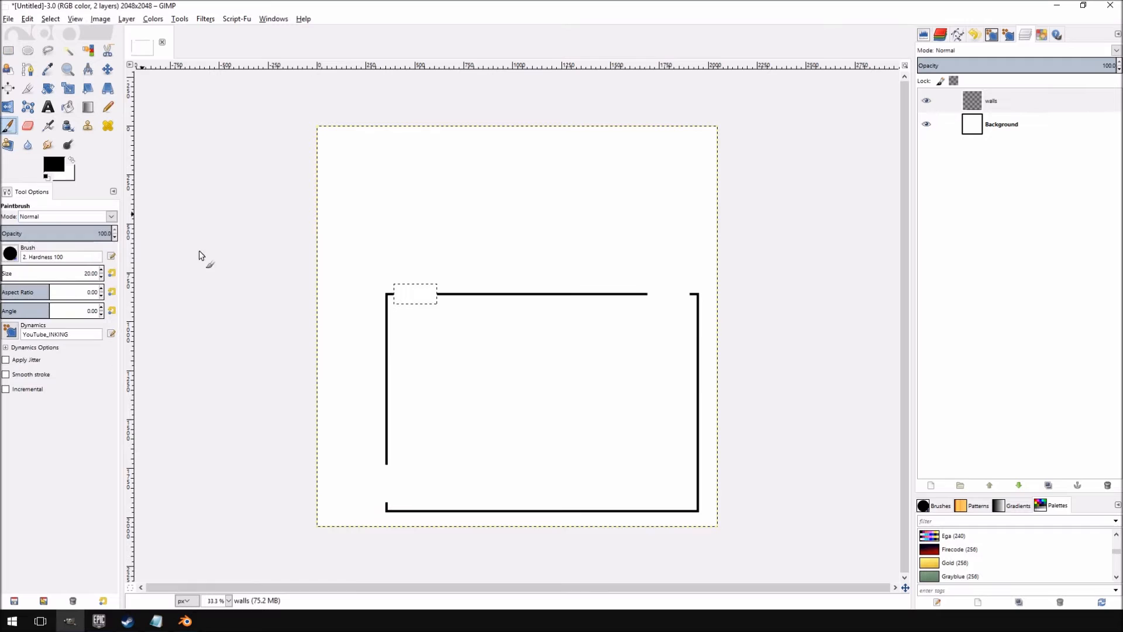
mouse_move(331, 297)
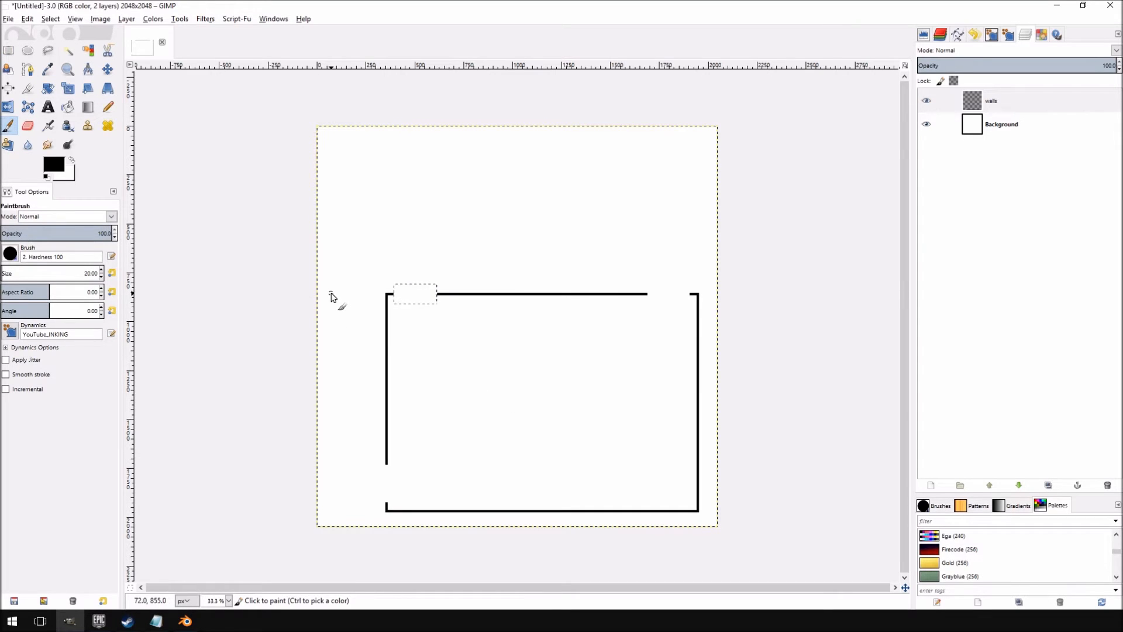
mouse_move(328, 304)
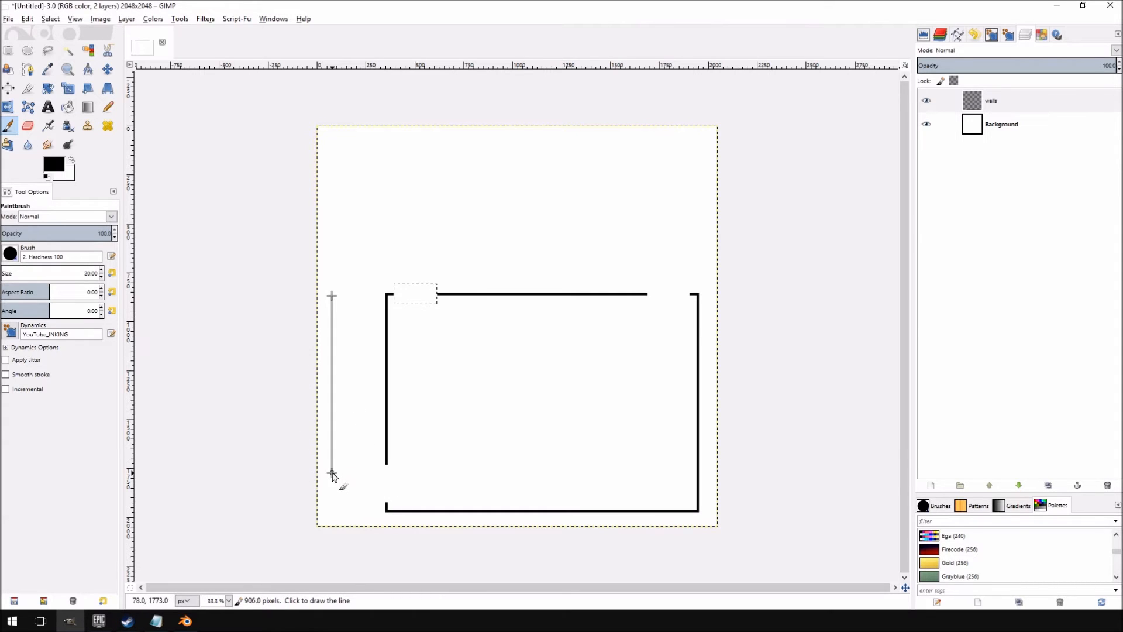
mouse_move(480, 440)
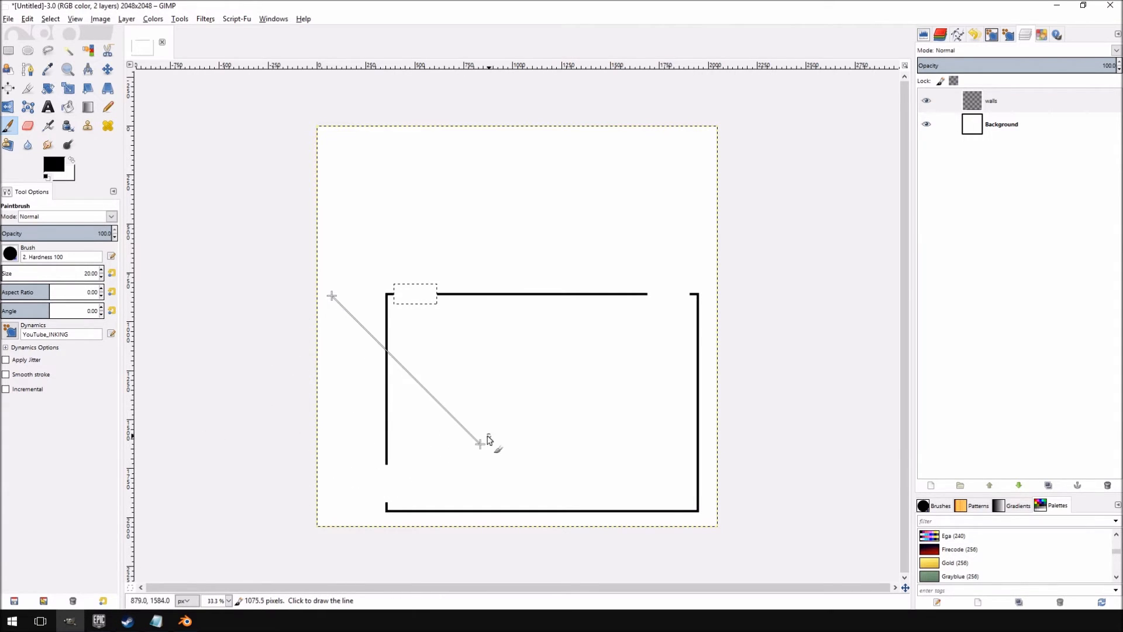
mouse_move(415, 448)
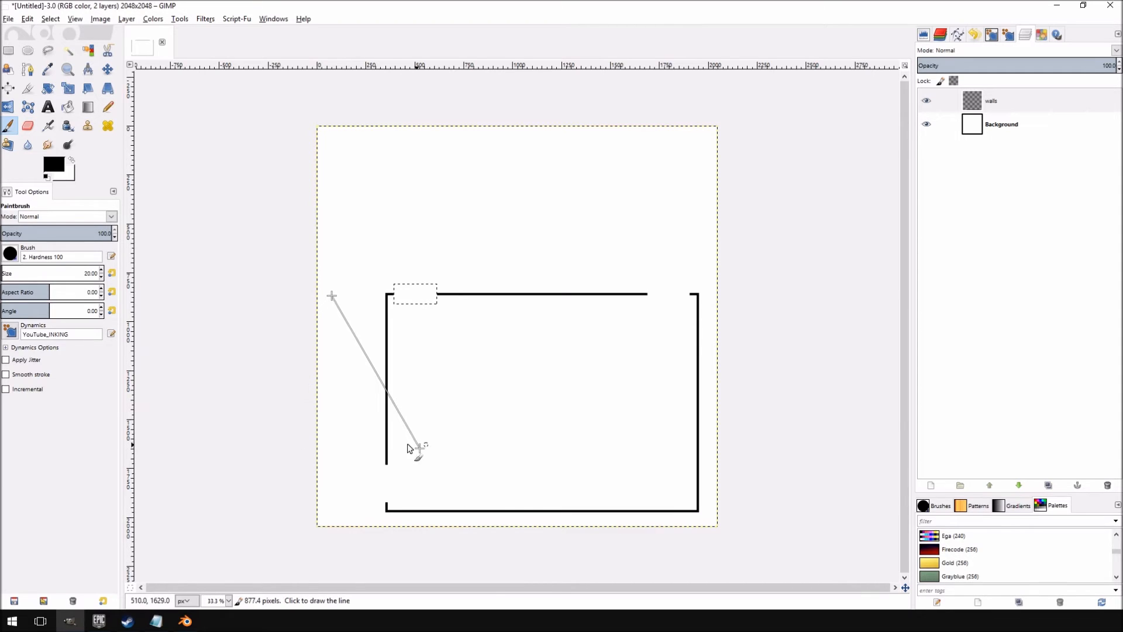
mouse_move(333, 462)
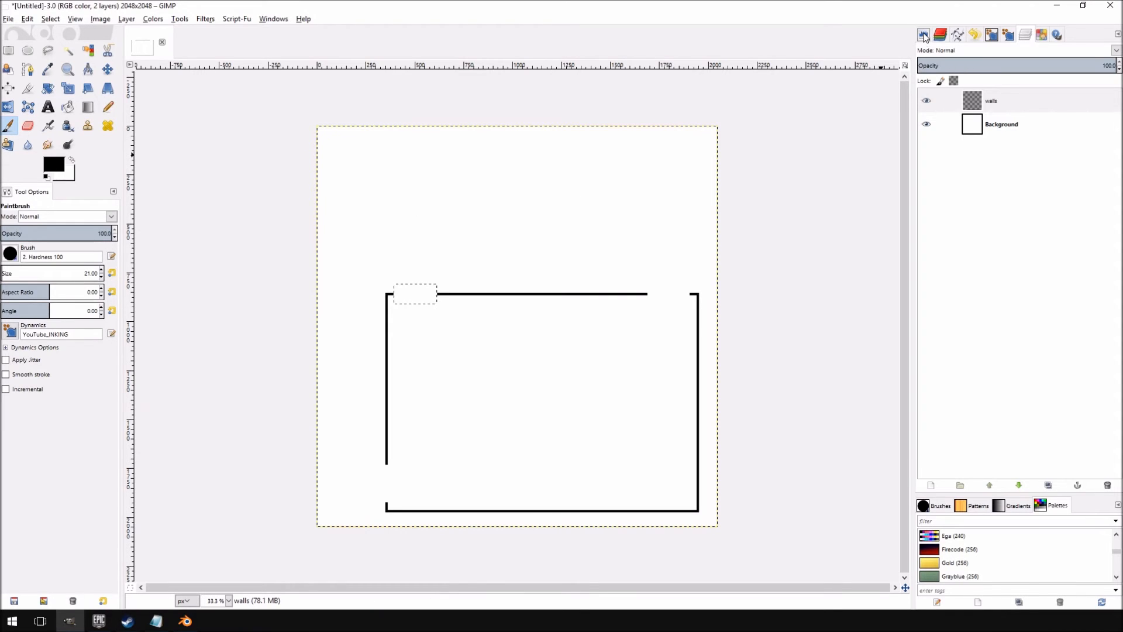
click(1040, 35)
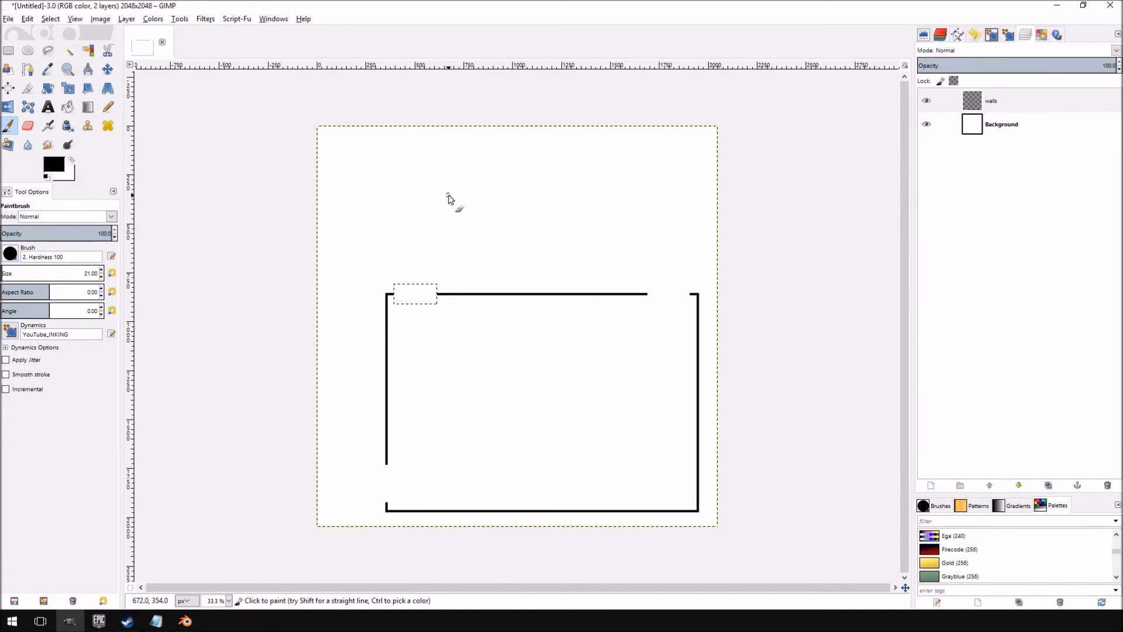
mouse_move(393, 306)
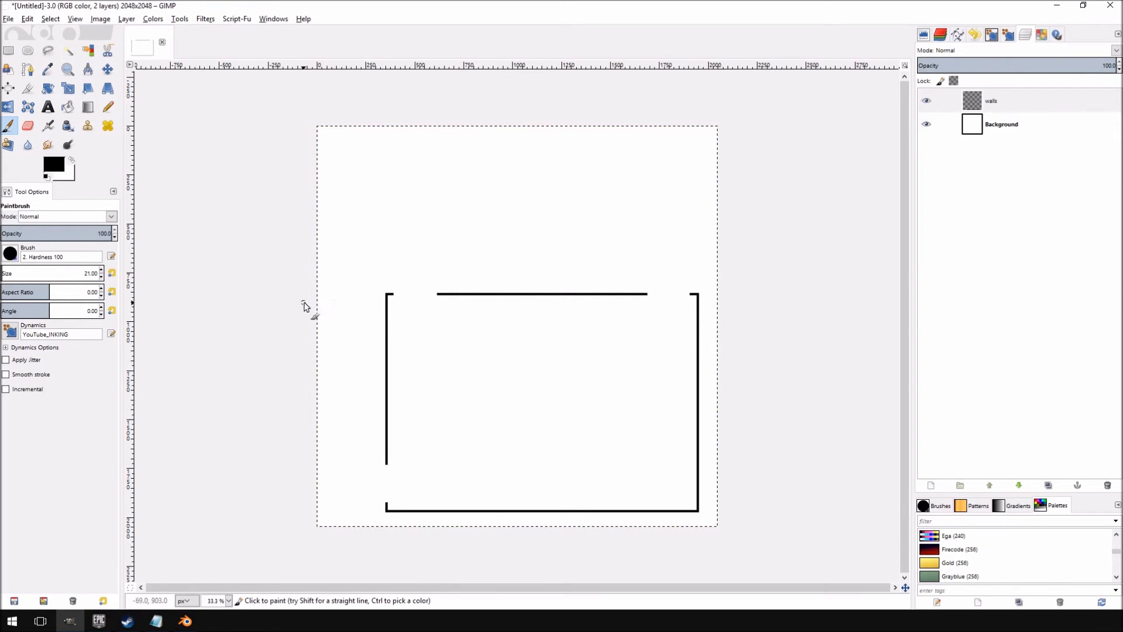
mouse_move(334, 296)
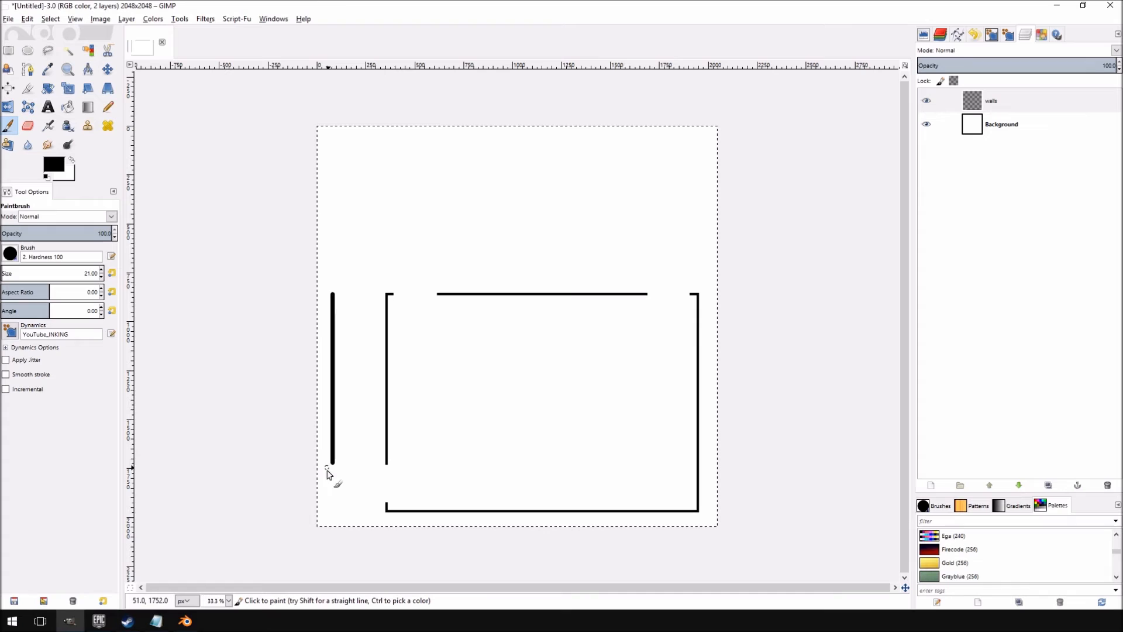
mouse_move(337, 479)
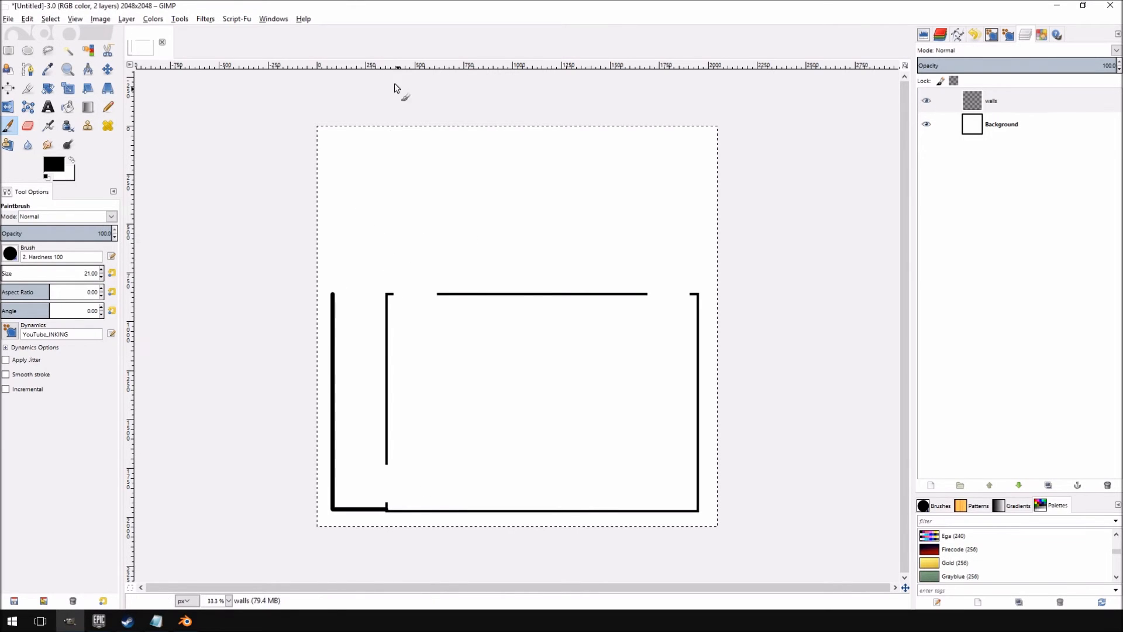
mouse_move(483, 501)
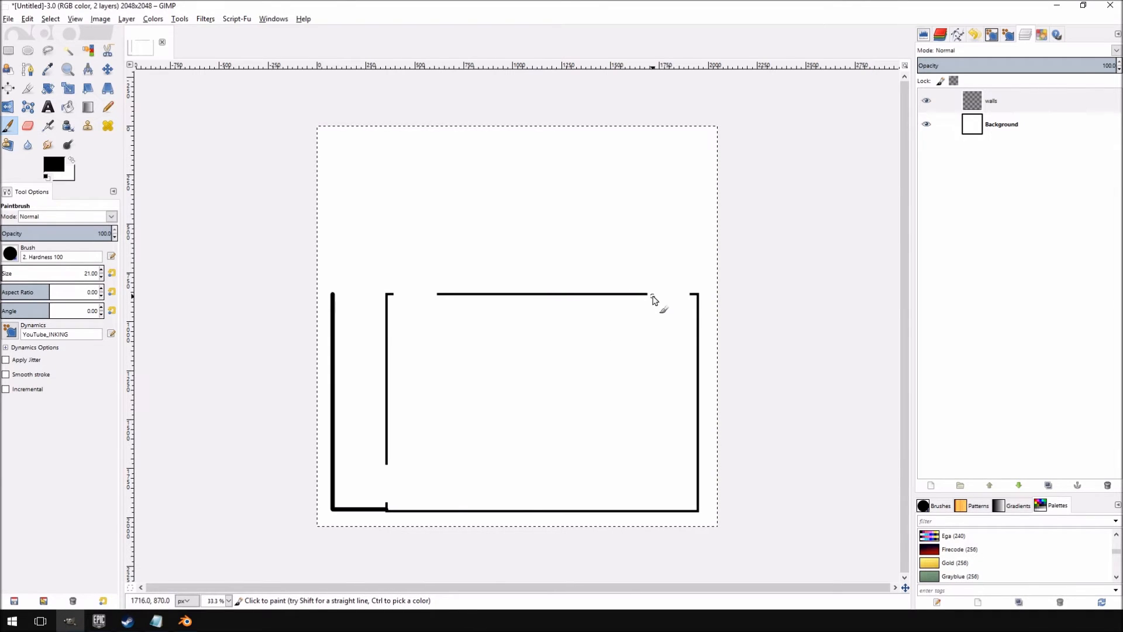
mouse_move(313, 300)
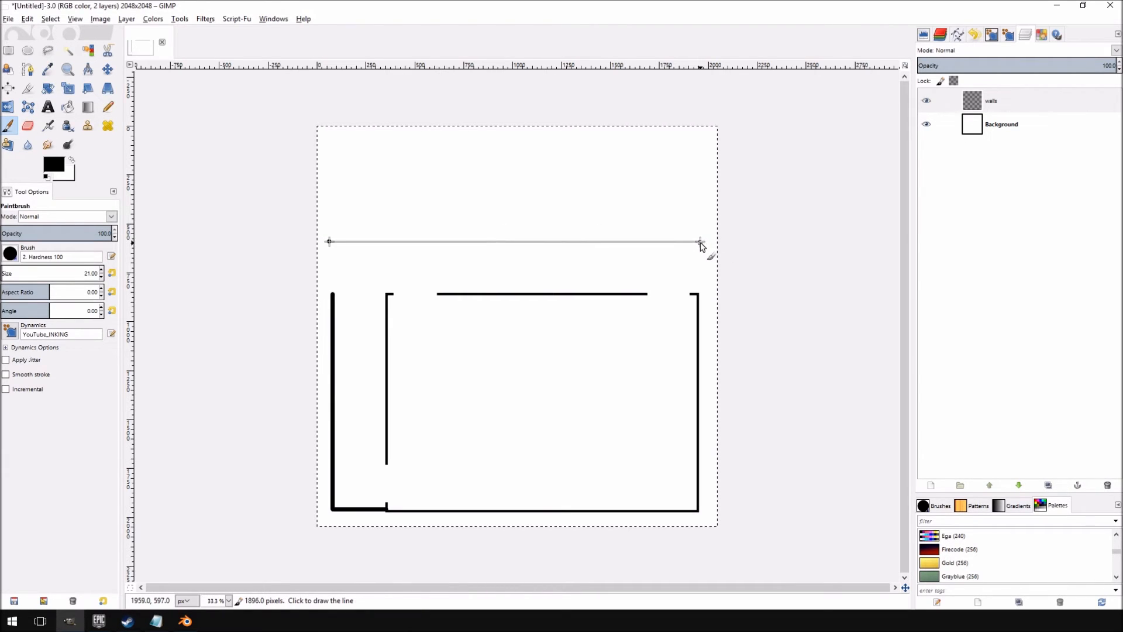
Paint a long straight black wall above the room
click(700, 242)
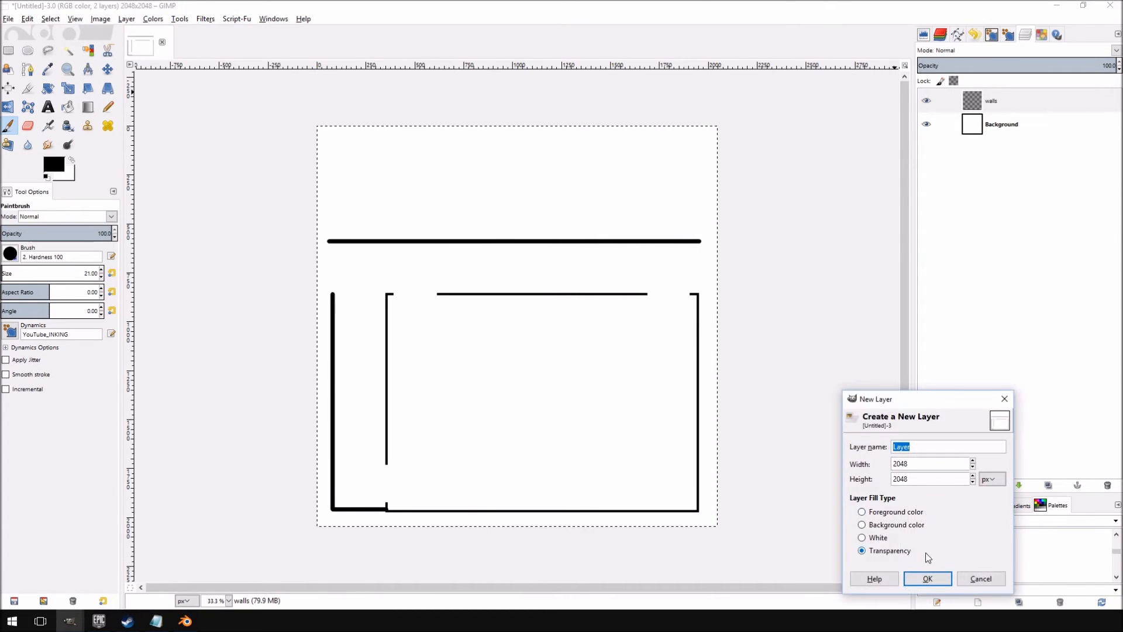
Name the new empty layer above walls 'medium'
click(926, 578)
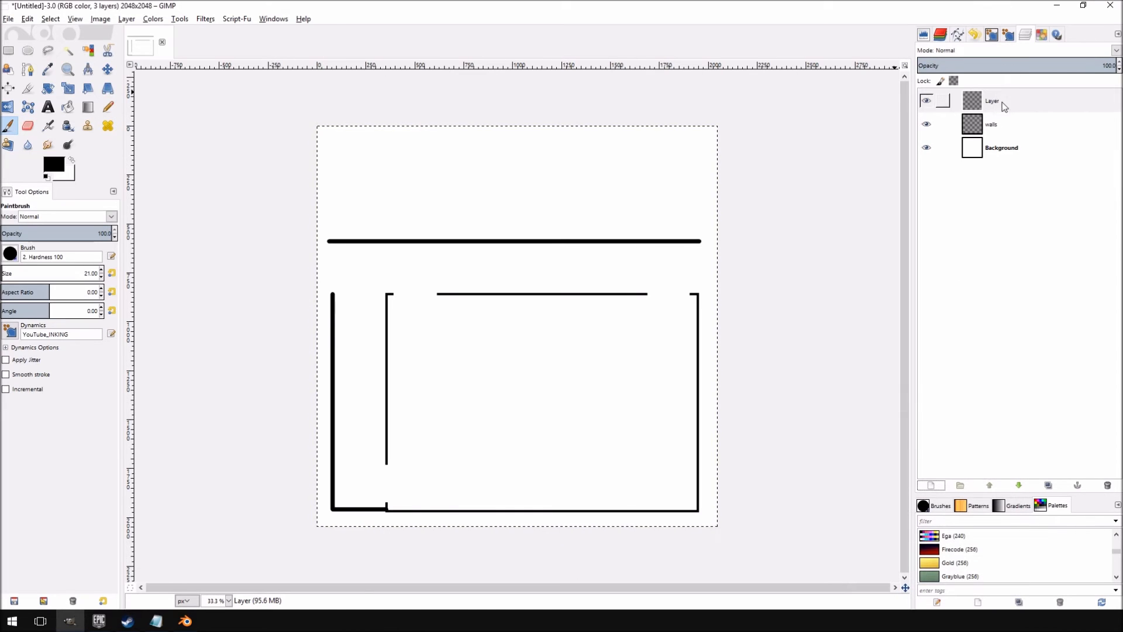
double_click(992, 100)
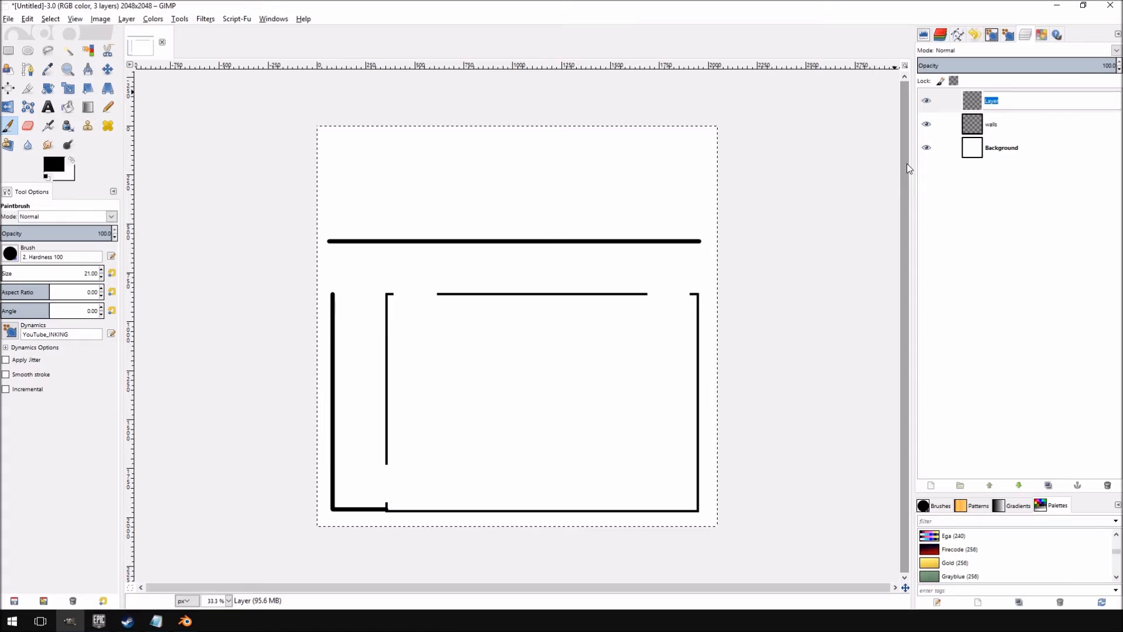
text(mediu)
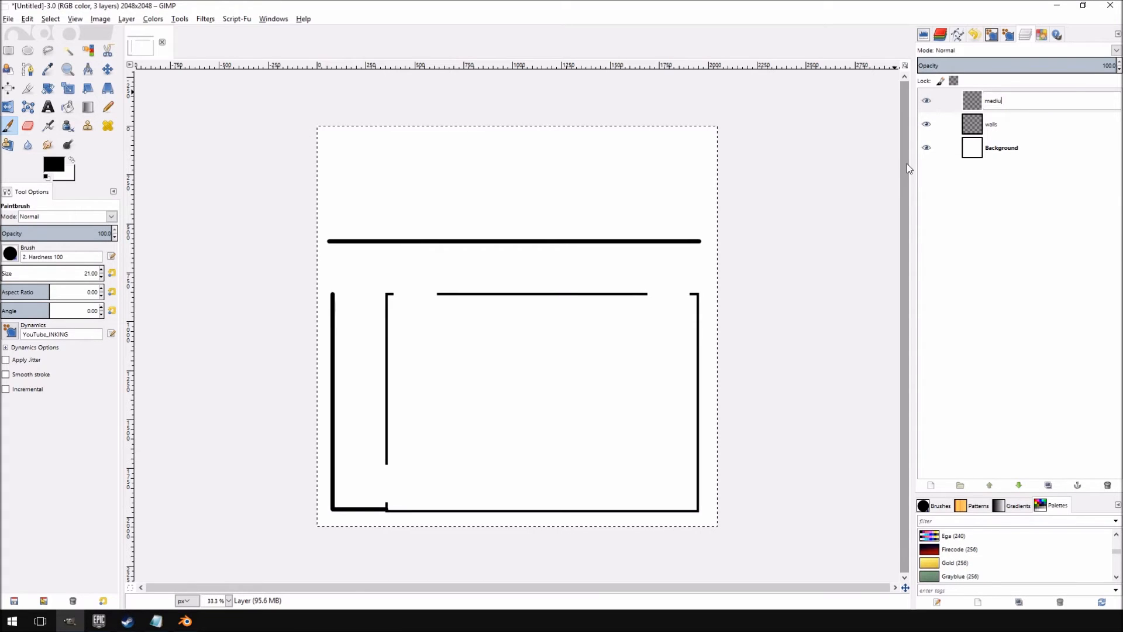
click(1002, 100)
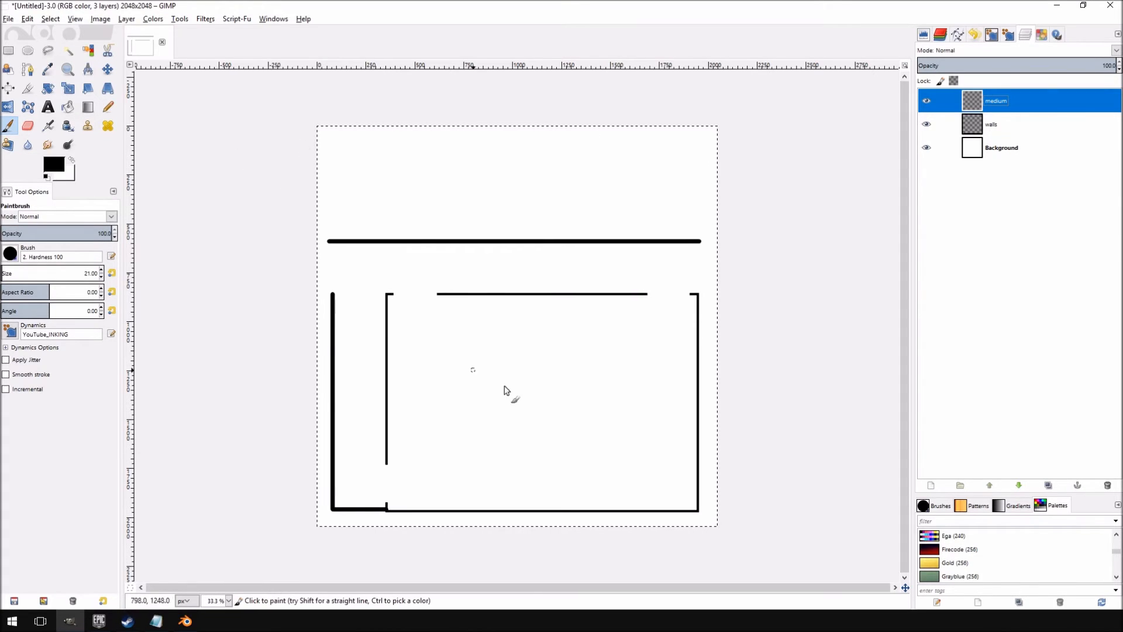
mouse_move(451, 337)
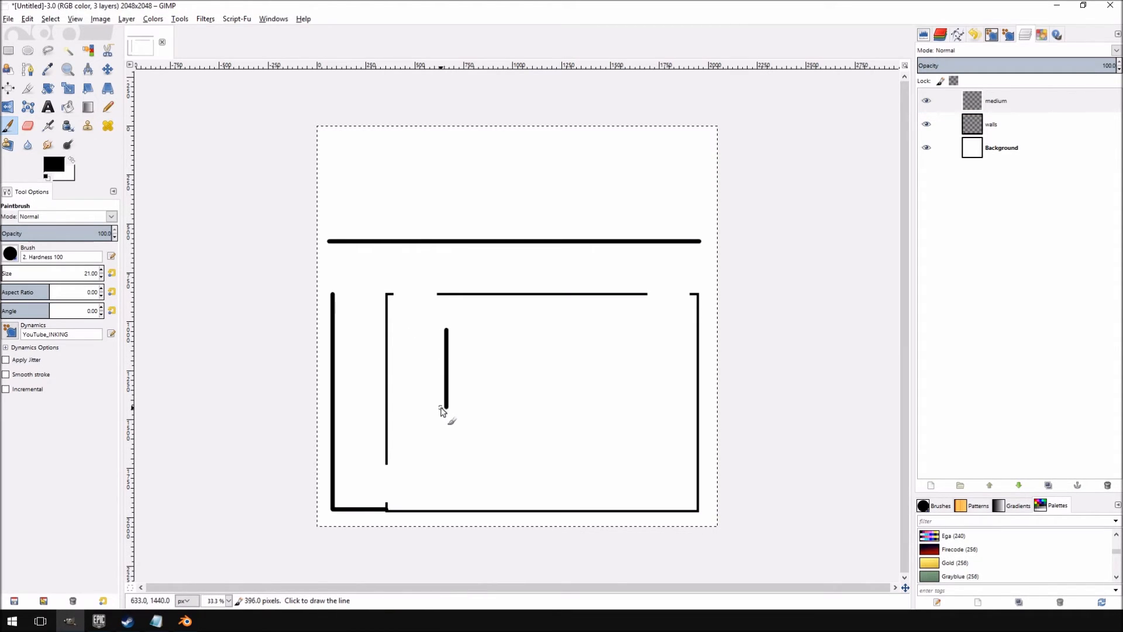
Paint outlines of the L-shaped piece and the lower and small rectangular furniture
click(472, 362)
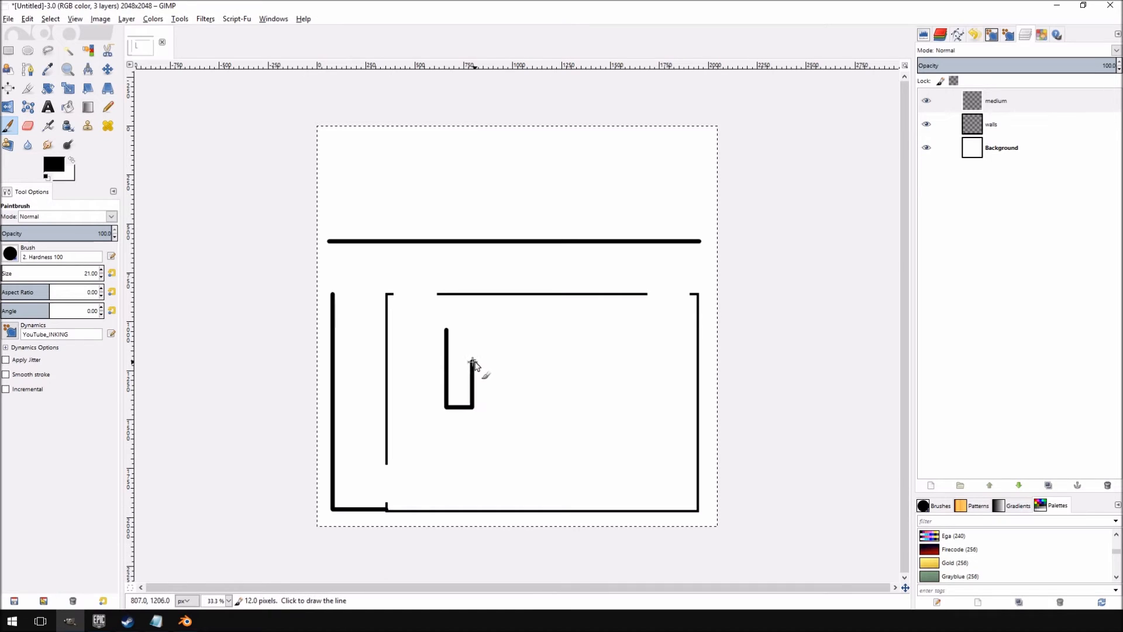
mouse_move(546, 362)
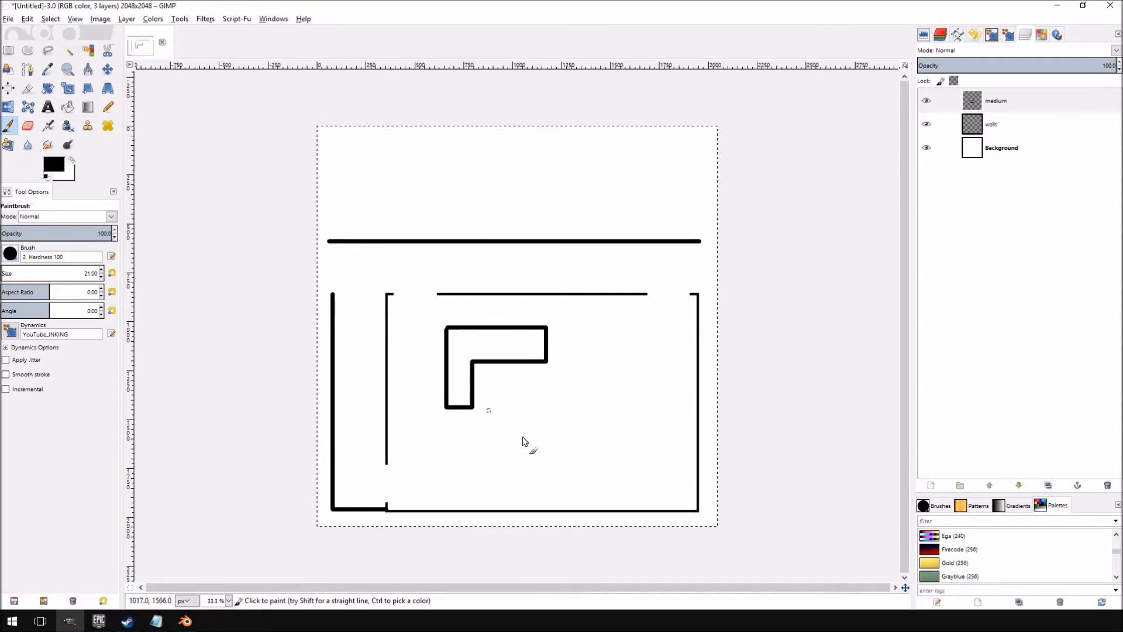
mouse_move(520, 432)
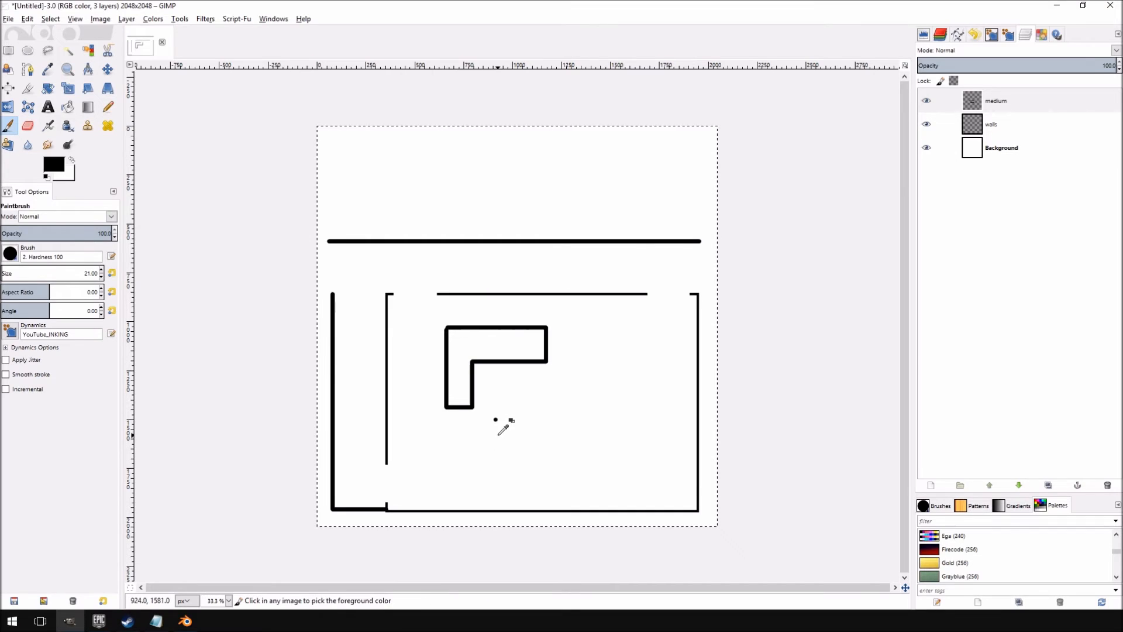
drag(495, 419, 595, 453)
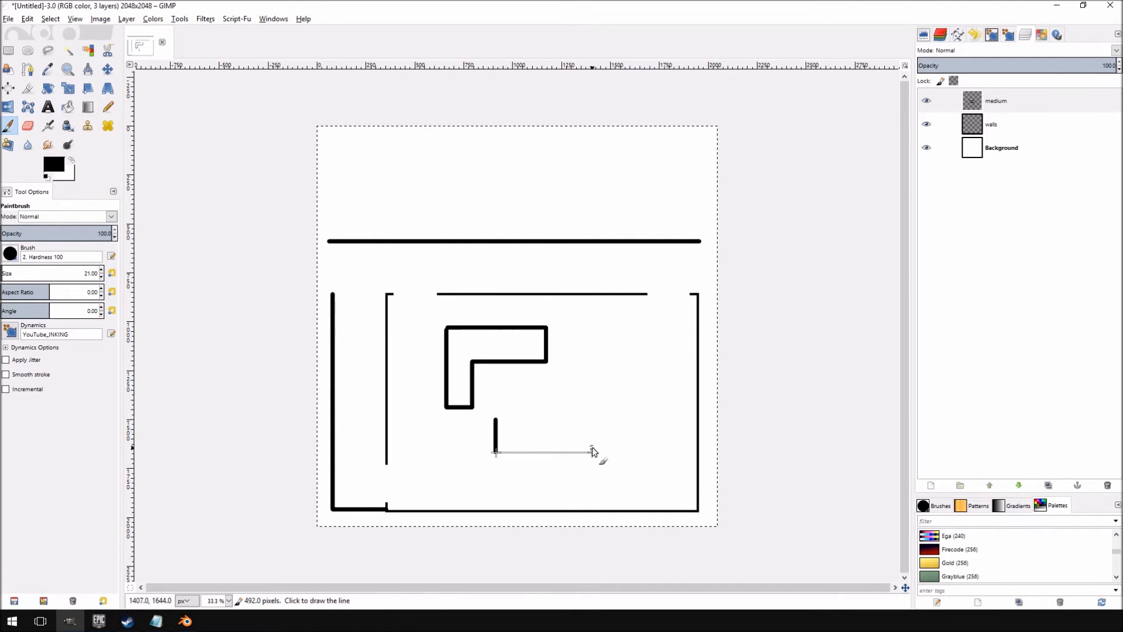
click(593, 418)
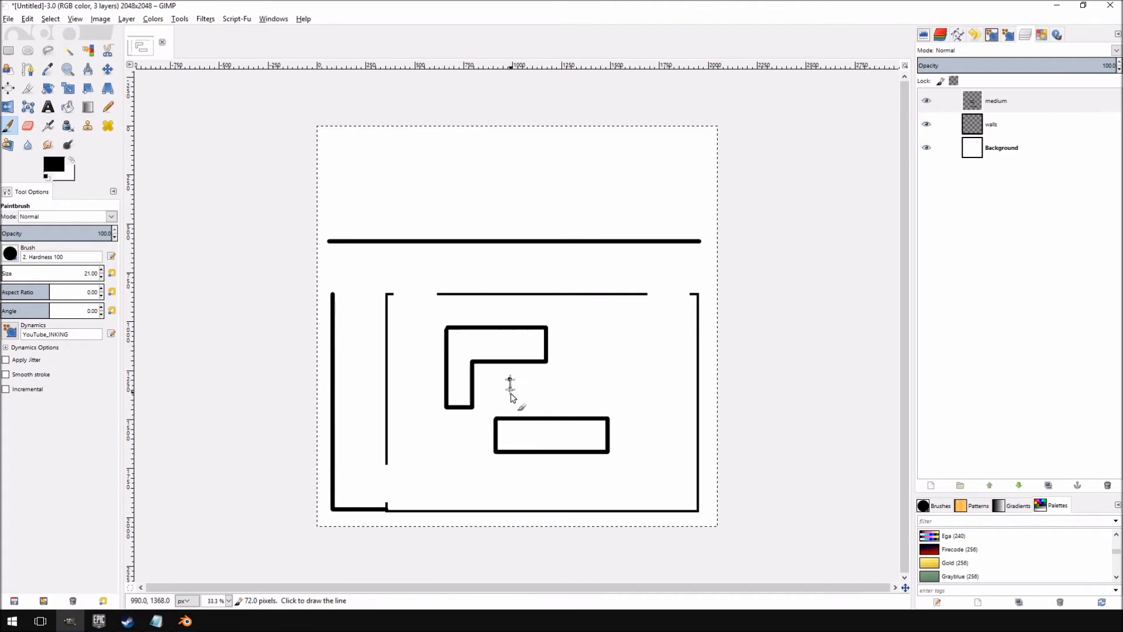
drag(510, 379, 568, 398)
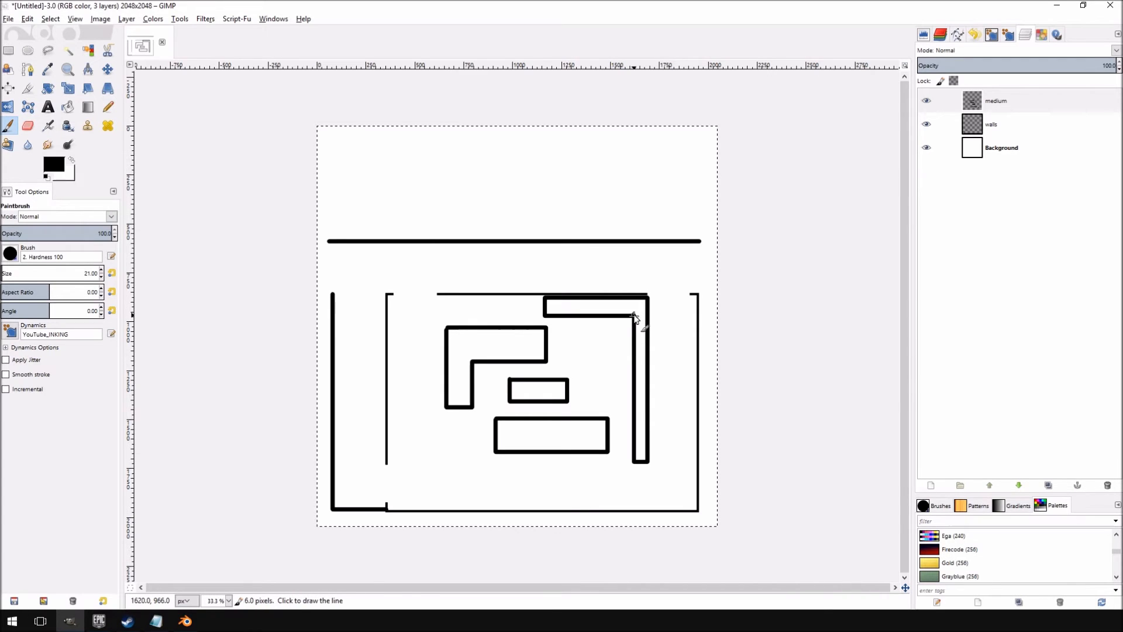
mouse_move(215, 348)
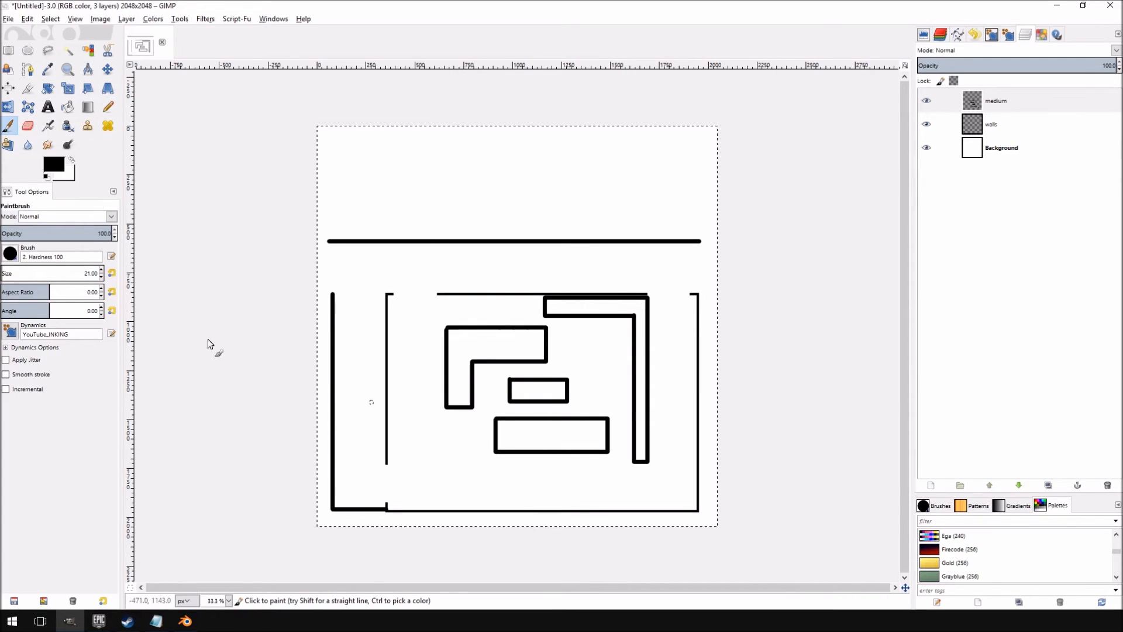
click(28, 51)
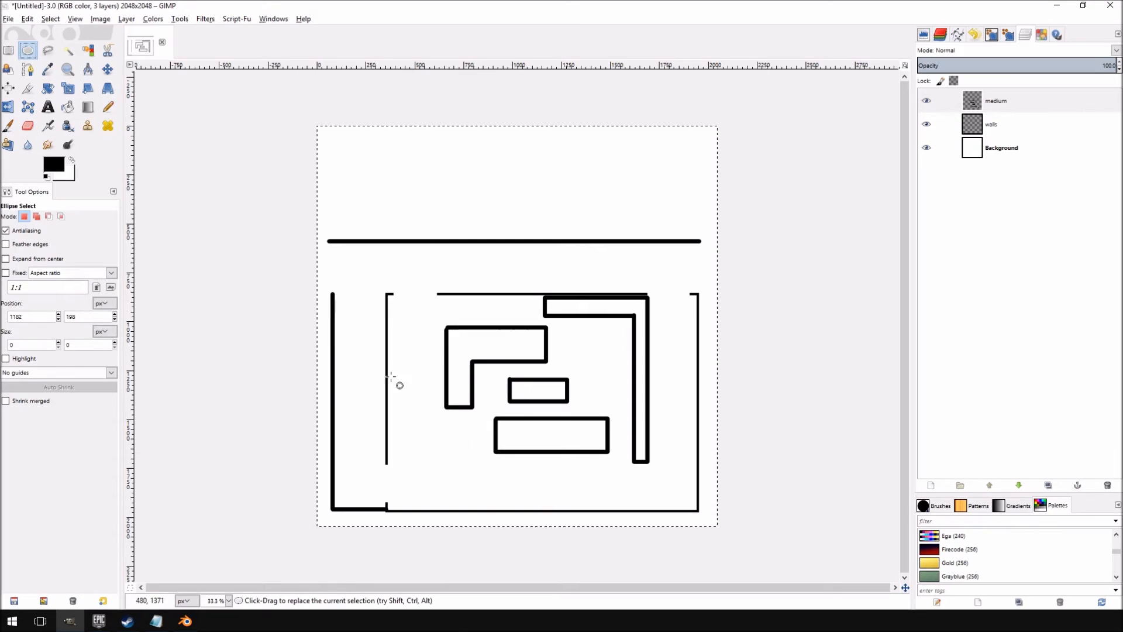
Select a small circle below the L-shaped piece and start stroking it
drag(389, 383, 472, 444)
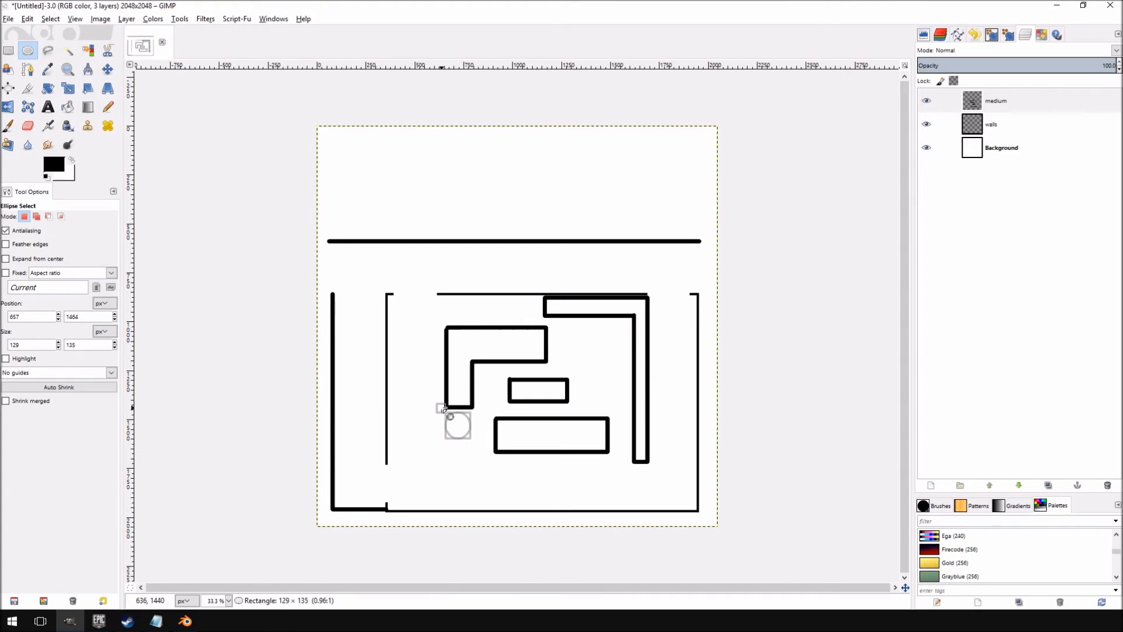
click(50, 18)
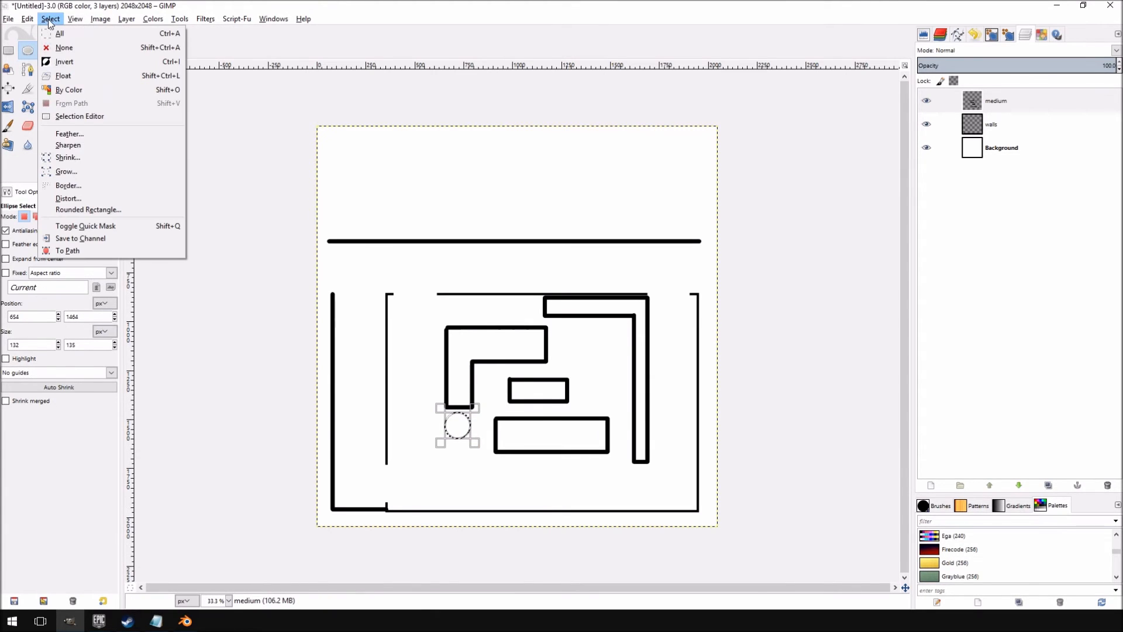
click(28, 19)
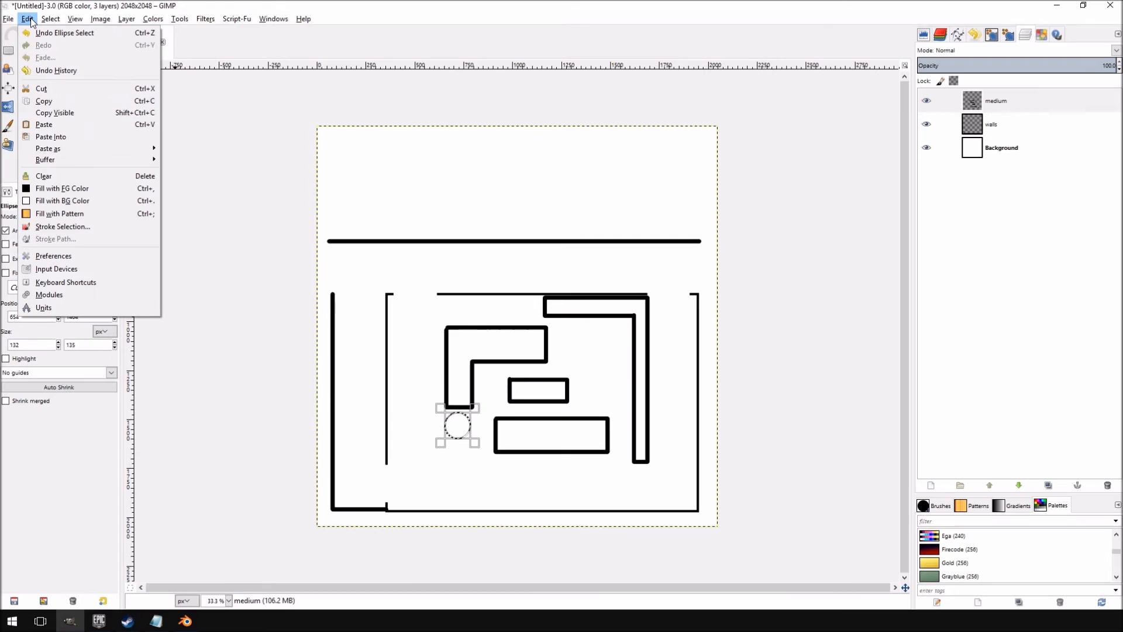
mouse_move(63, 227)
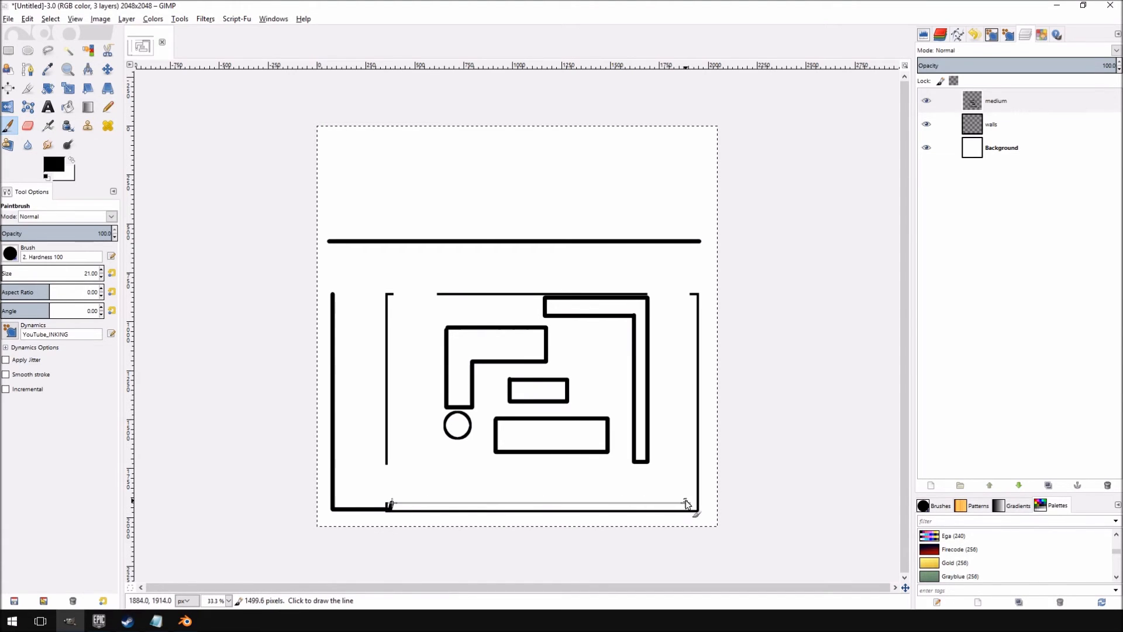
Draw thin parallel black lines along the bottom wall and down the right wall
drag(390, 503, 695, 508)
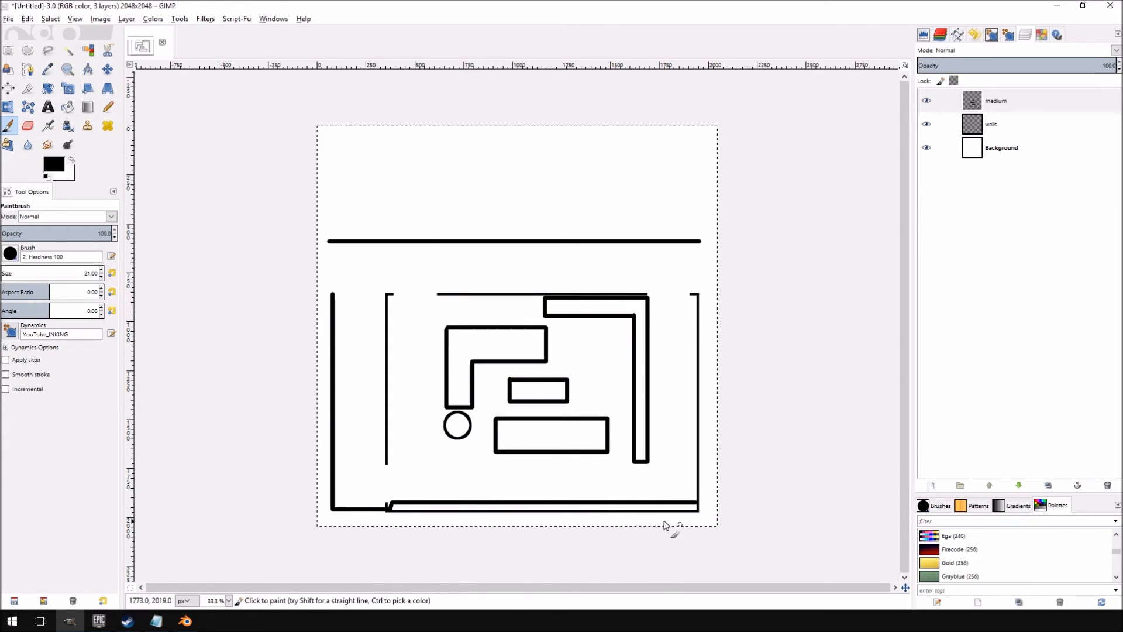
mouse_move(444, 500)
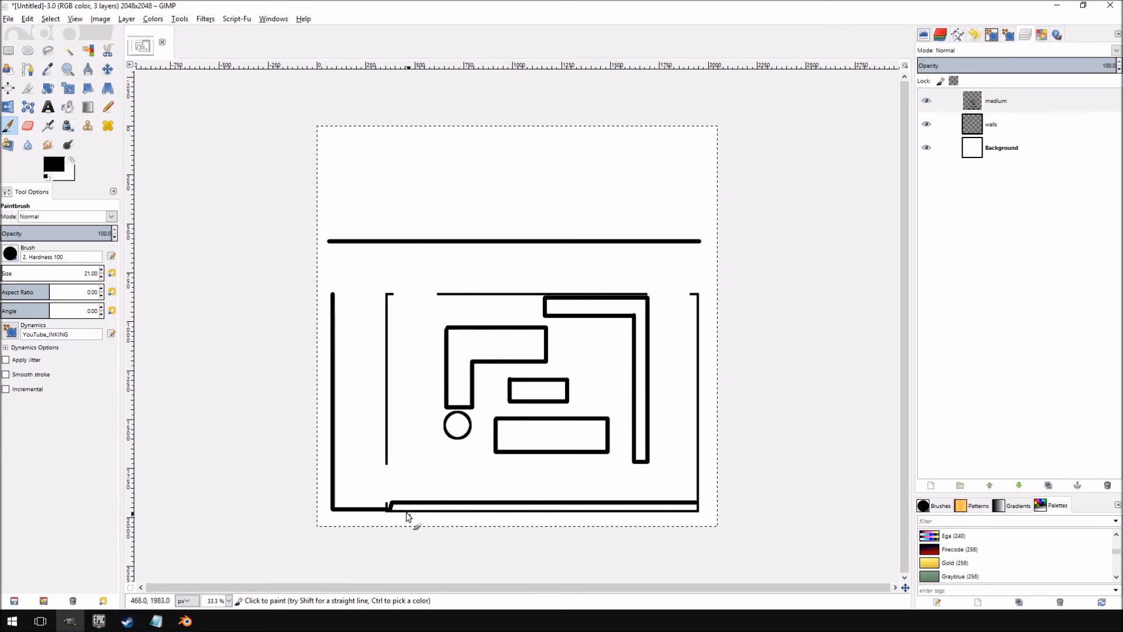
mouse_move(401, 518)
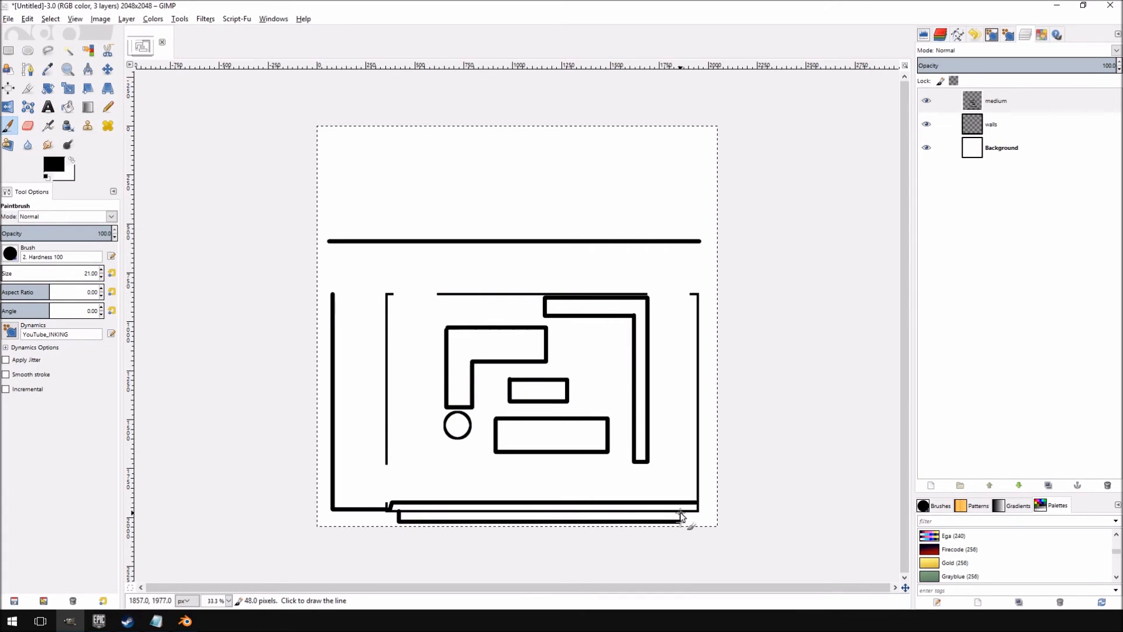
mouse_move(705, 494)
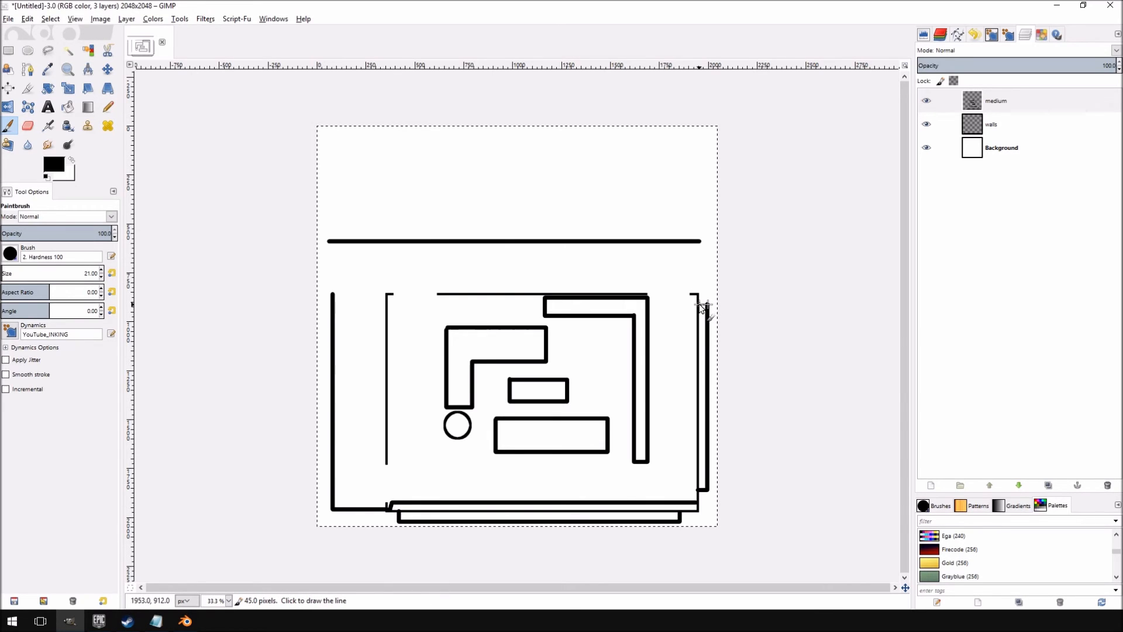
click(67, 106)
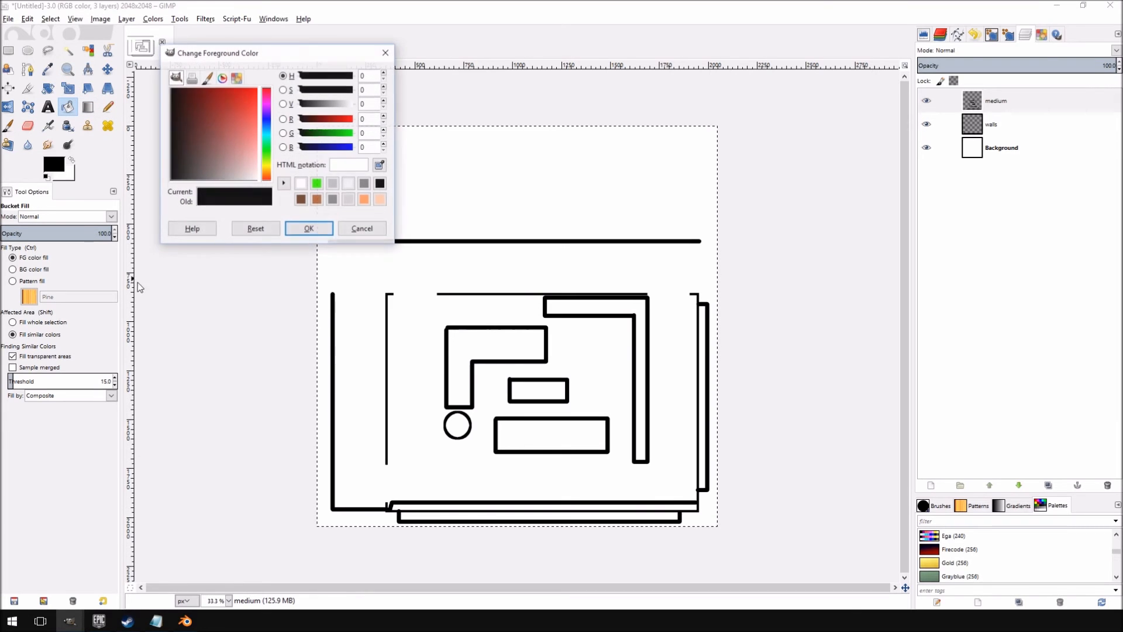
Make bright blue the foreground colour and set Bucket Fill to FG color fill
click(267, 131)
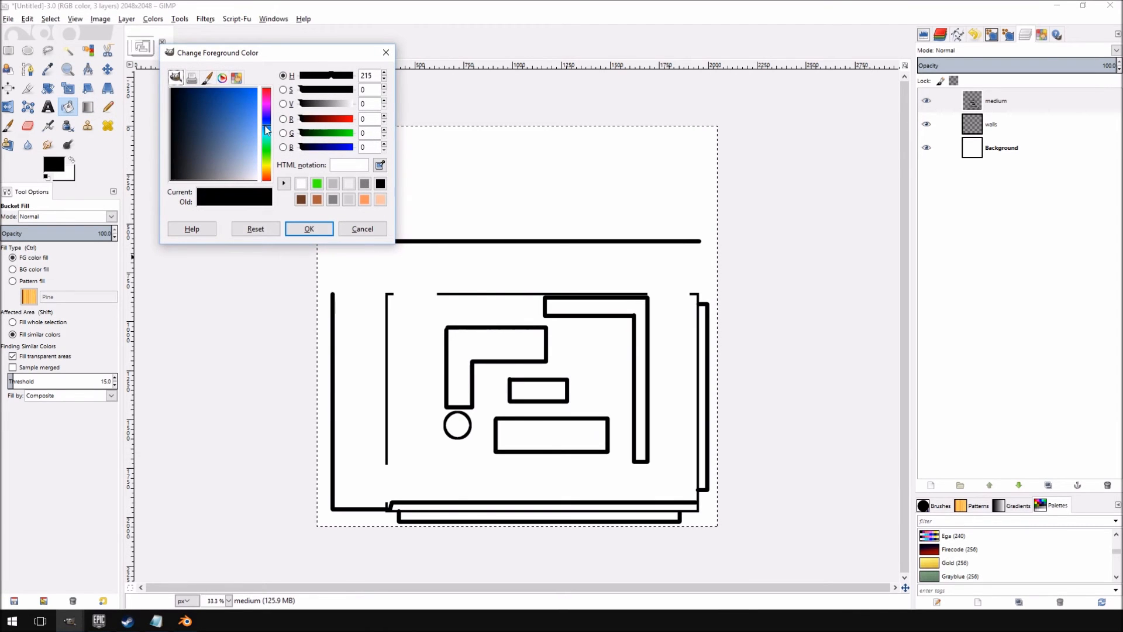
click(309, 228)
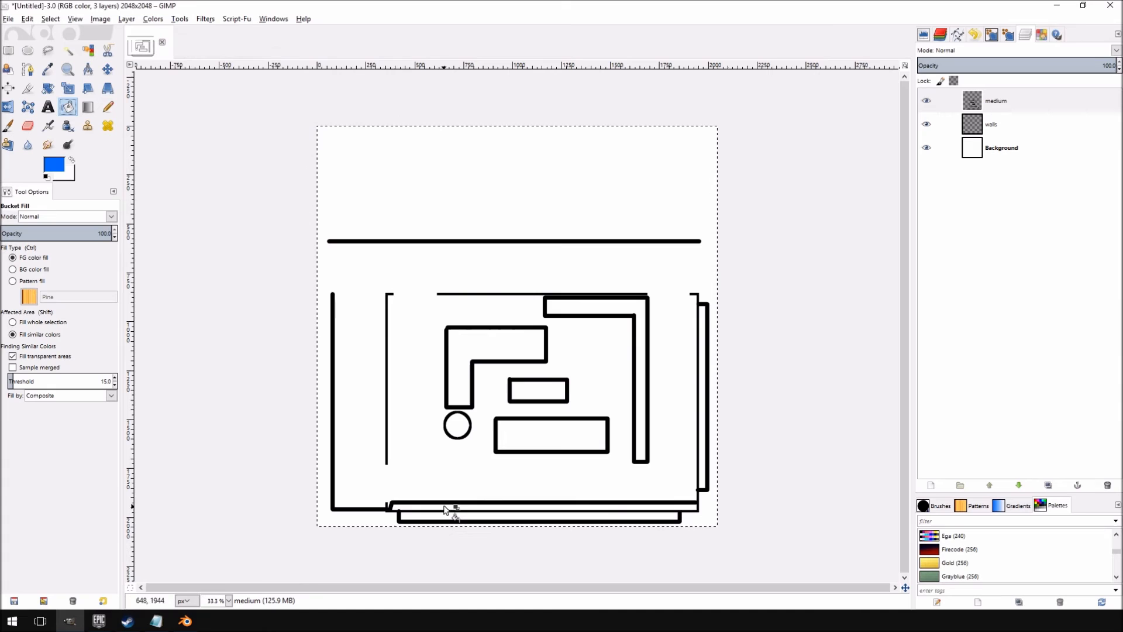
click(12, 269)
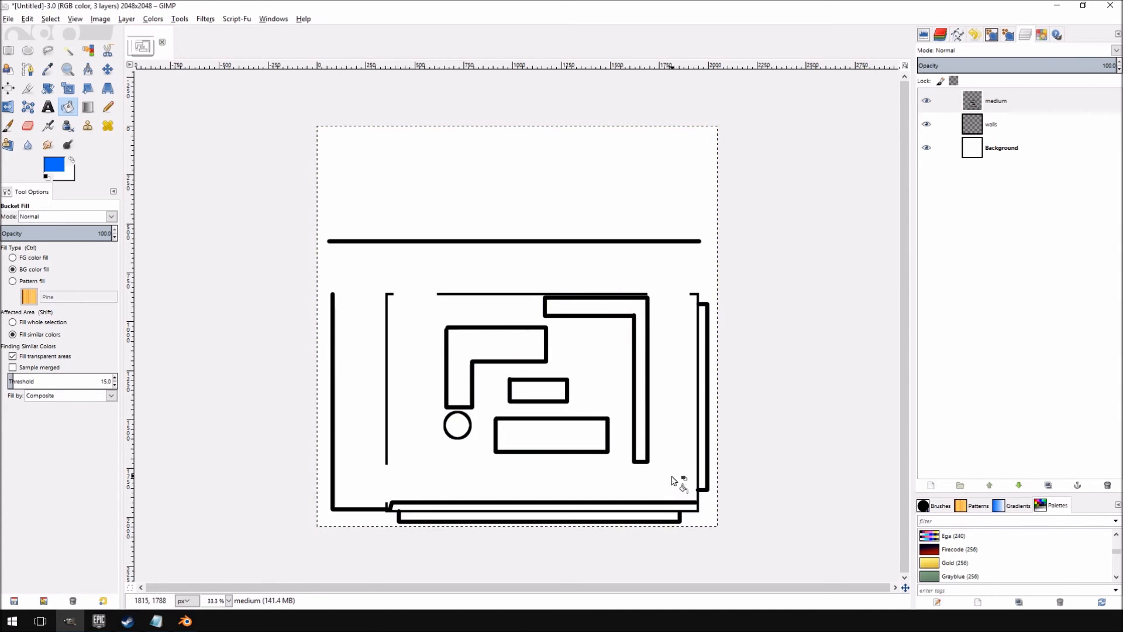
click(12, 257)
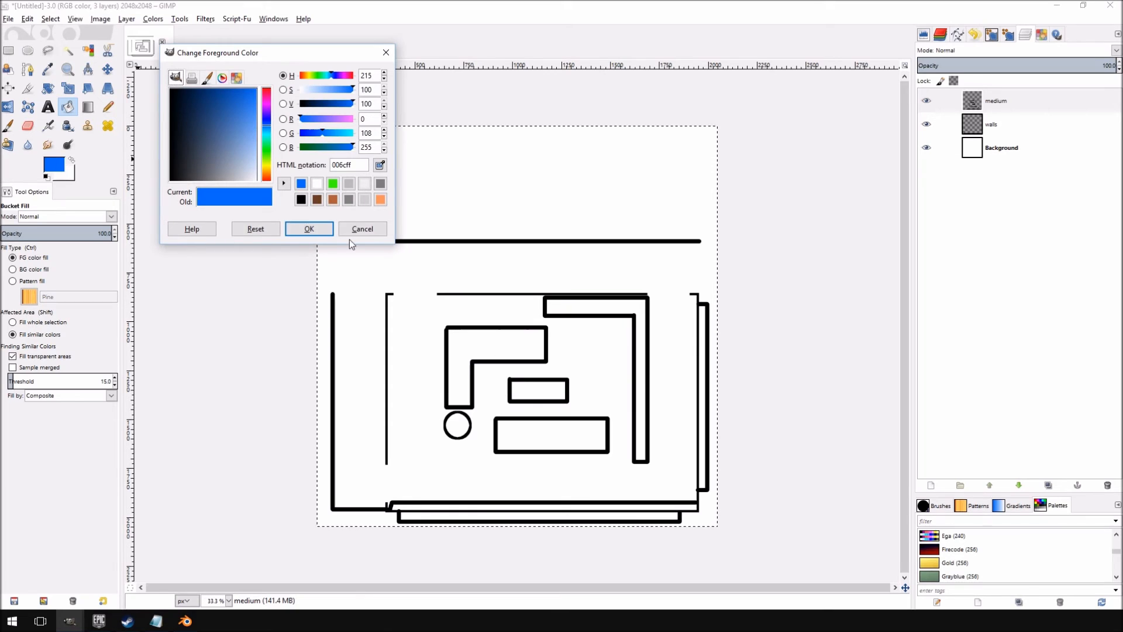
click(308, 229)
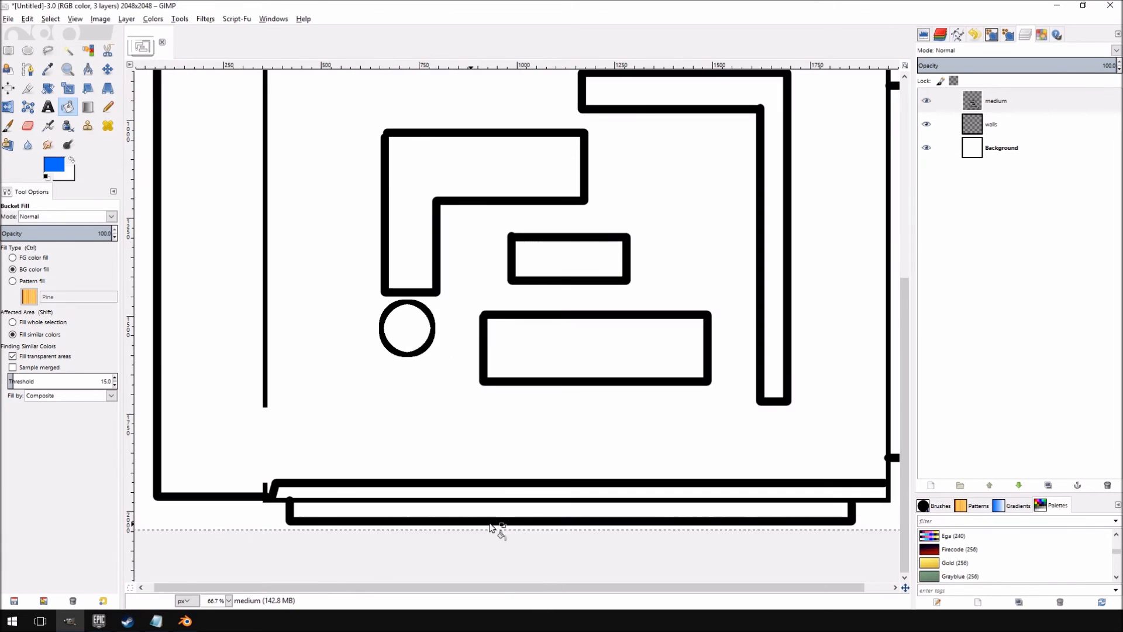
click(13, 258)
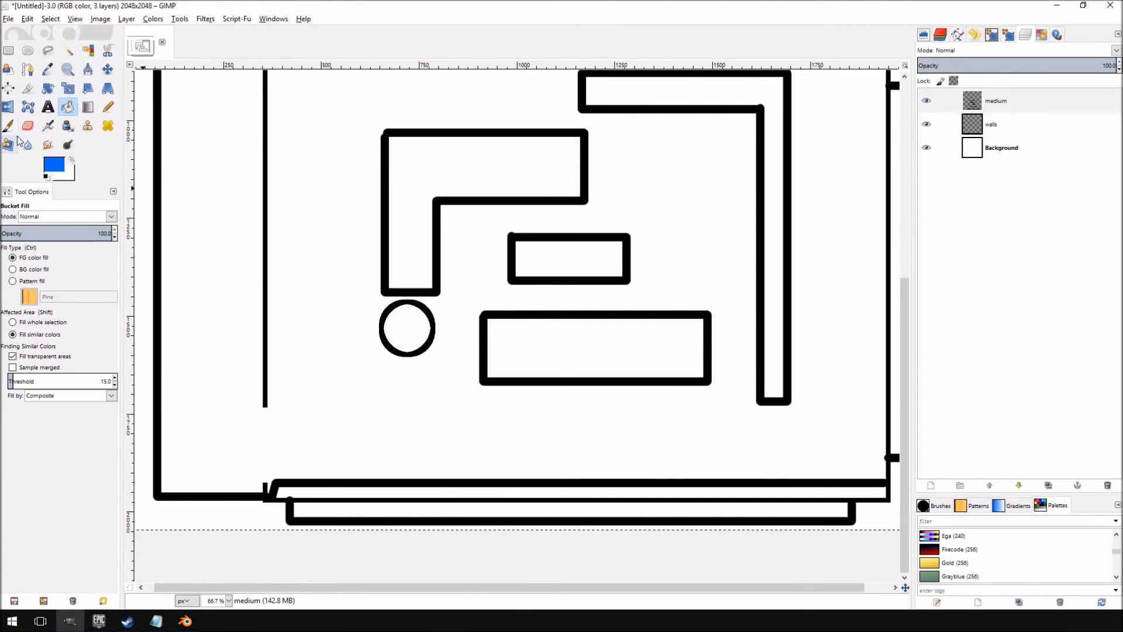
Paint short blue dashes along the bottom window strip and down the right strip
drag(326, 512, 405, 510)
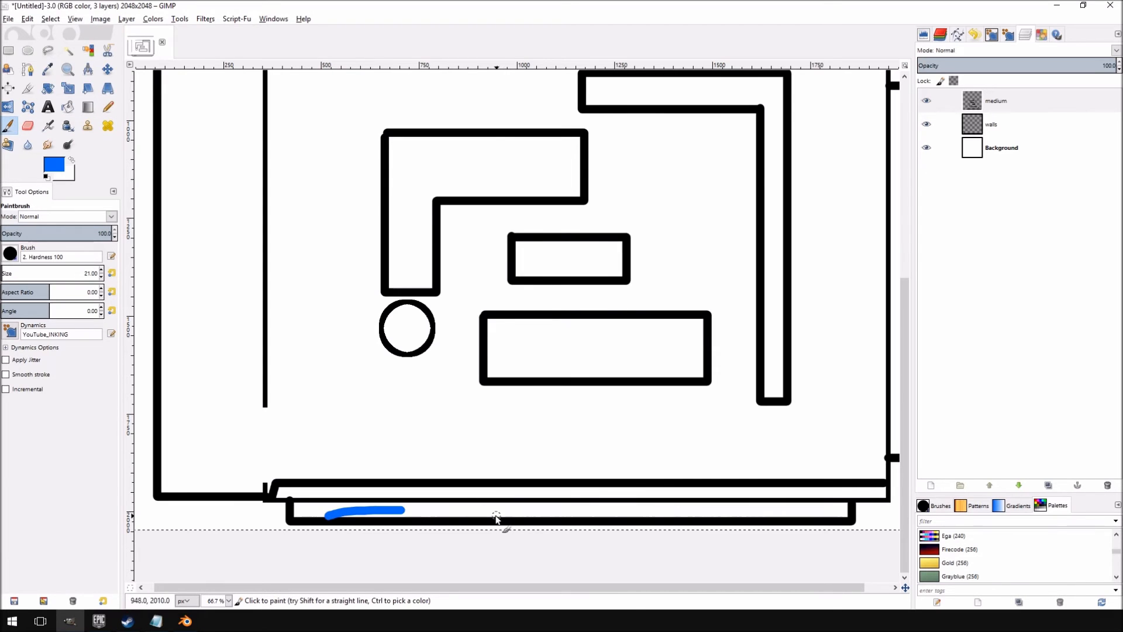
drag(487, 511, 852, 509)
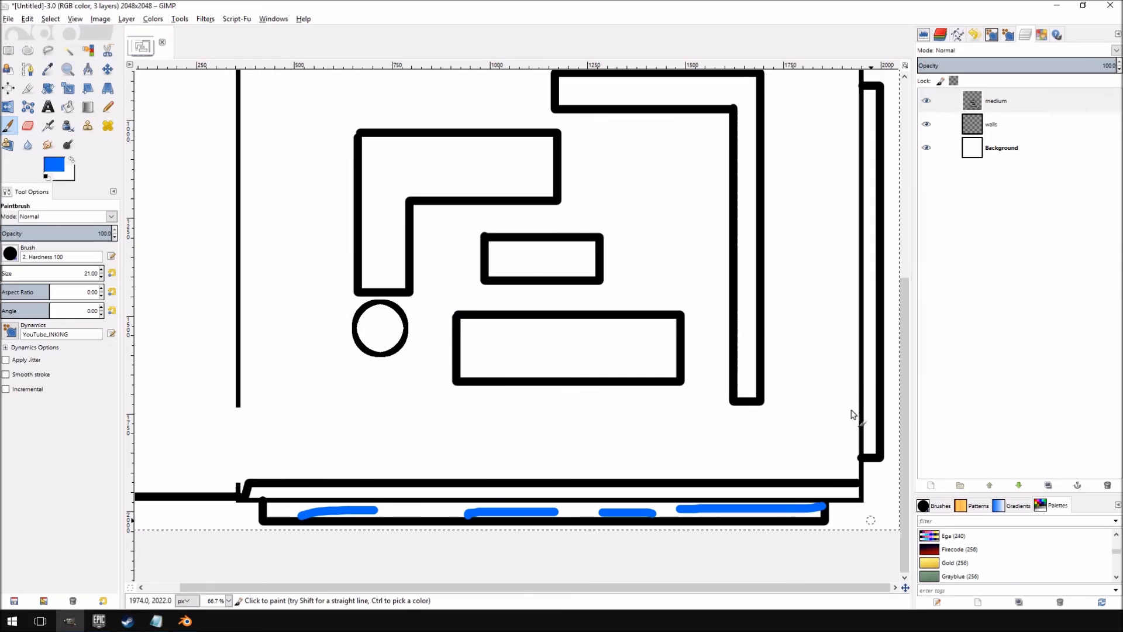
drag(868, 376, 869, 437)
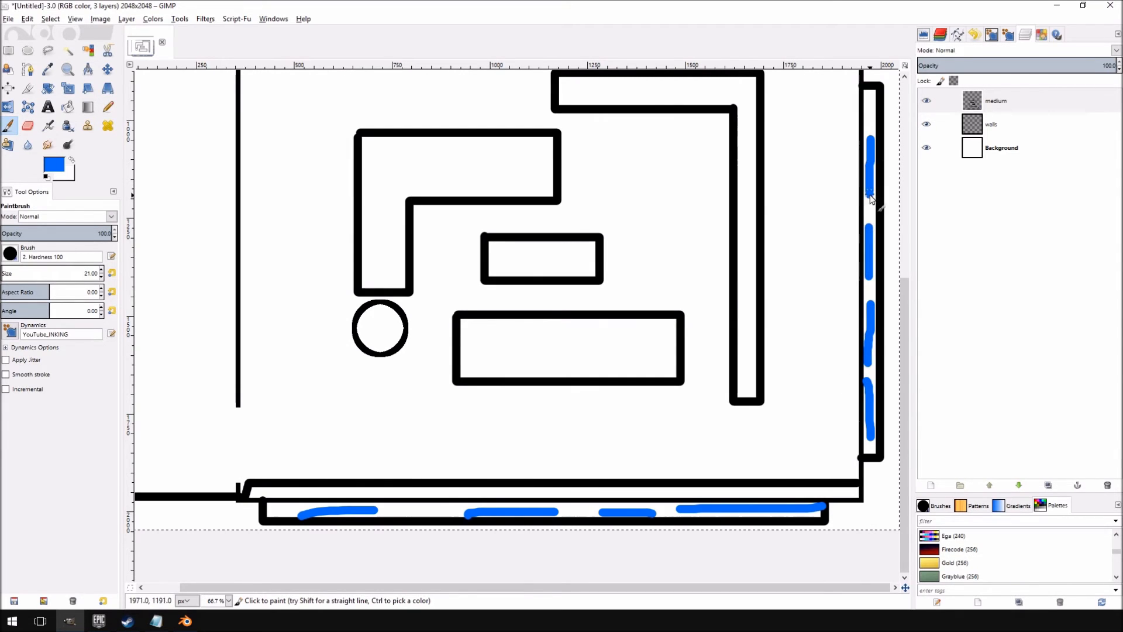
mouse_move(573, 334)
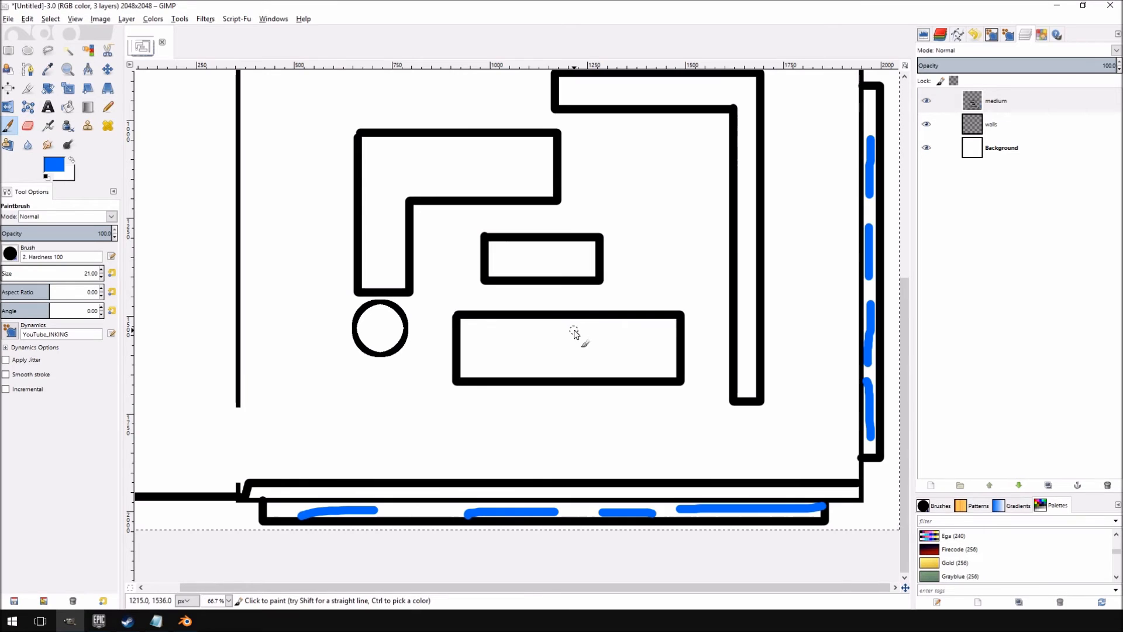
scroll(down, 3)
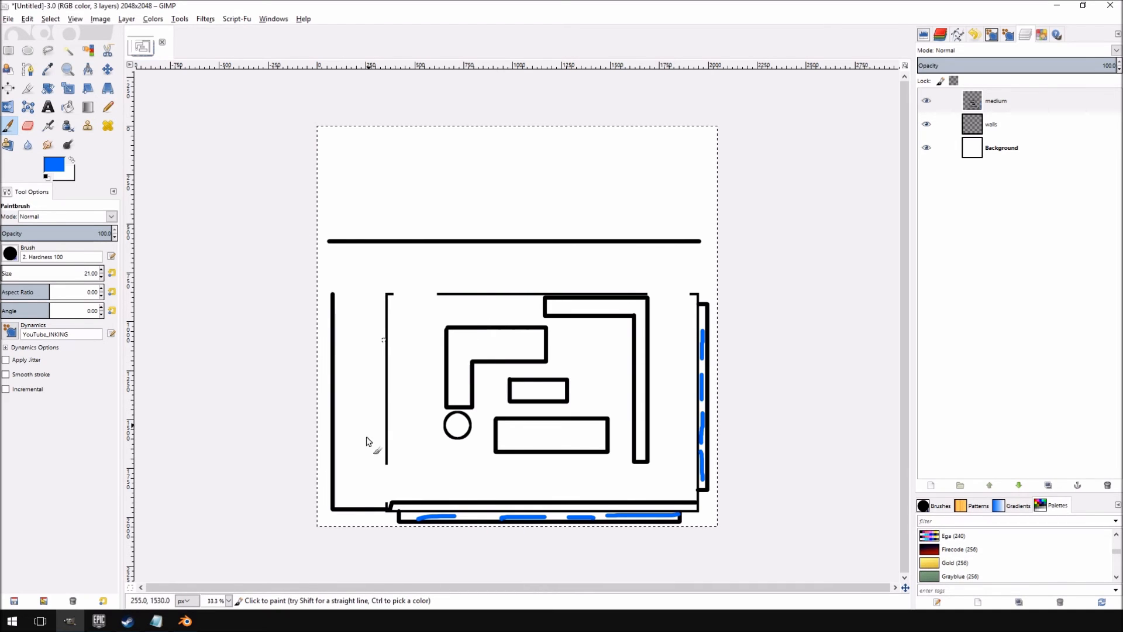
mouse_move(528, 354)
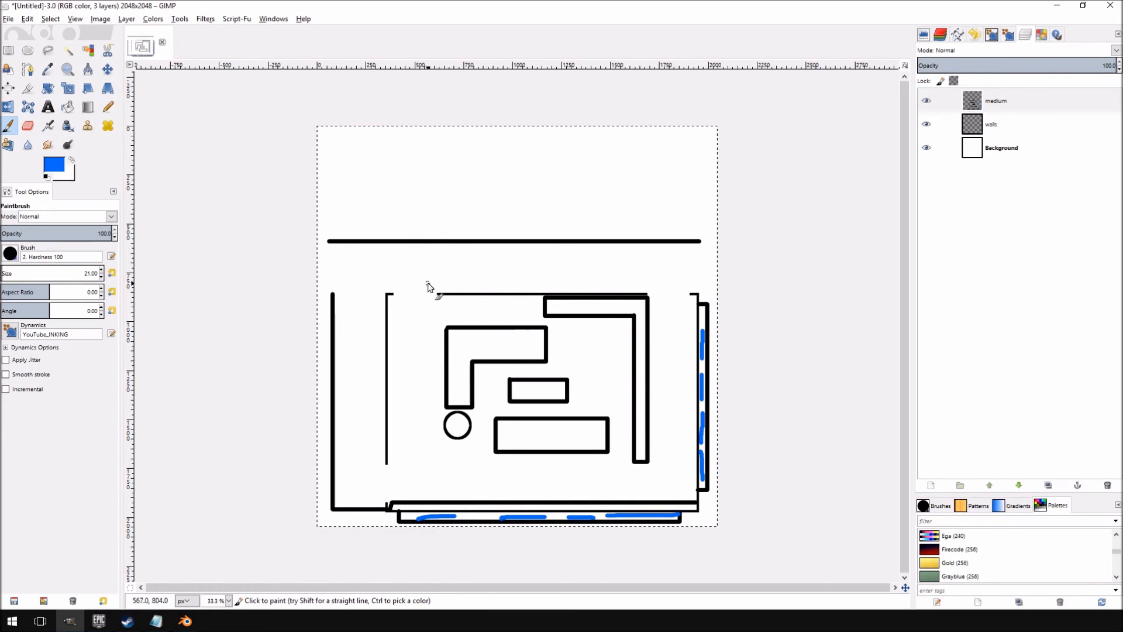
drag(430, 286, 637, 401)
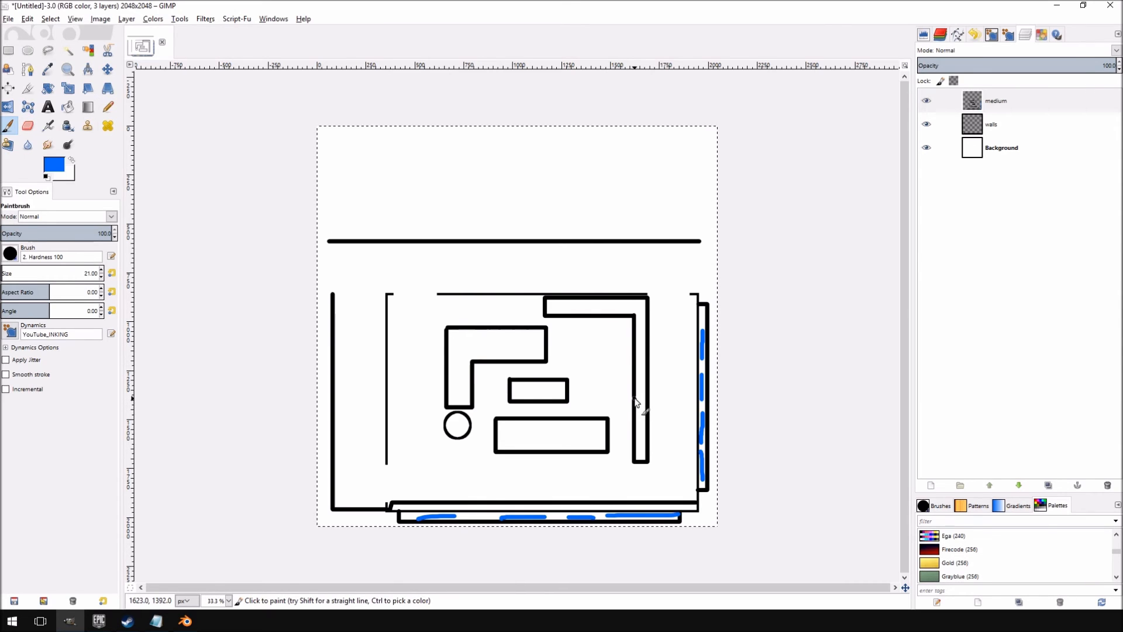
mouse_move(677, 387)
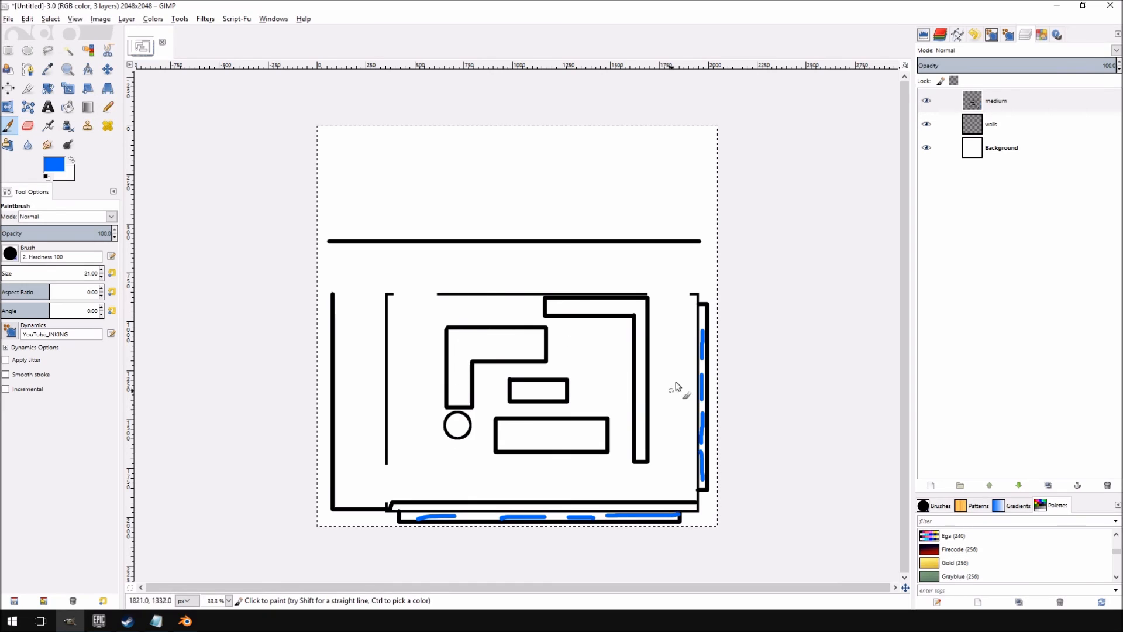
mouse_move(399, 351)
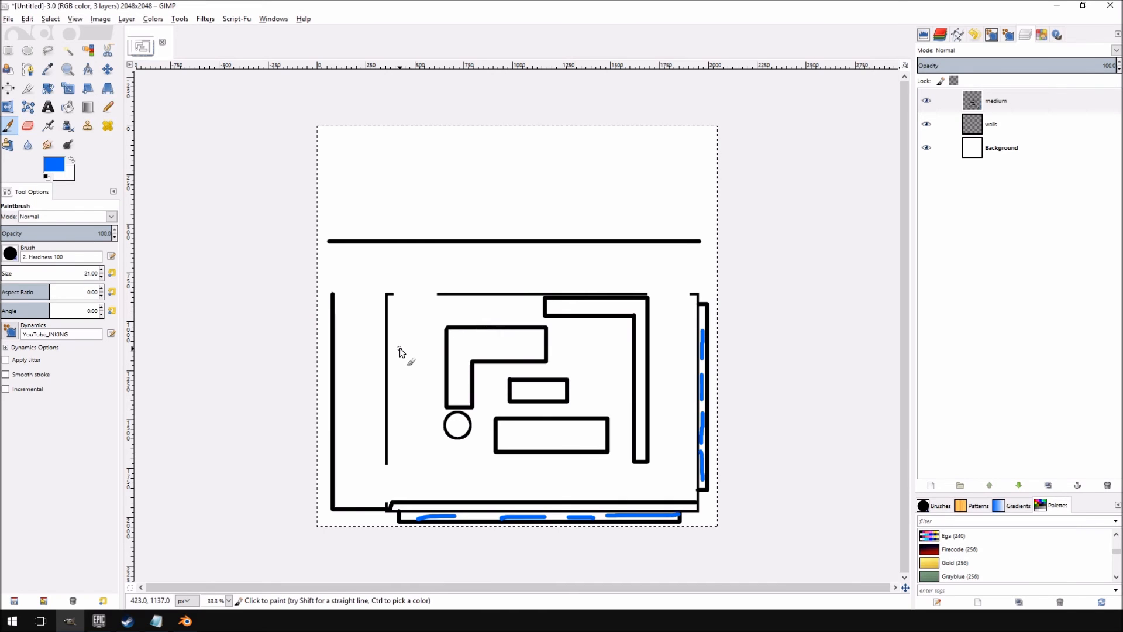
mouse_move(527, 469)
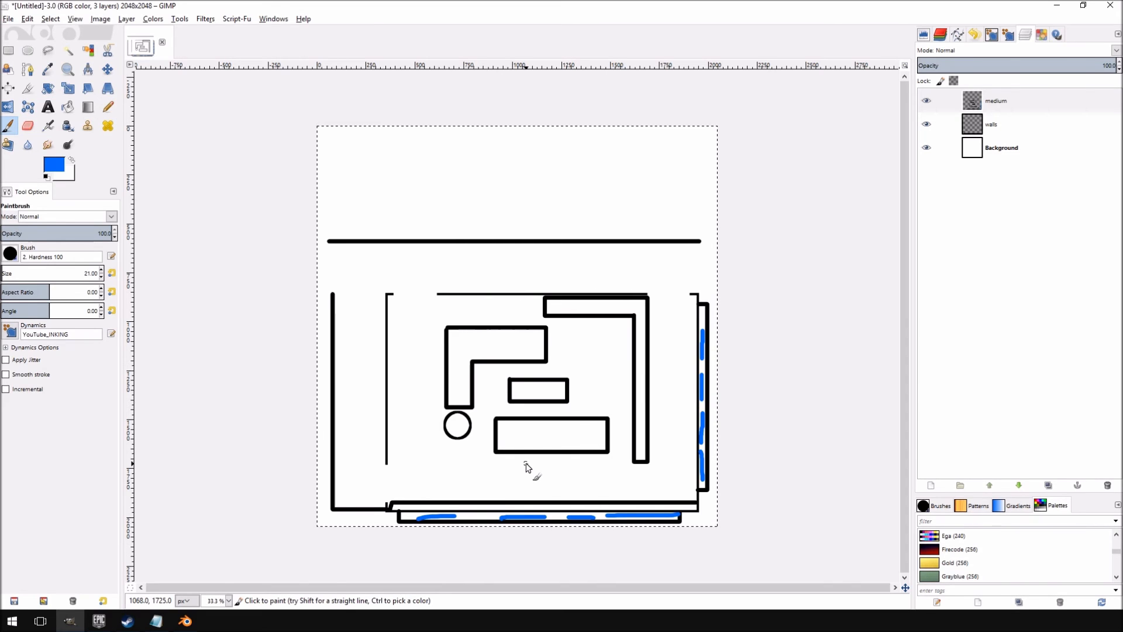
mouse_move(586, 328)
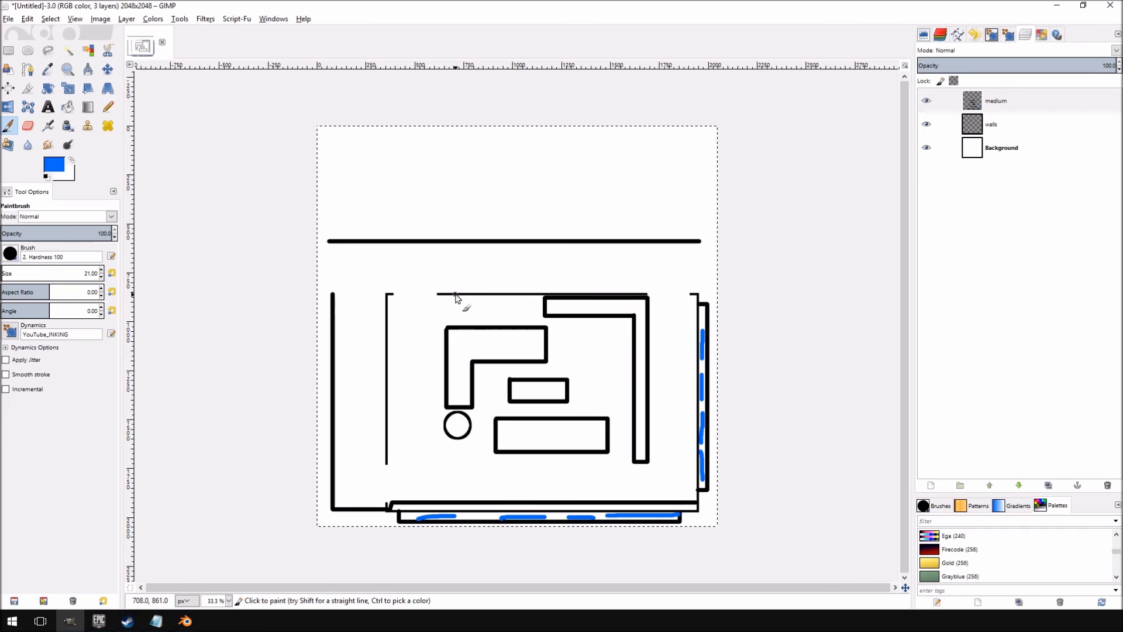
mouse_move(450, 165)
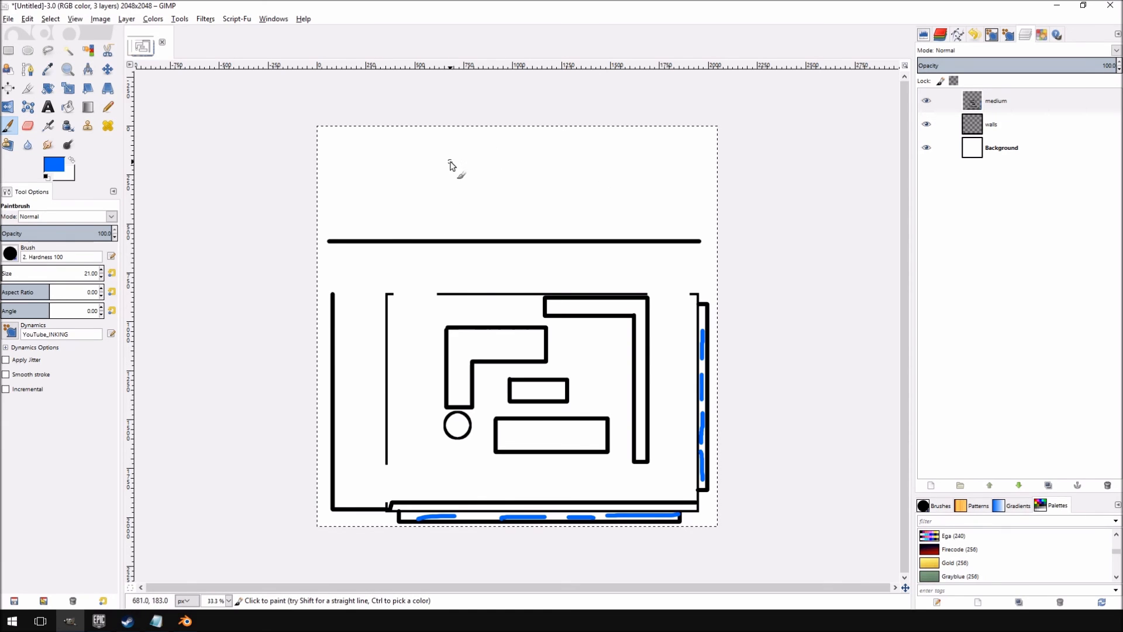
mouse_move(486, 184)
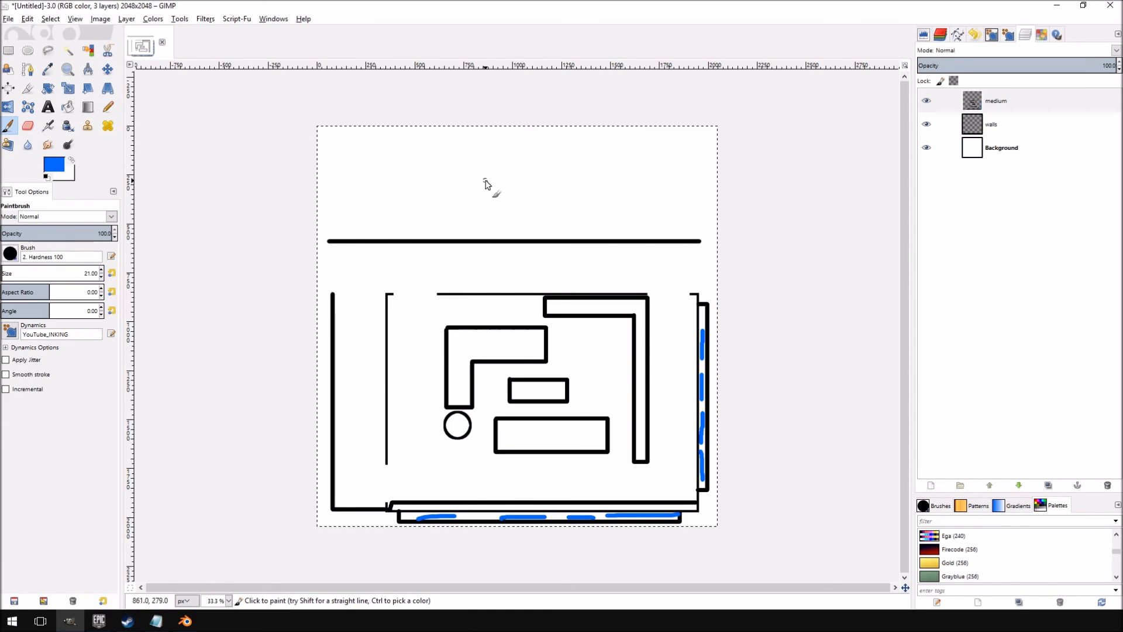
mouse_move(487, 185)
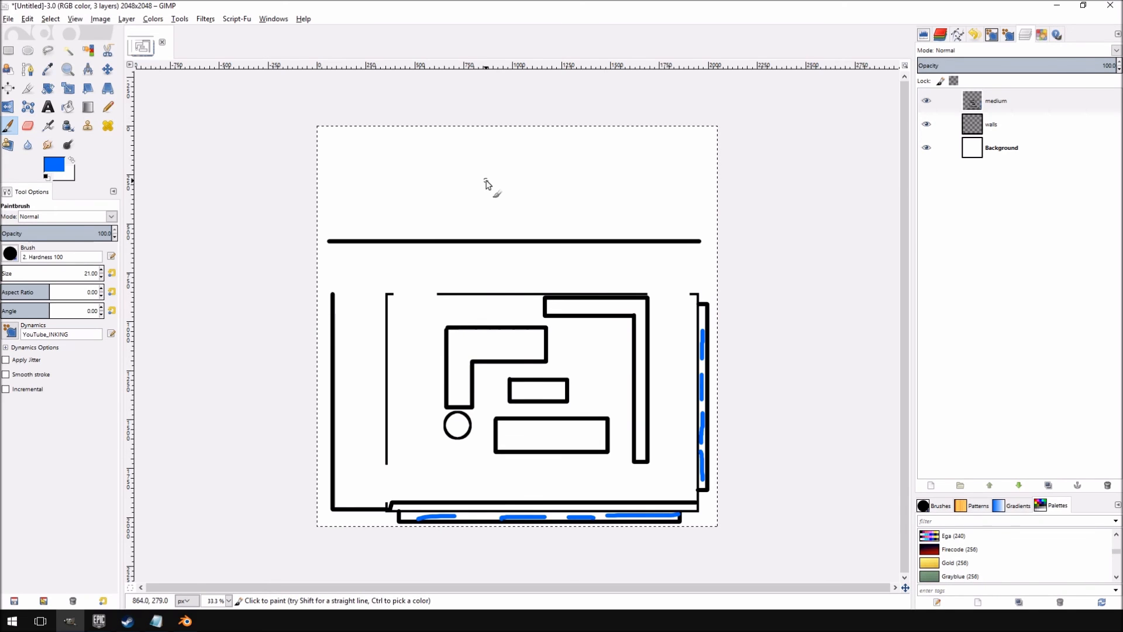
mouse_move(422, 216)
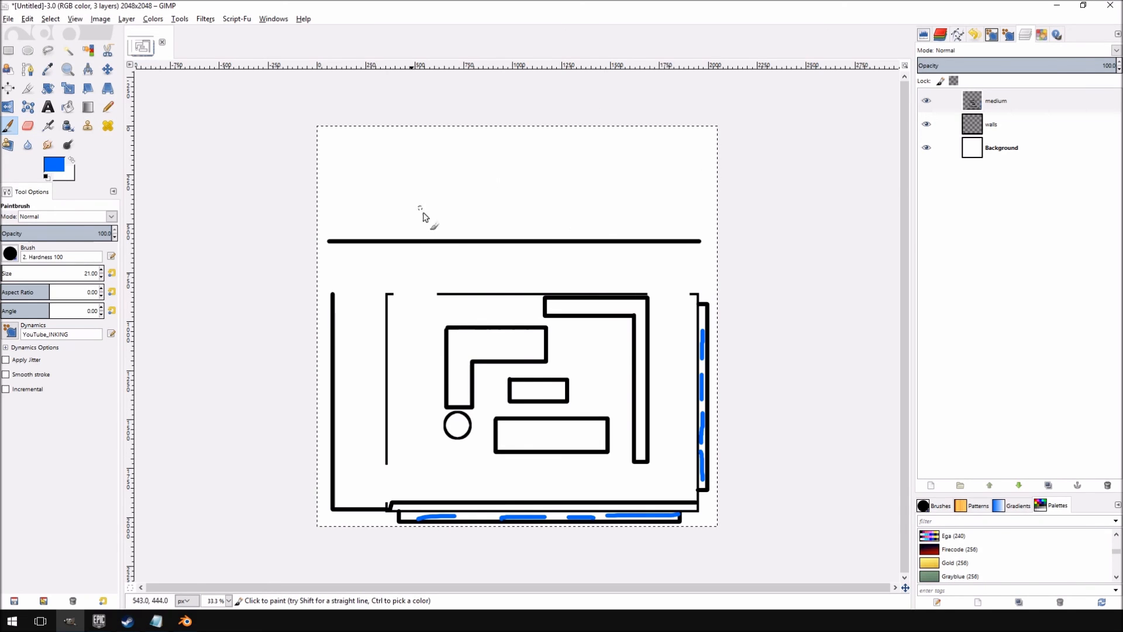
mouse_move(475, 131)
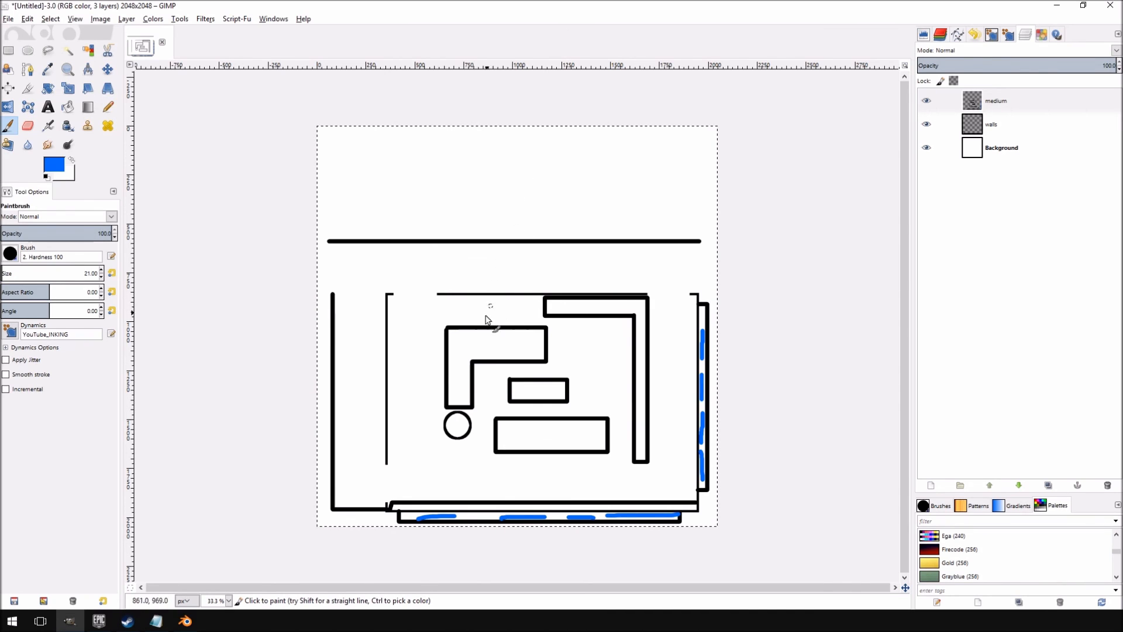
mouse_move(204, 271)
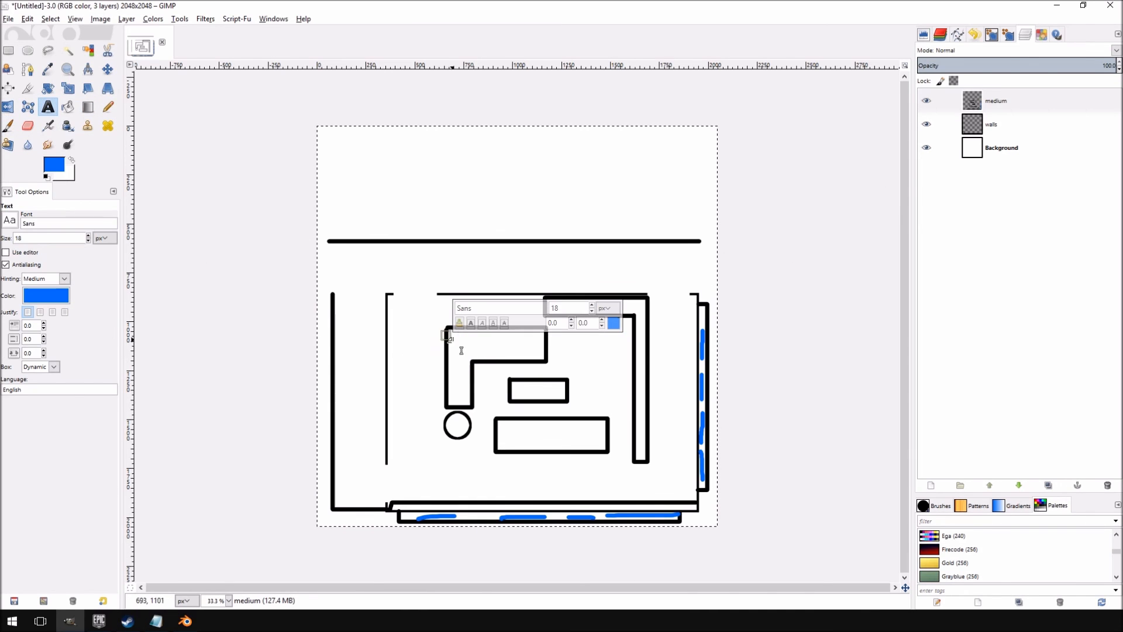
Type 'COUCH' at size 80 inside the L-shaped furniture, then open its layer's context menu
drag(444, 337, 582, 398)
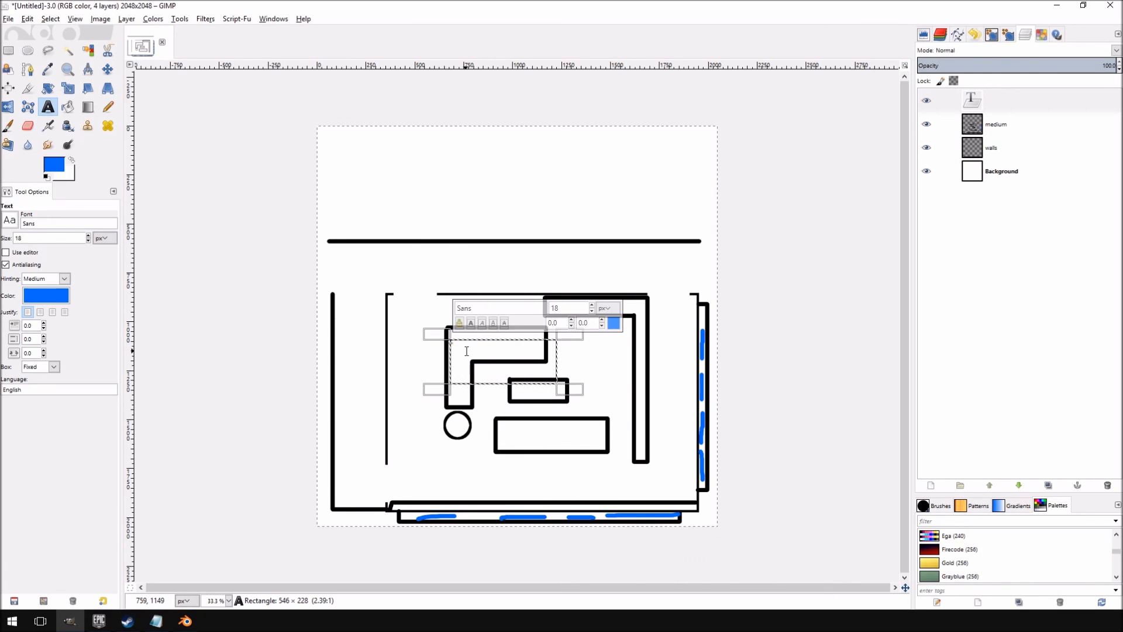
text(COUCH)
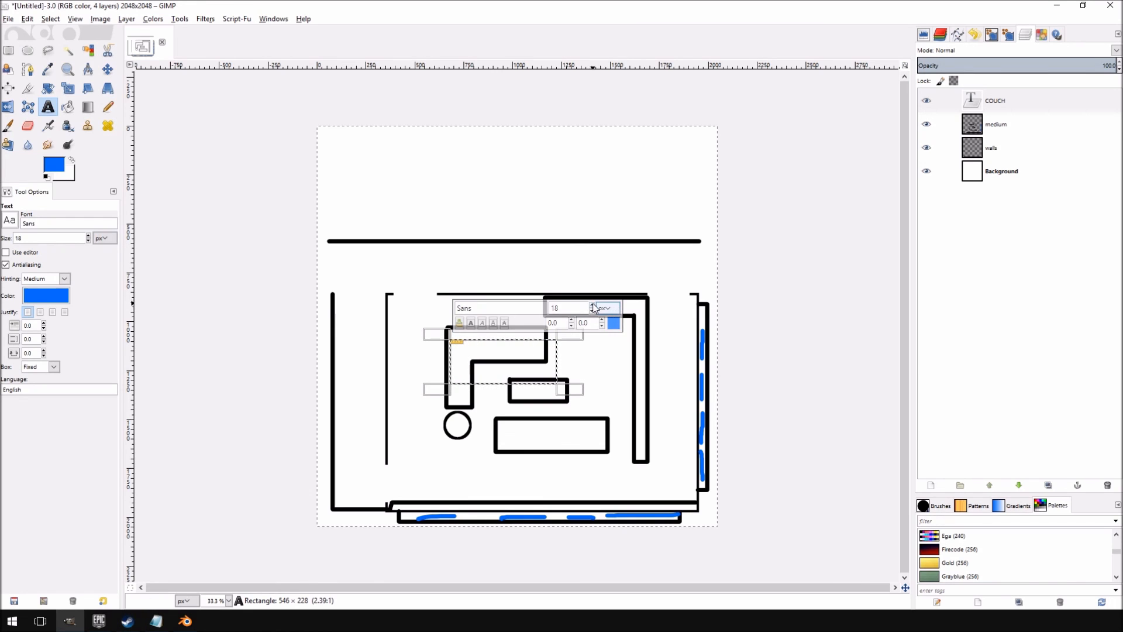
text(80)
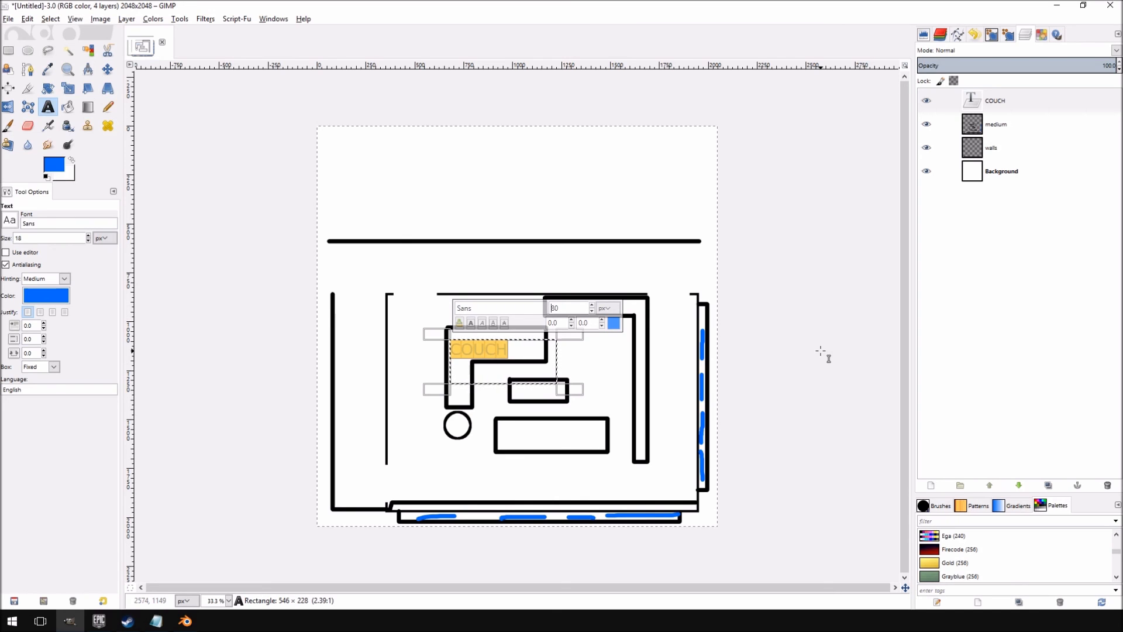
right_click(996, 99)
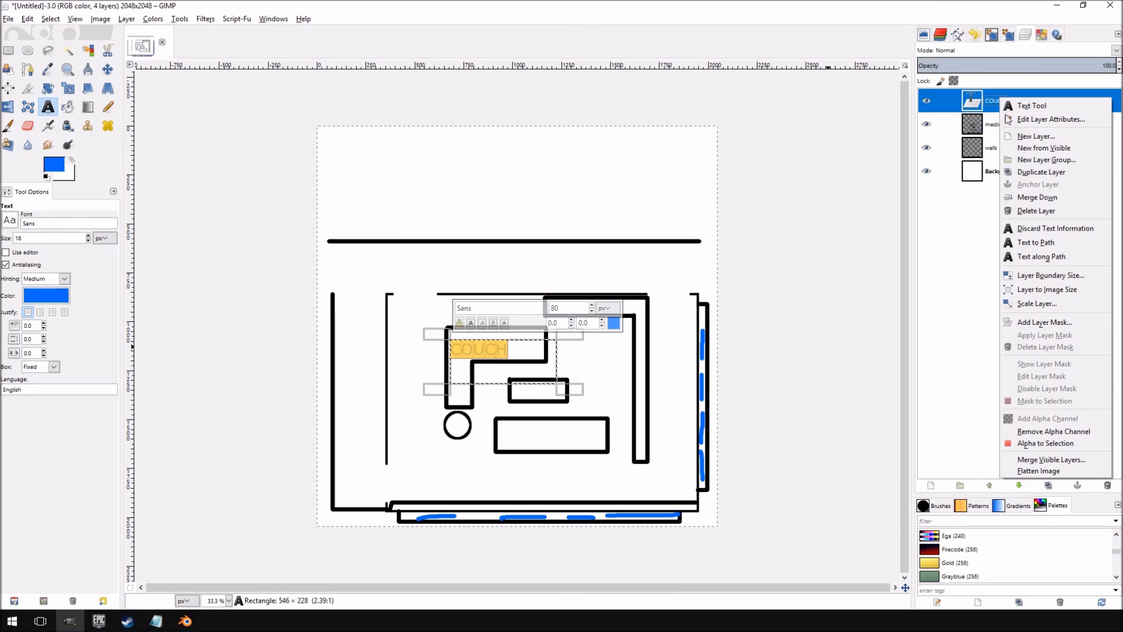